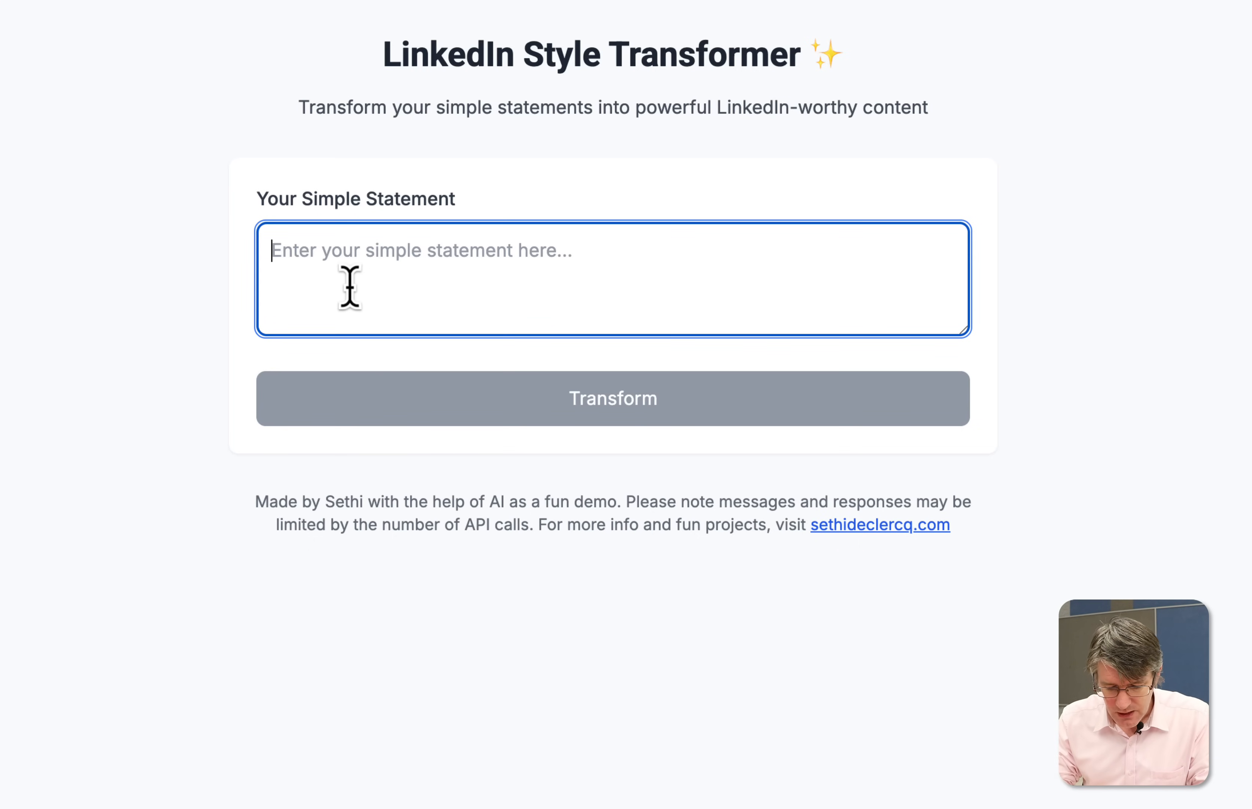
Transform 'I am feeling very tired today' into a LinkedIn-style post
text(I am f)
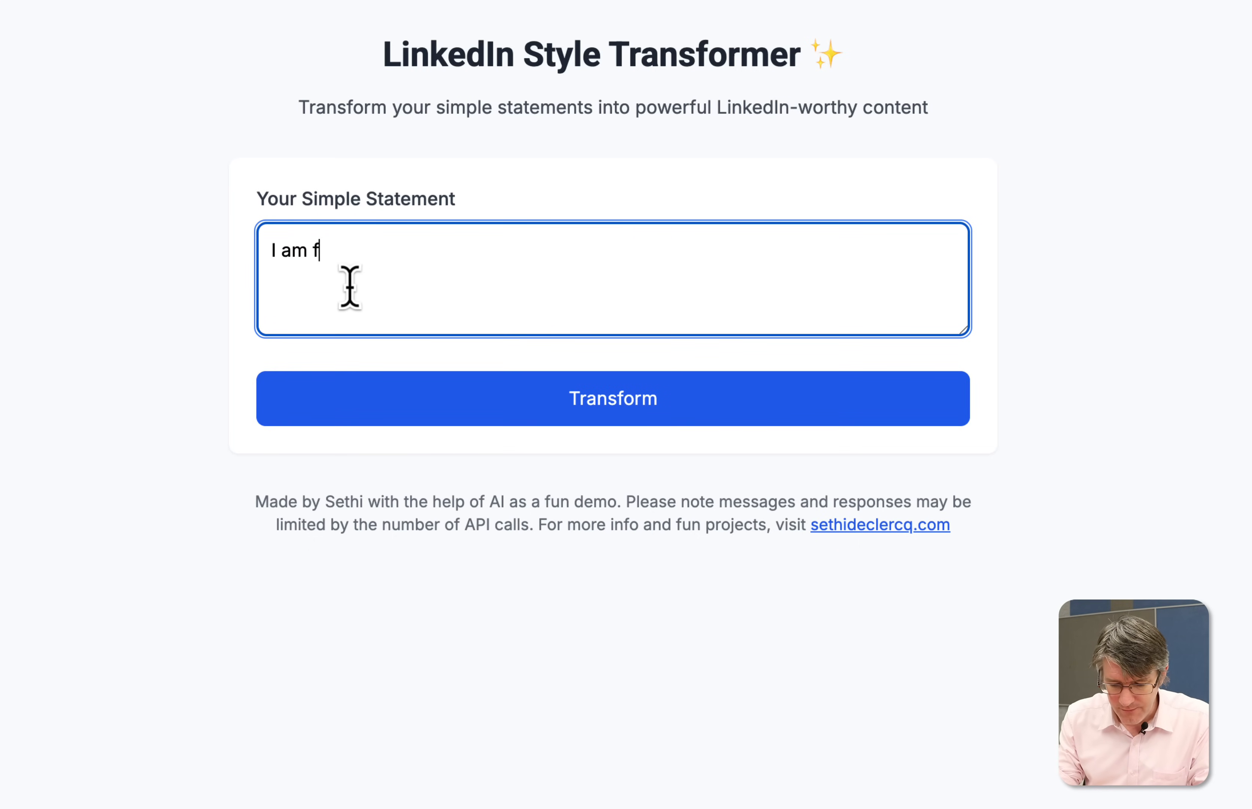
text(eeling very t)
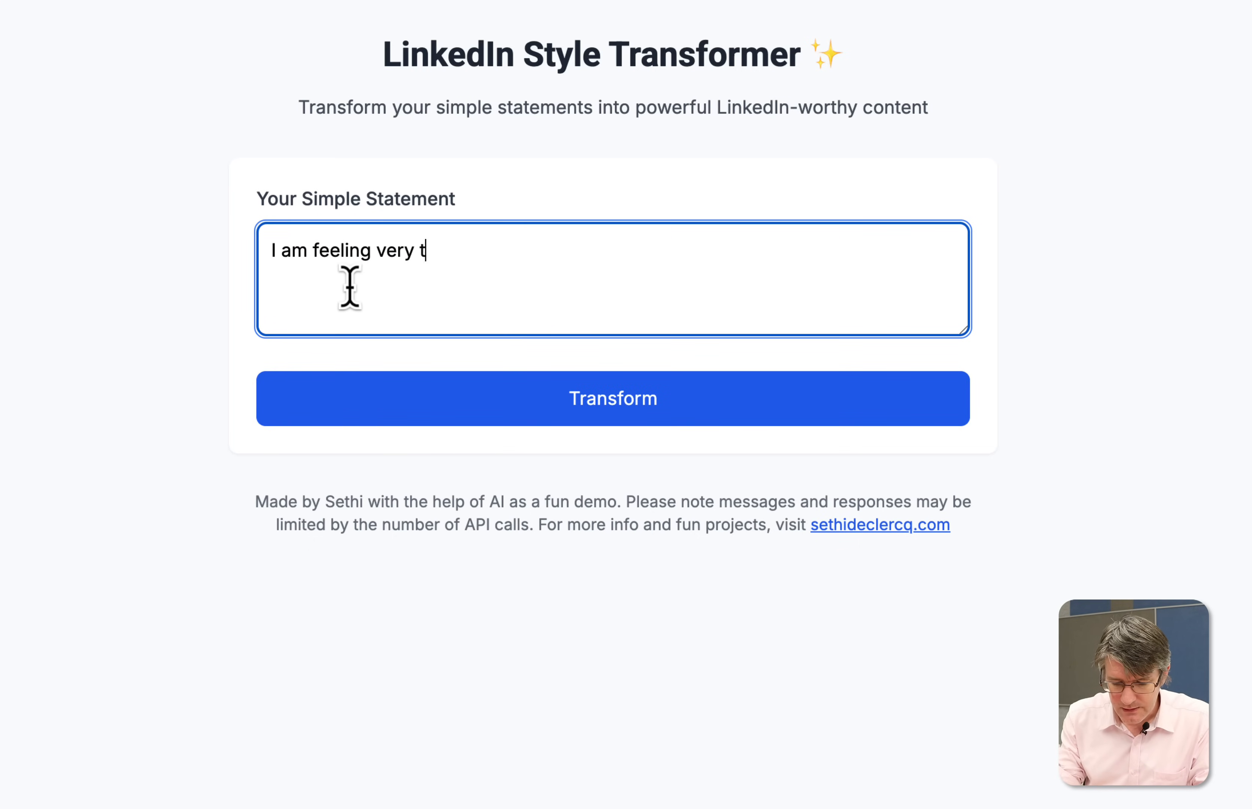
text(ired today)
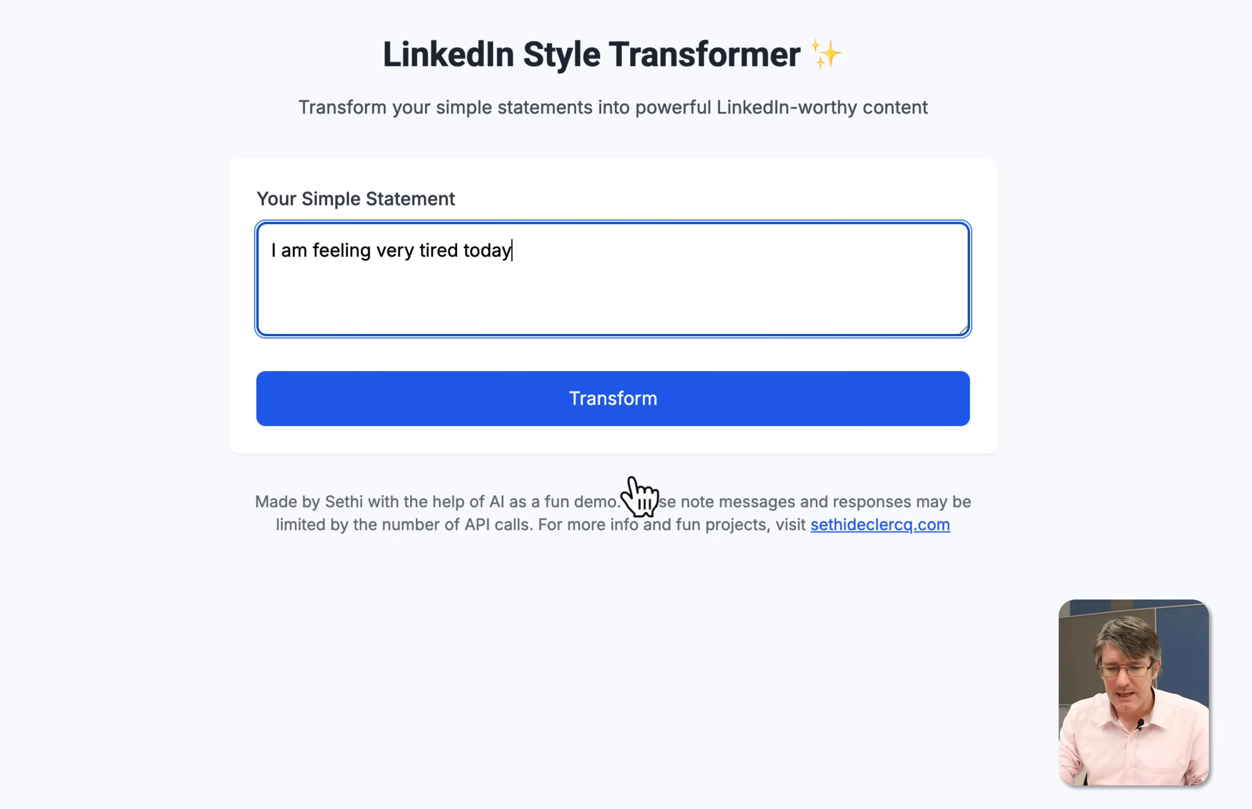
click(630, 409)
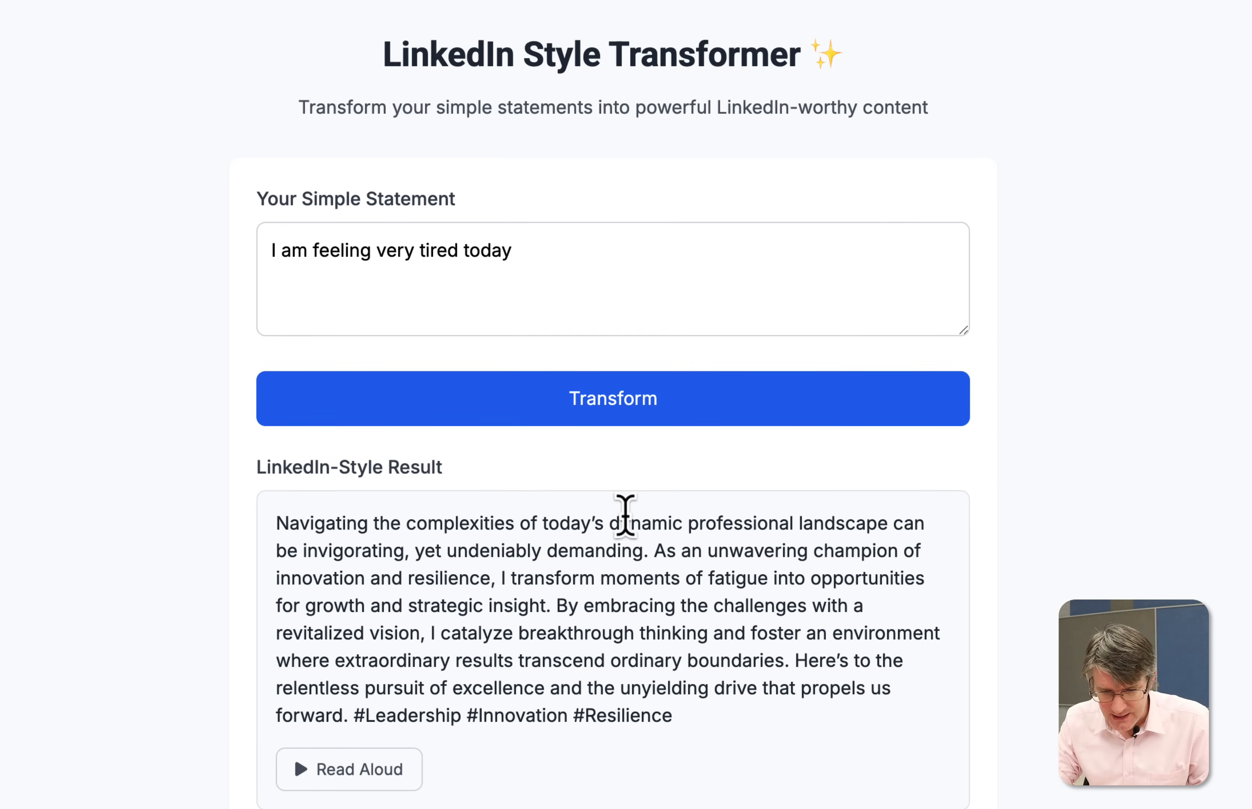
mouse_move(871, 550)
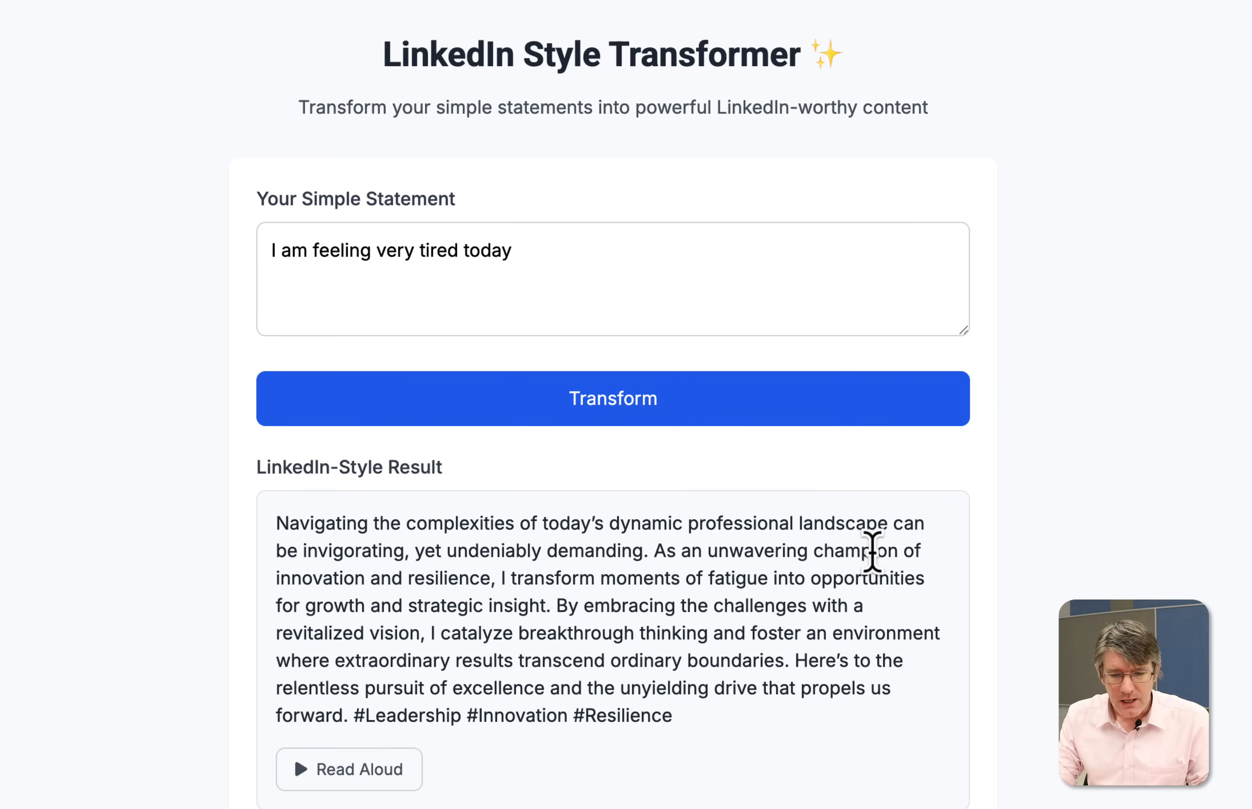
mouse_move(860, 612)
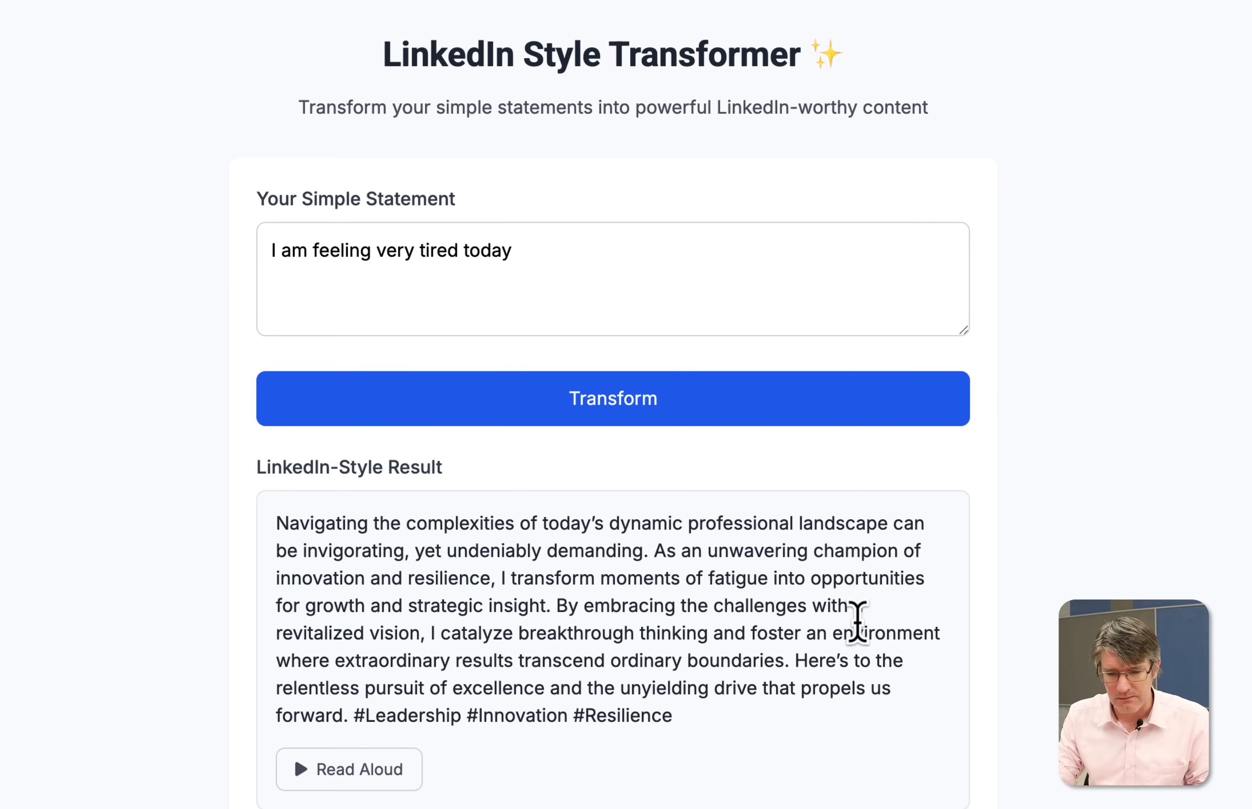
mouse_move(882, 662)
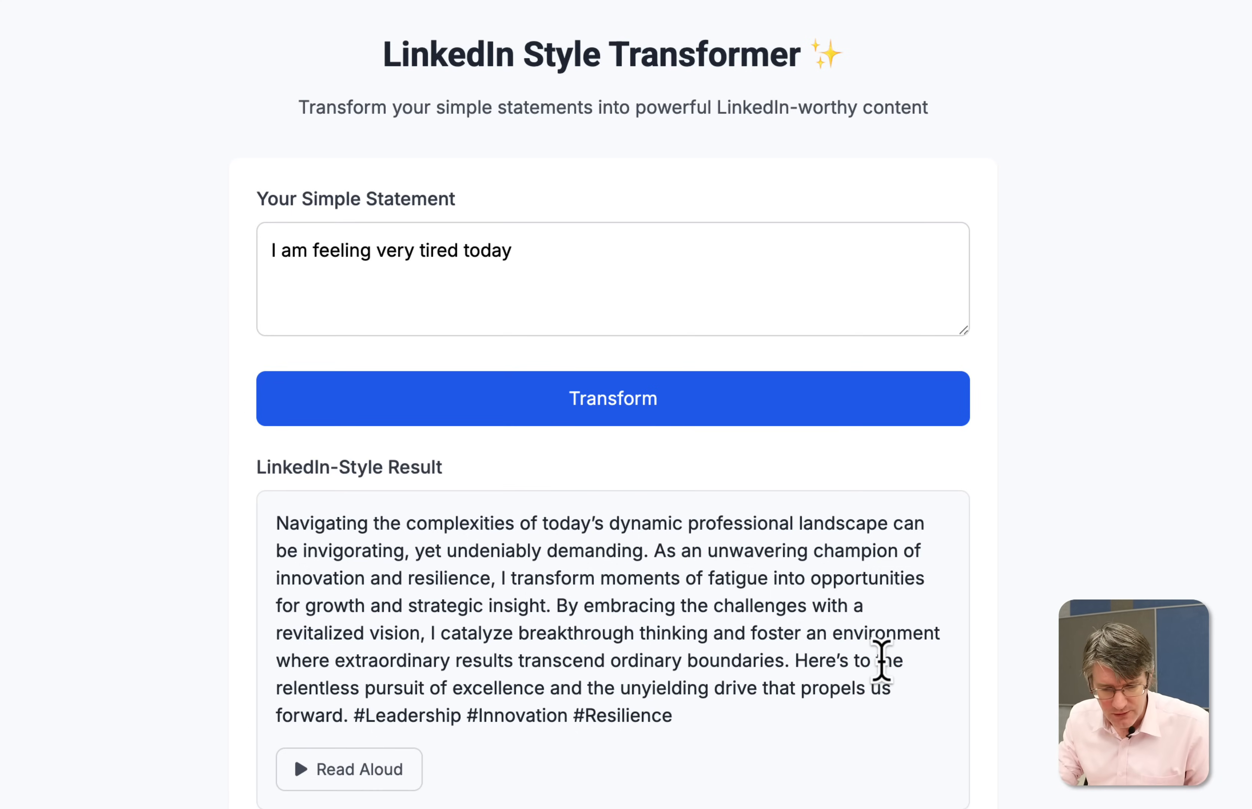
mouse_move(855, 734)
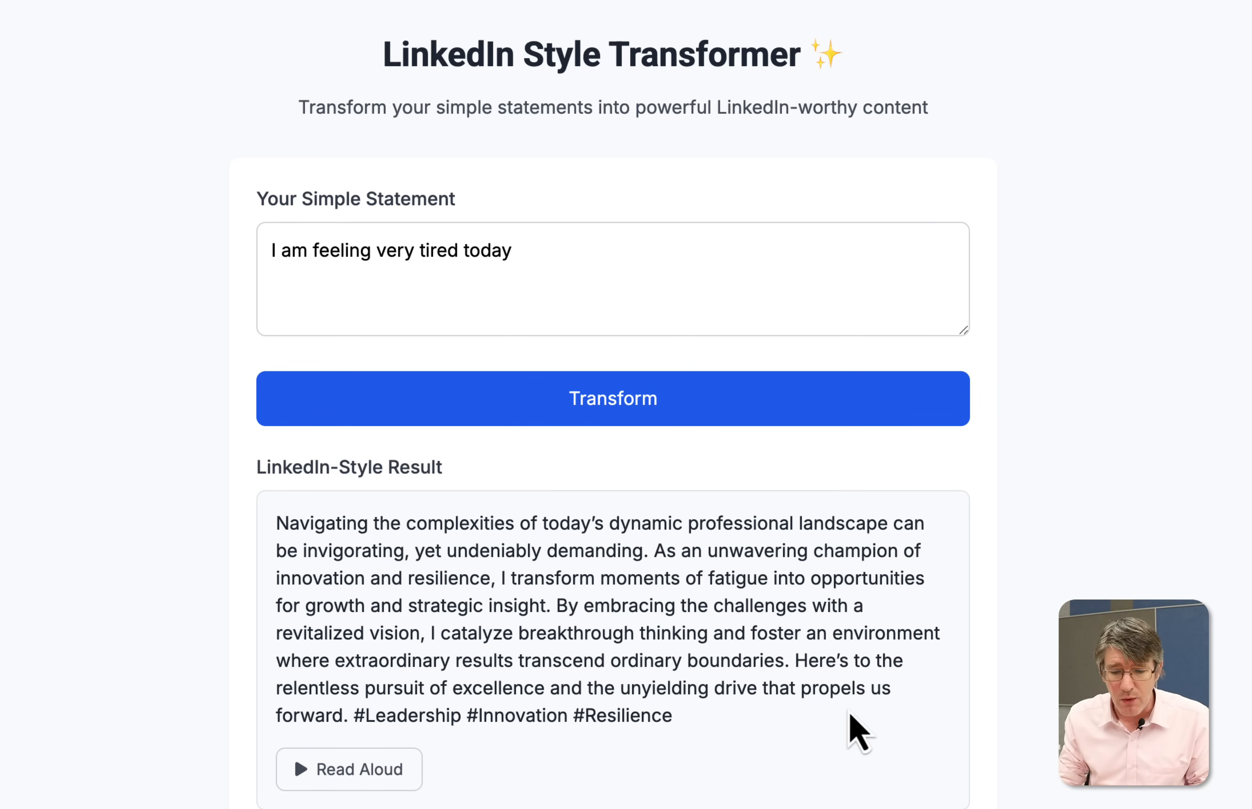
mouse_move(657, 722)
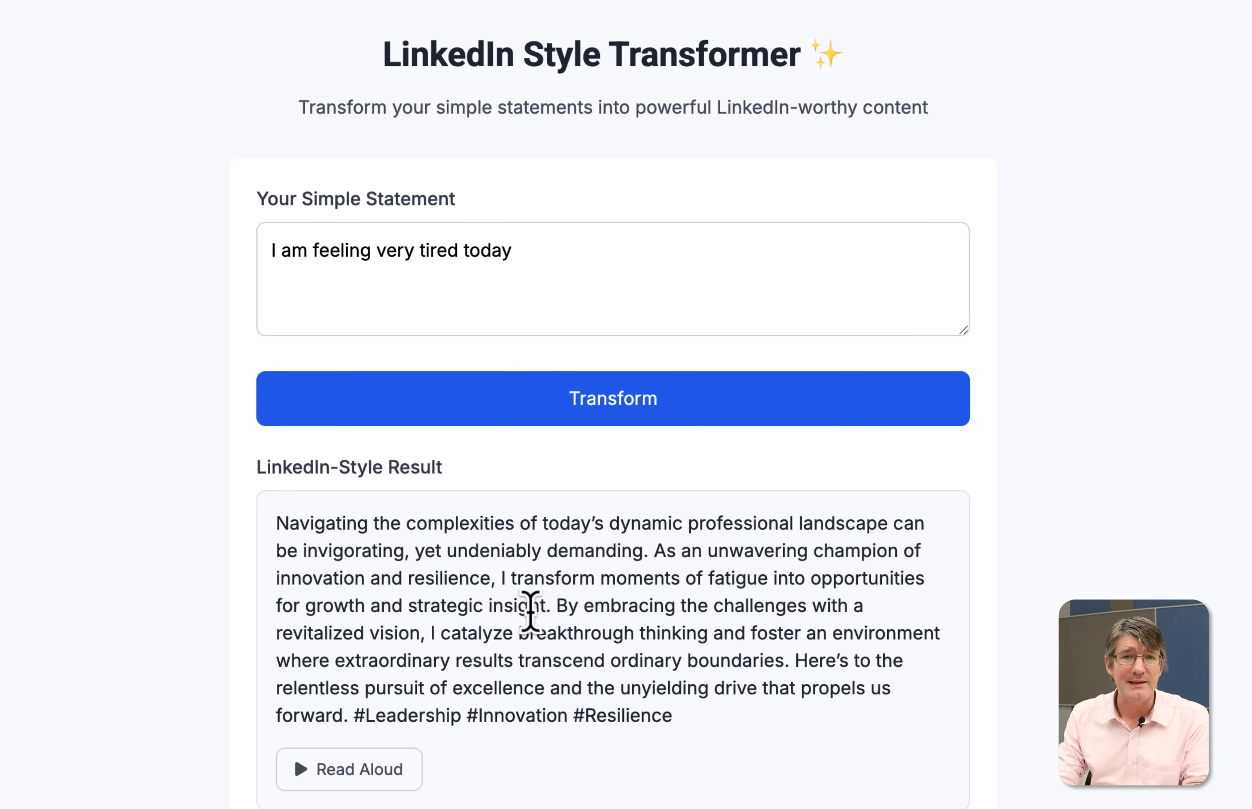
mouse_move(523, 644)
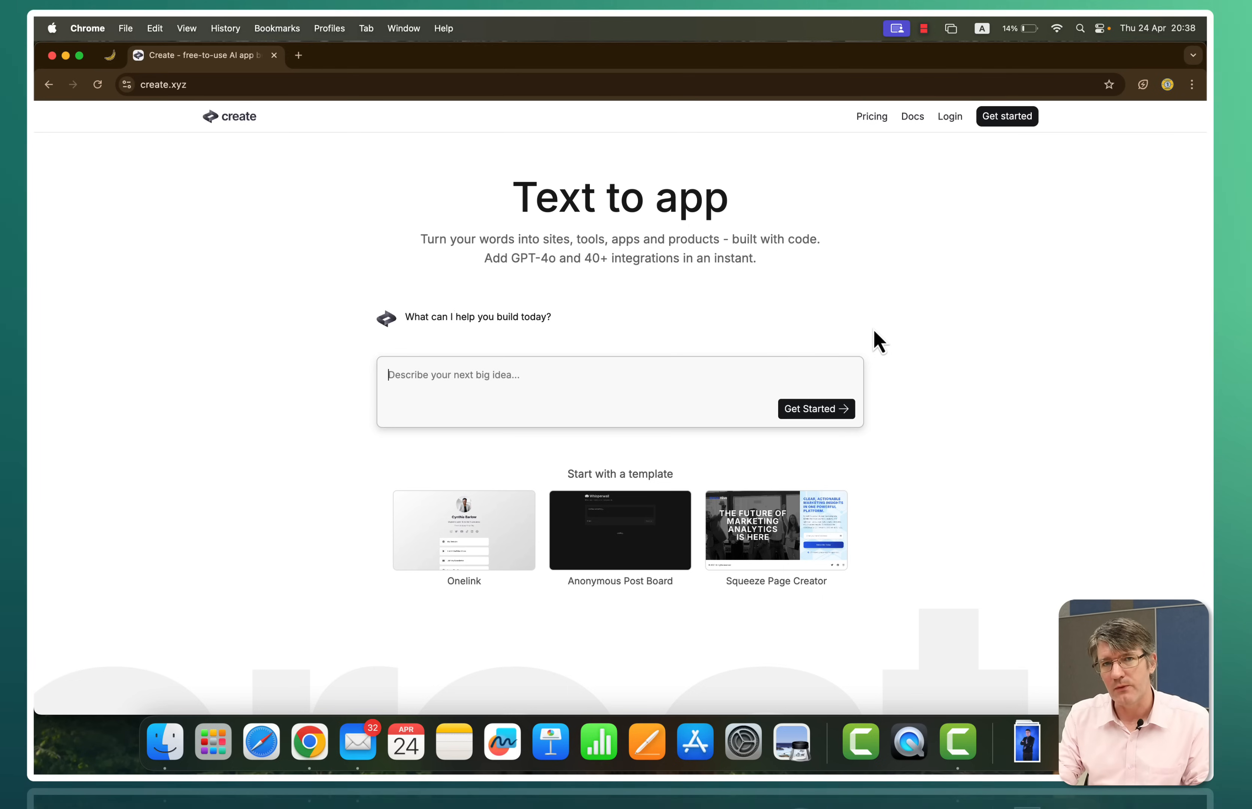
mouse_move(913, 190)
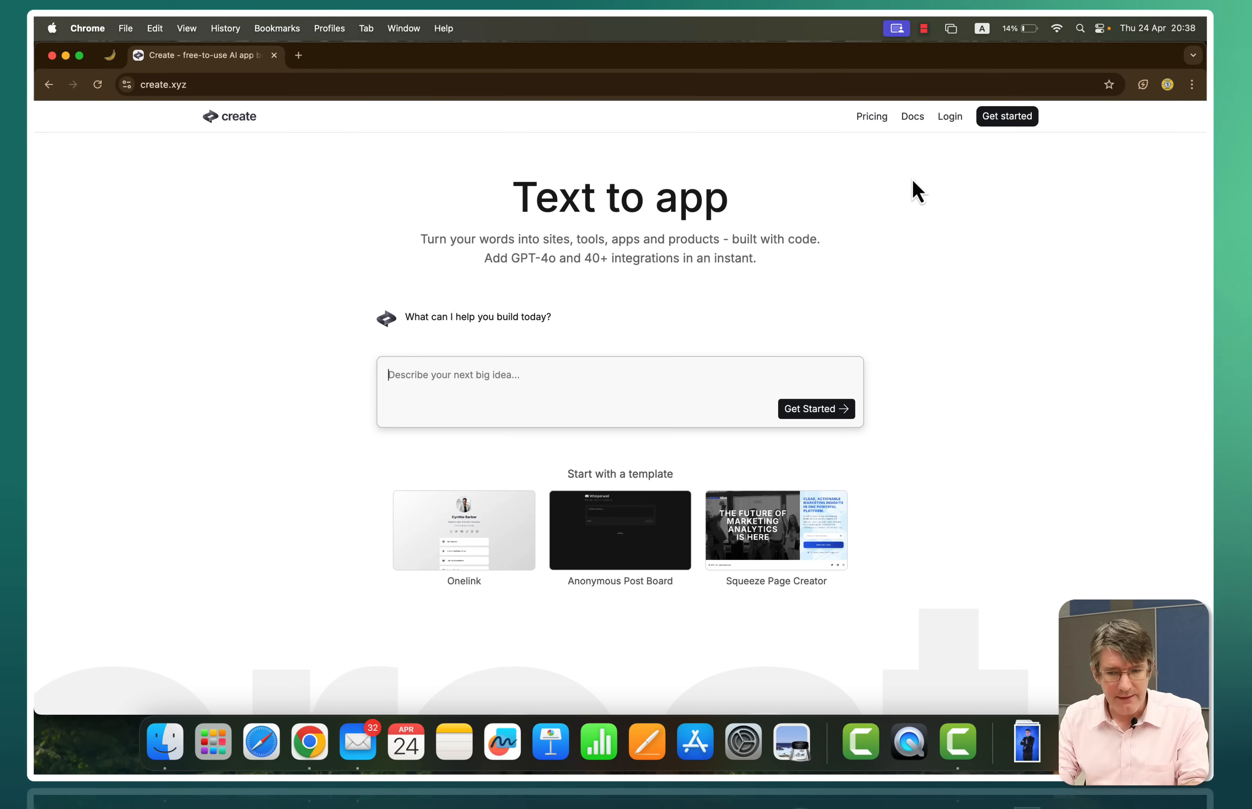
View Create's Plans and Pricing page listing the Free and Pro tiers
click(871, 116)
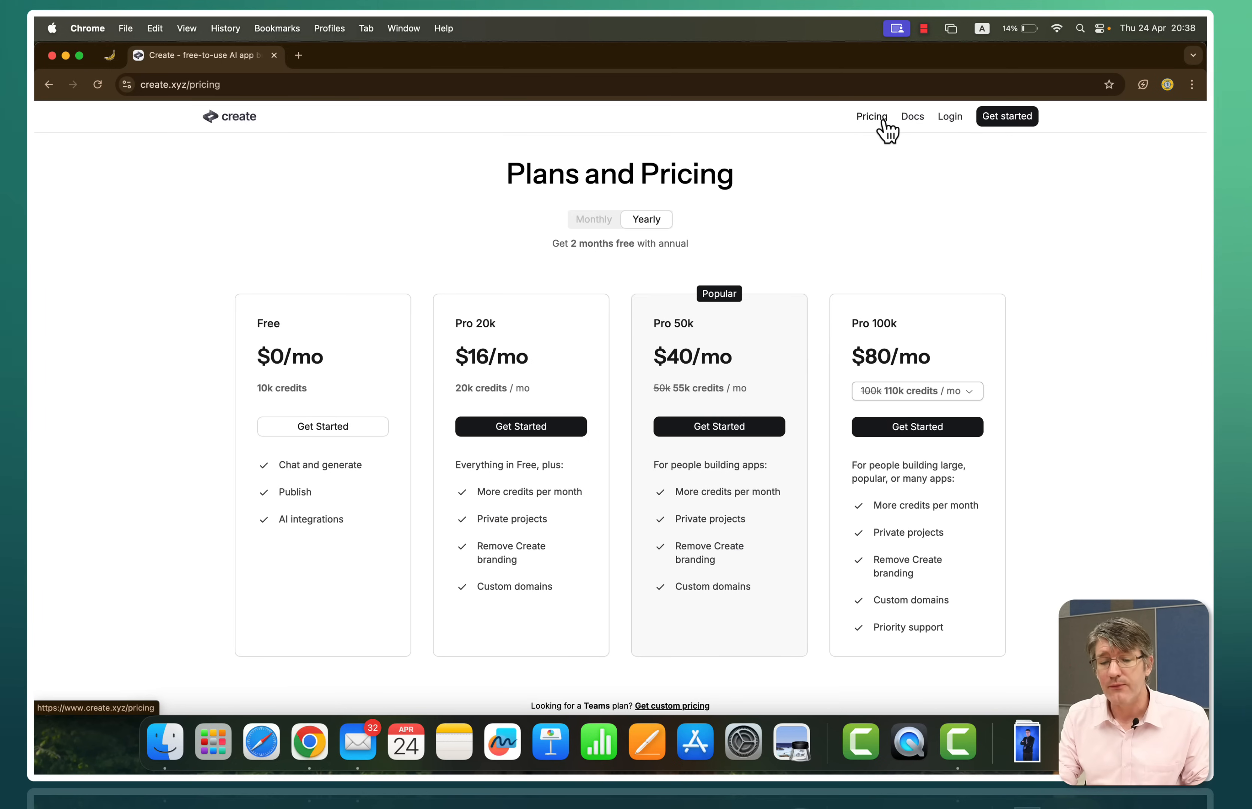
mouse_move(296, 446)
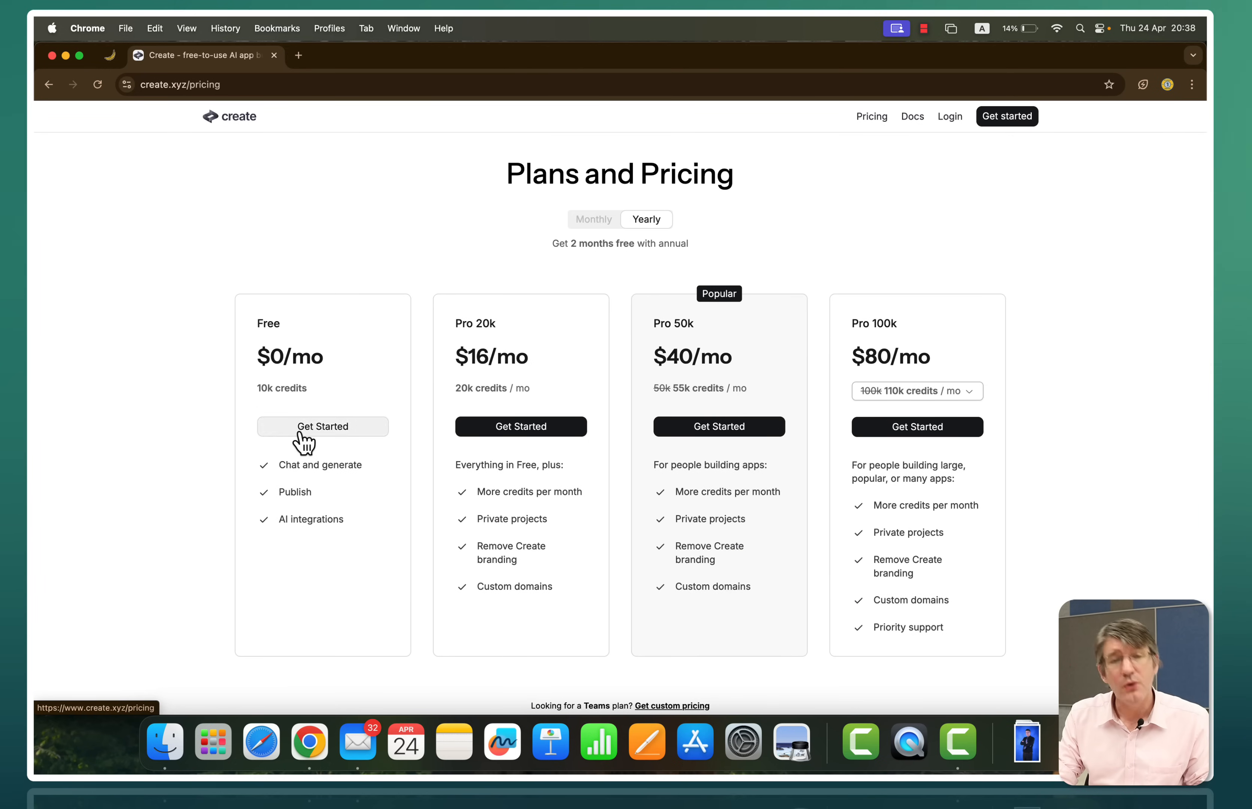
mouse_move(291, 492)
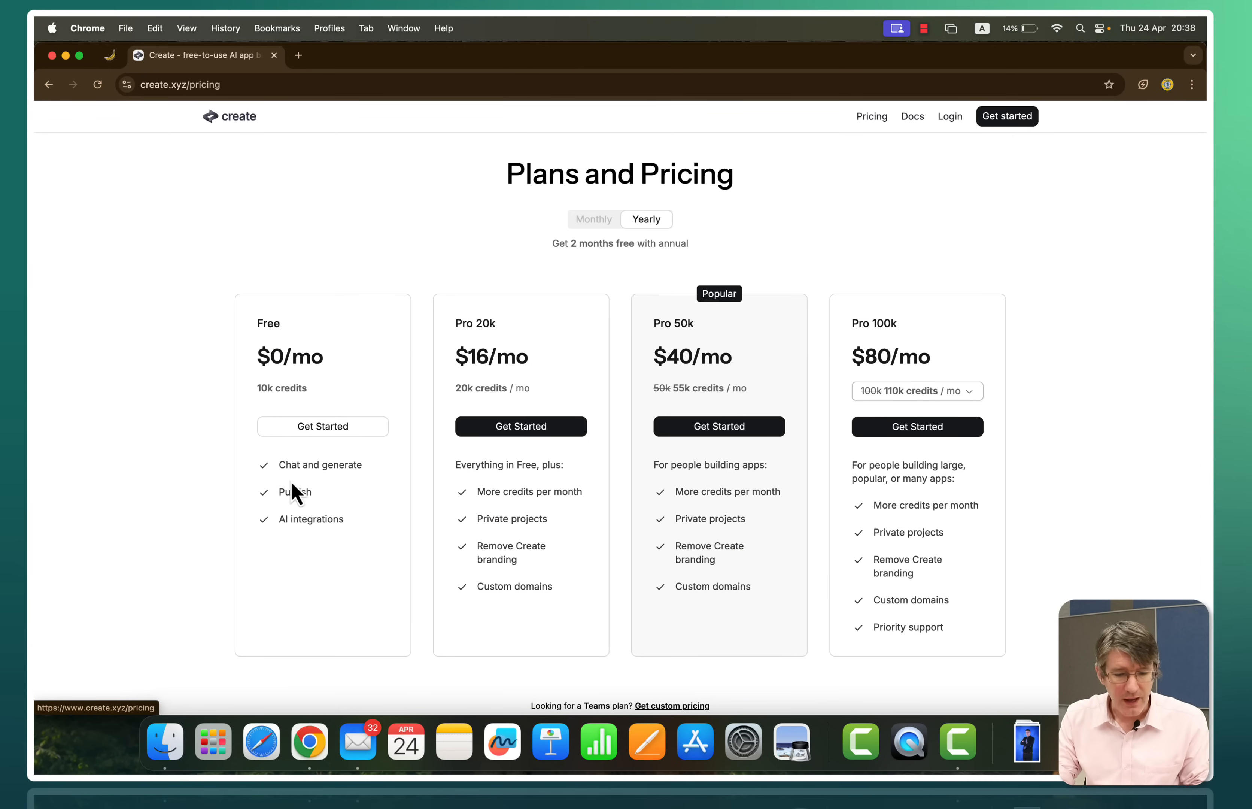
mouse_move(316, 551)
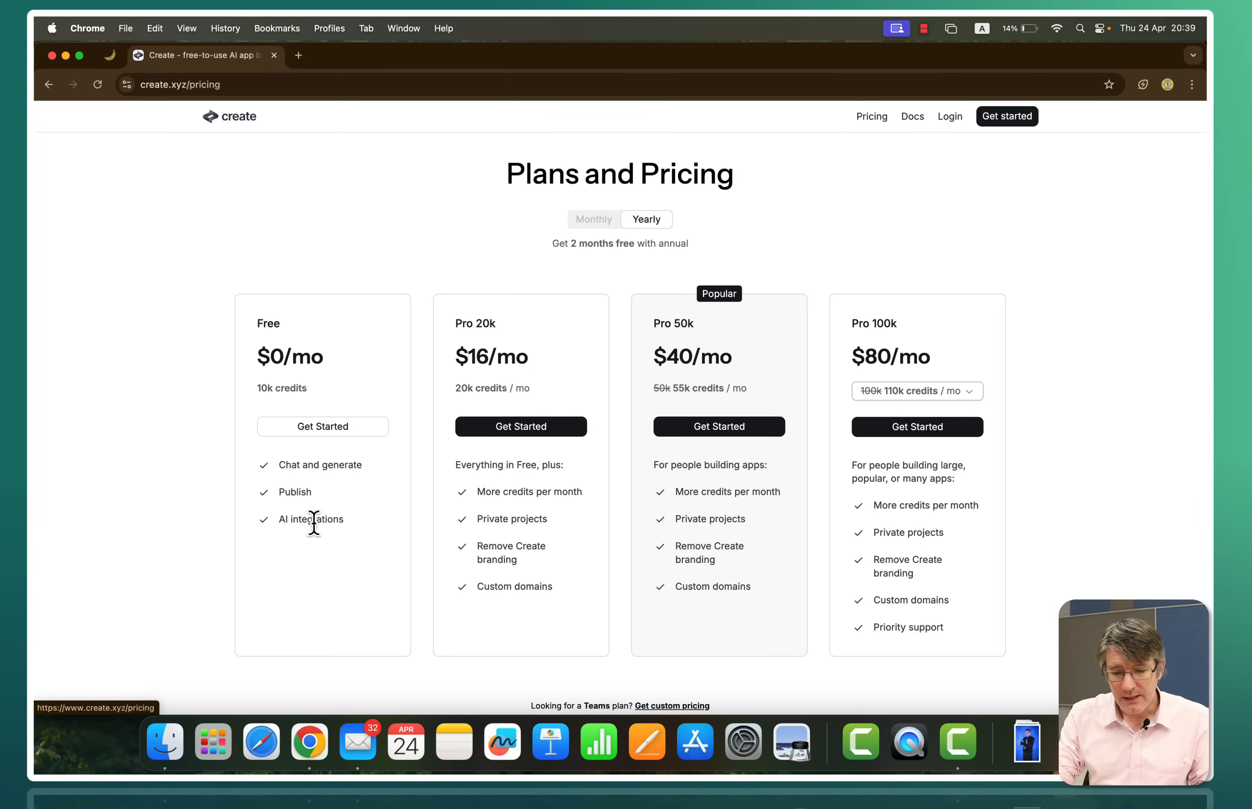
mouse_move(522, 521)
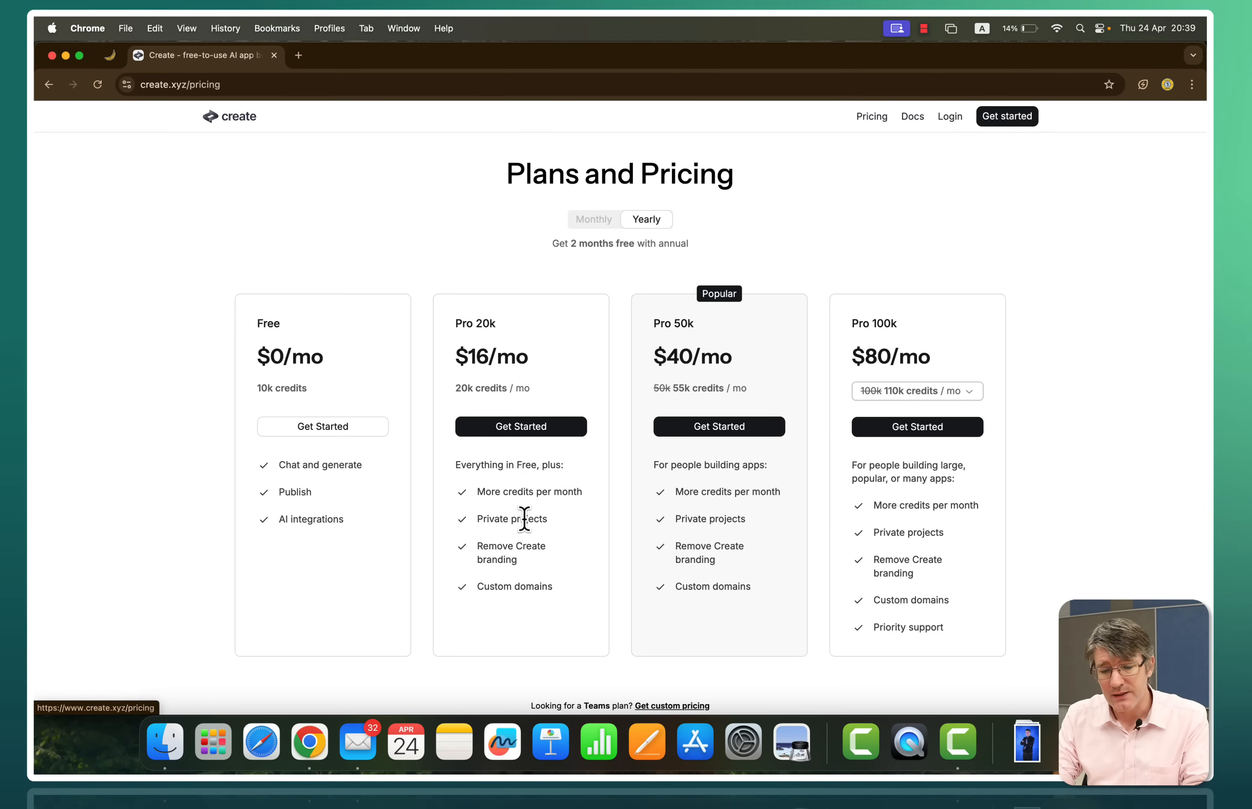
mouse_move(899, 425)
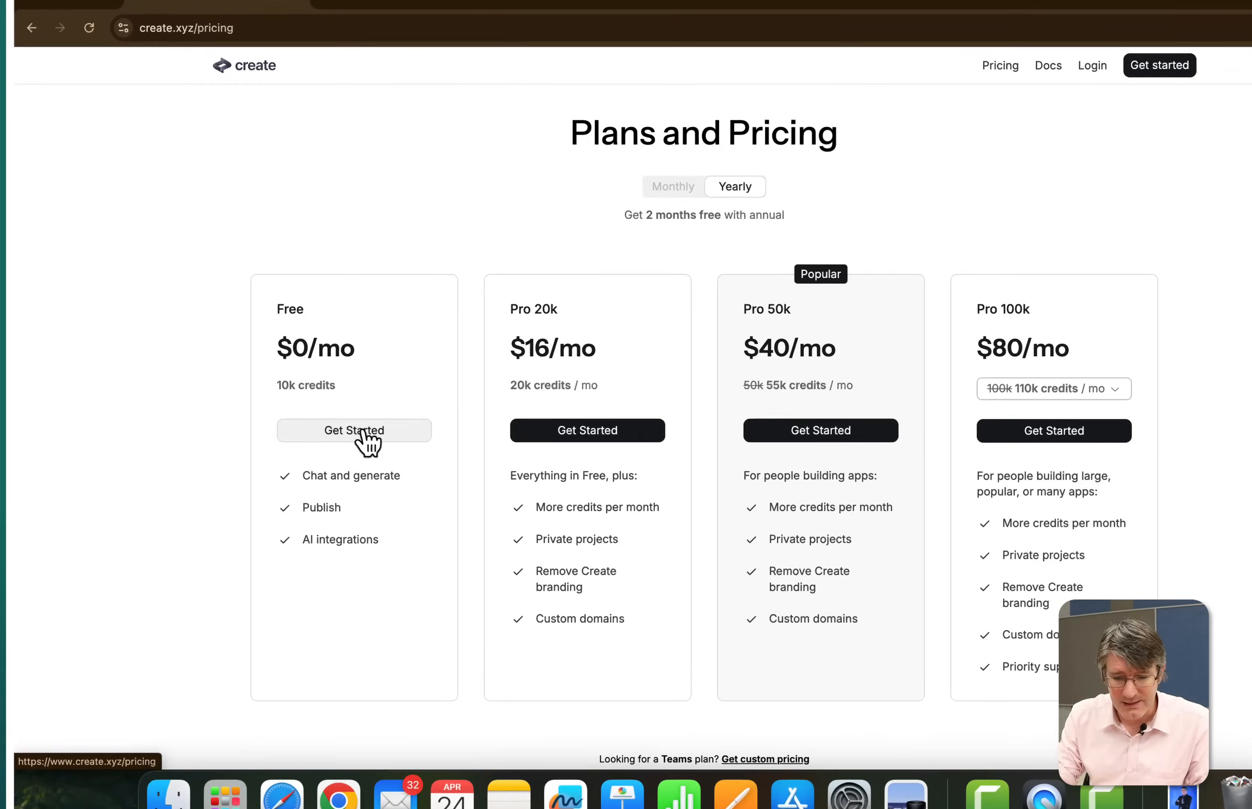
Get started on the Free plan to reach the All projects dashboard
click(354, 430)
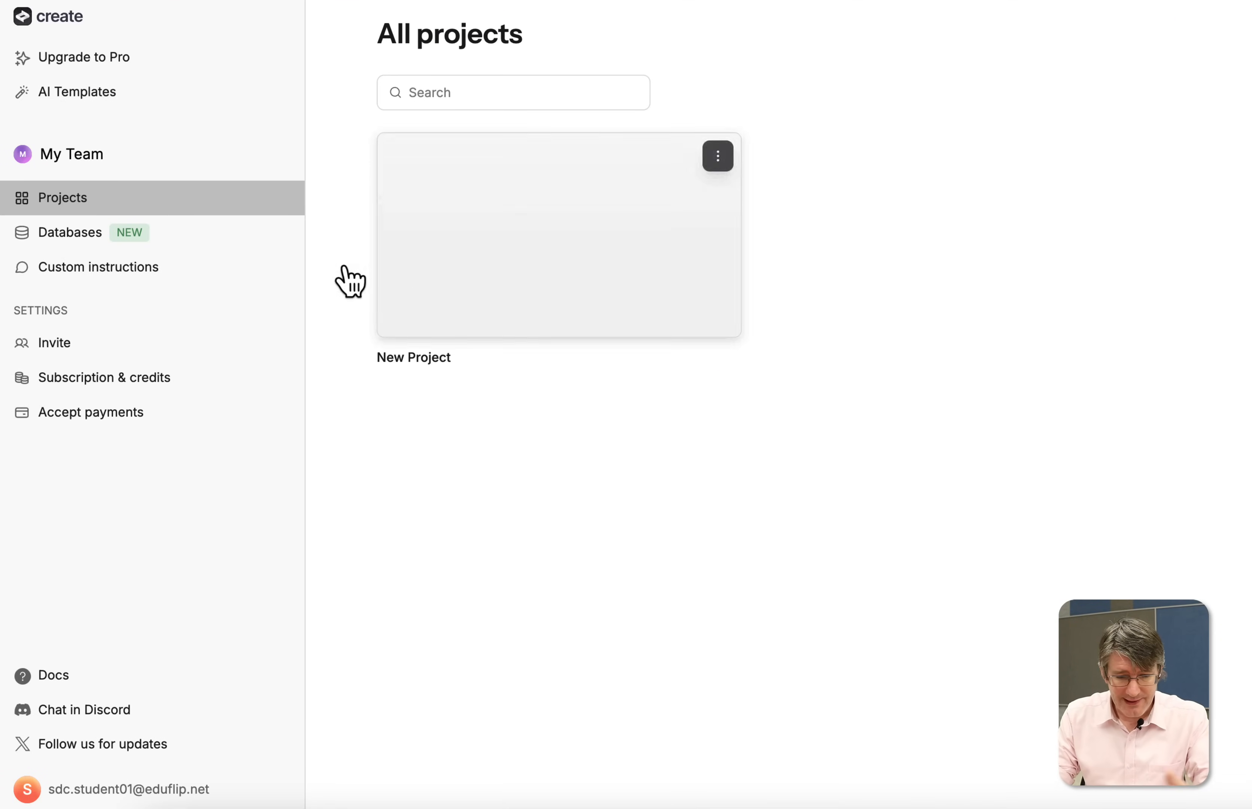
mouse_move(86, 223)
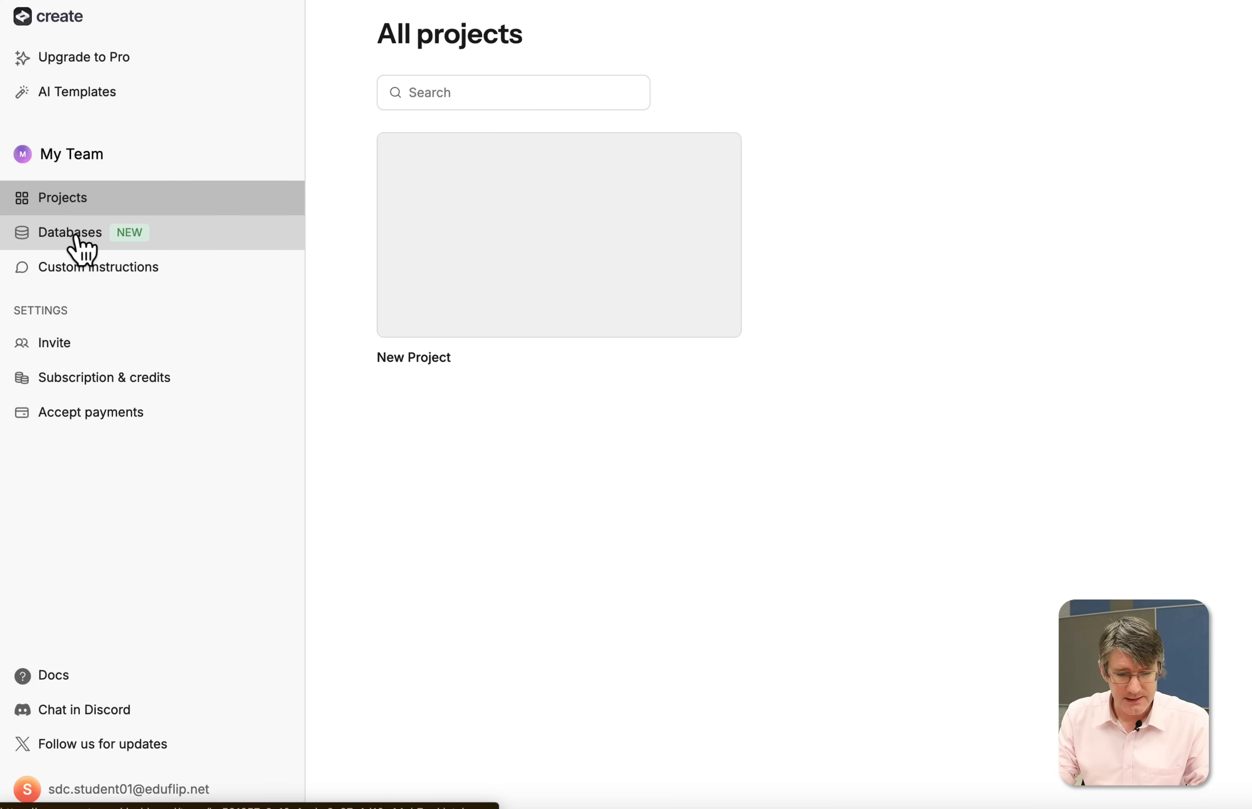
mouse_move(76, 289)
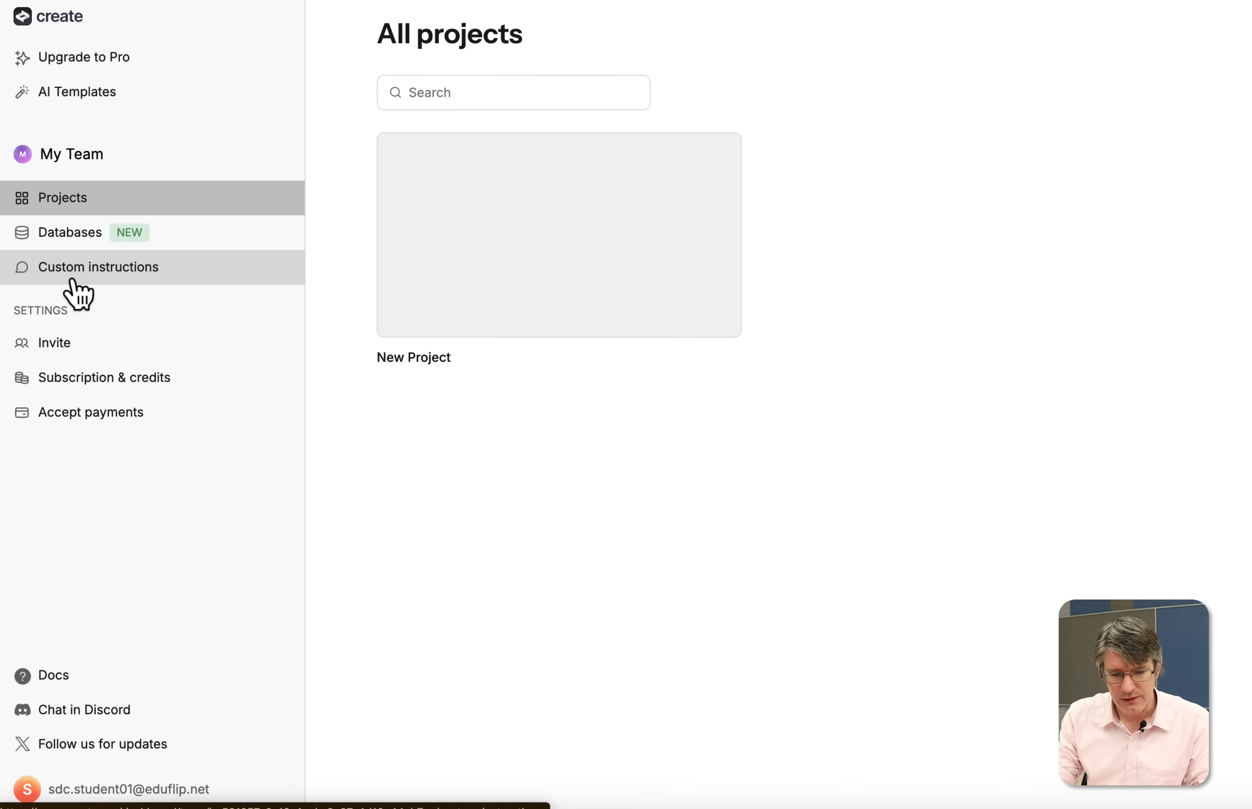
mouse_move(117, 655)
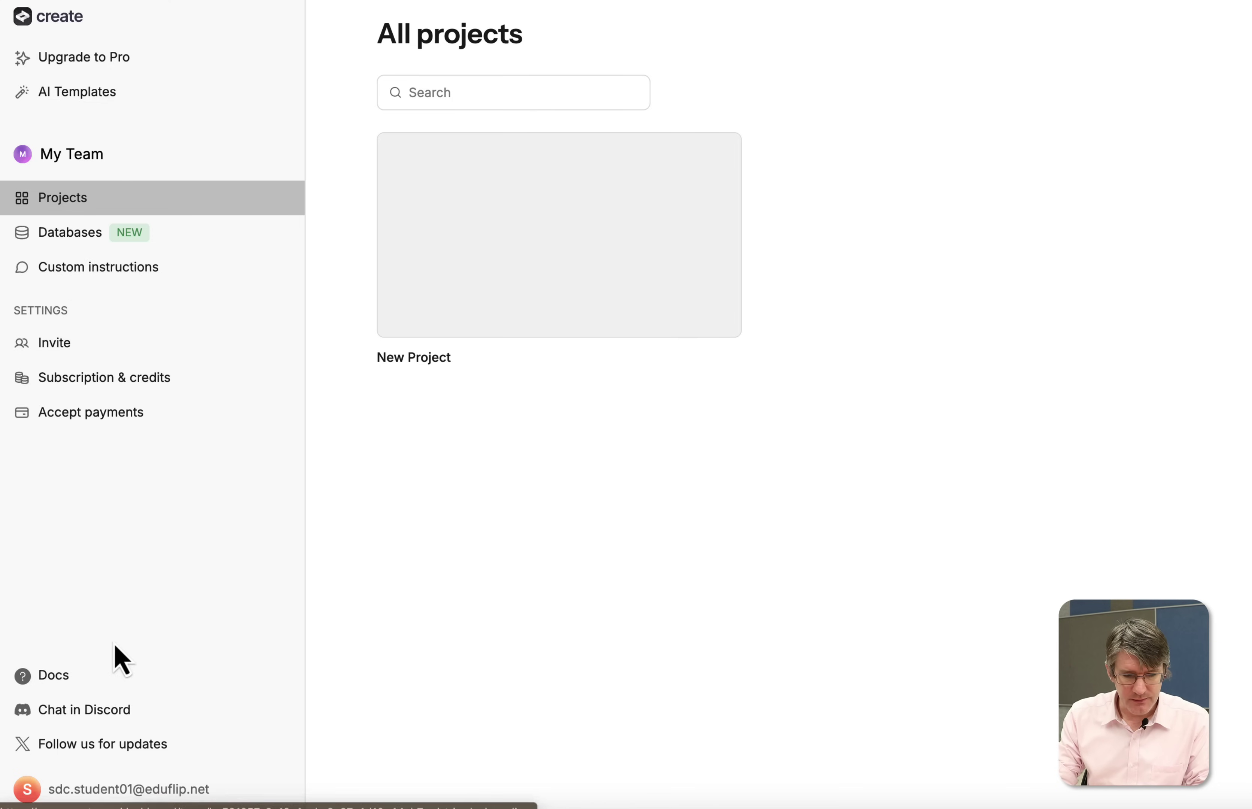
mouse_move(91, 355)
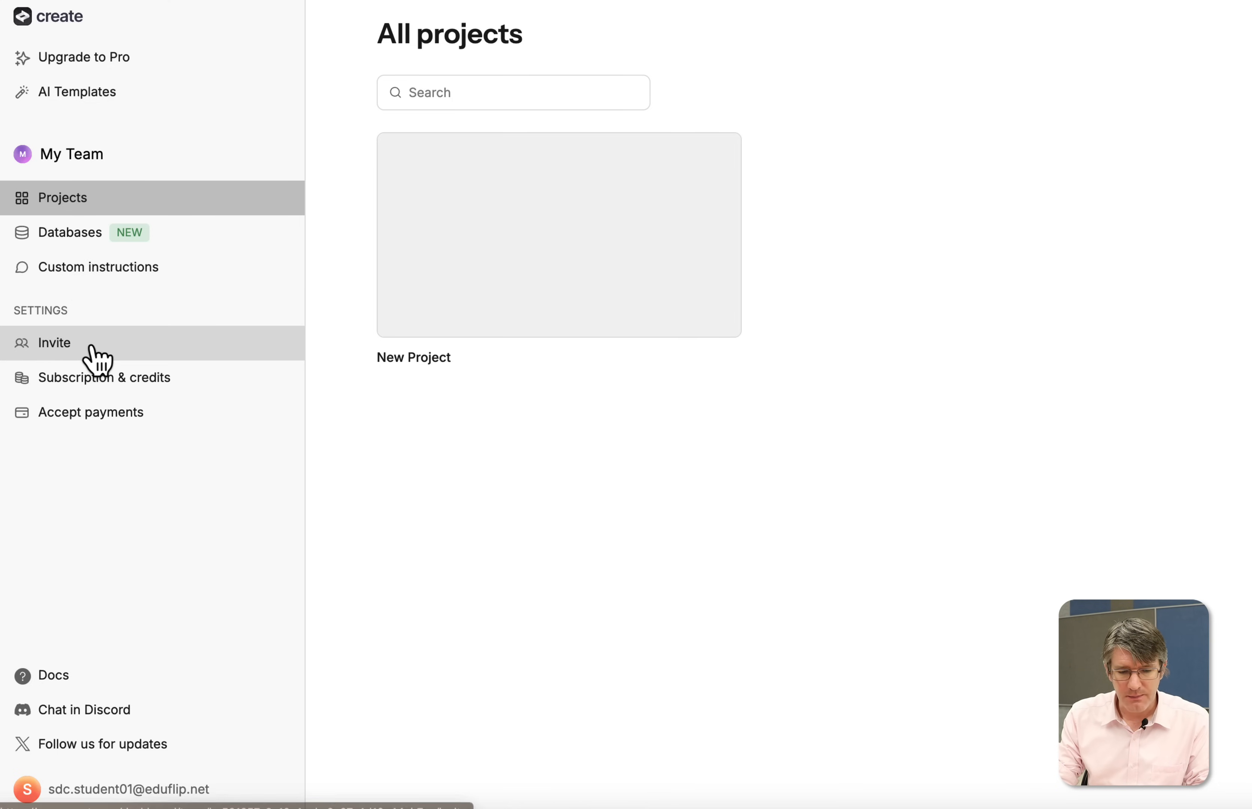
click(104, 377)
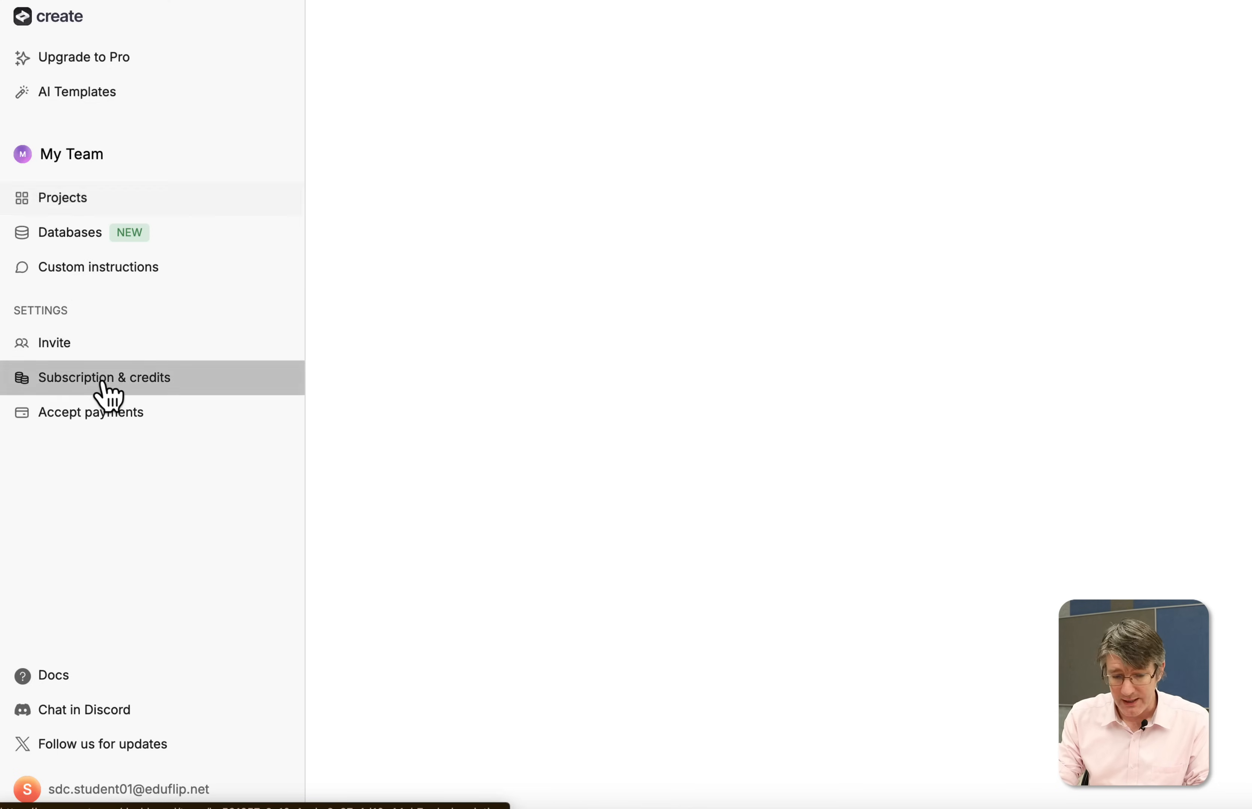
click(104, 377)
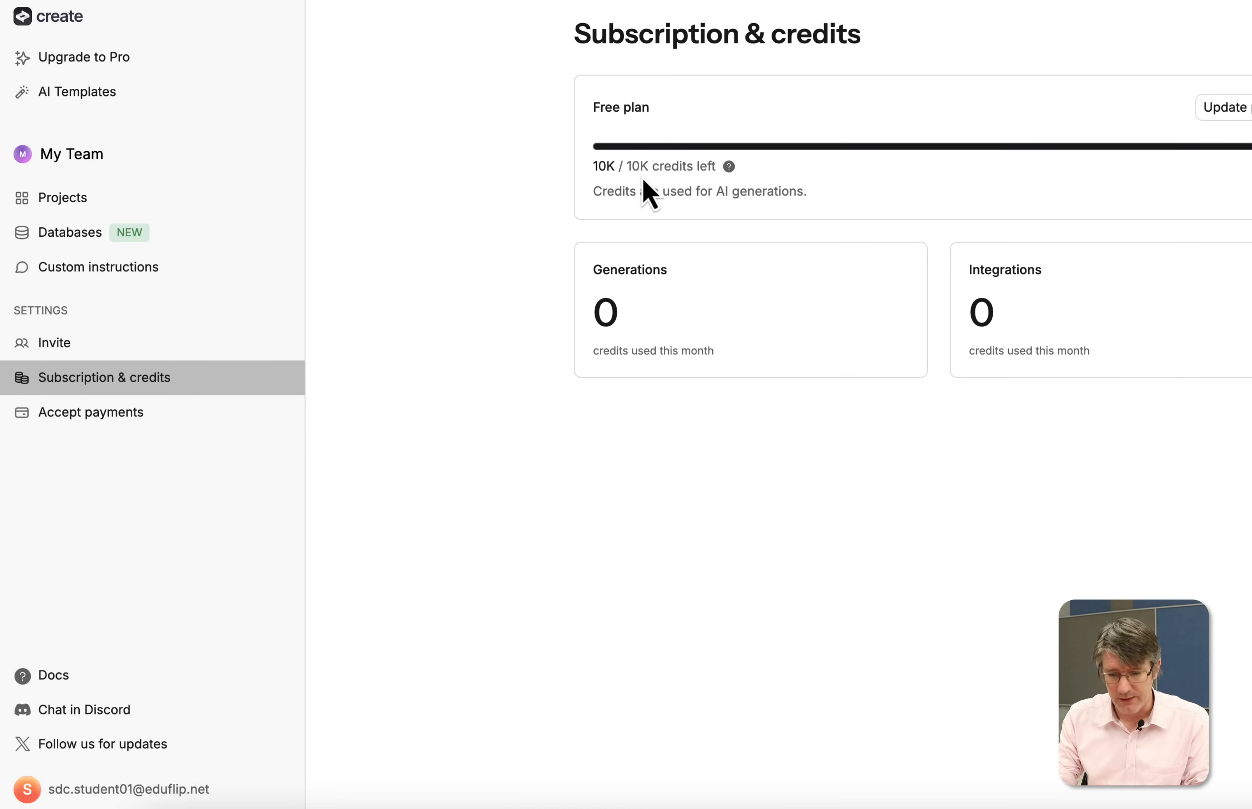
mouse_move(476, 215)
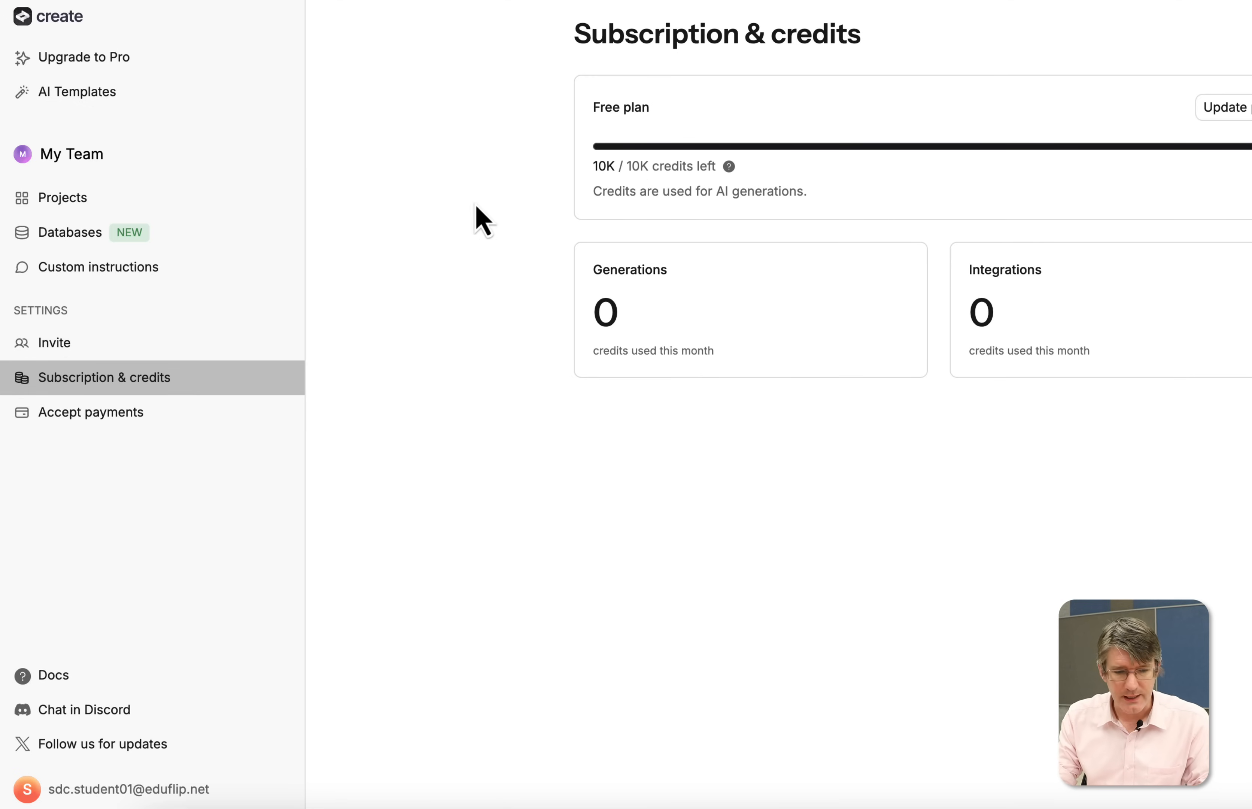
click(63, 196)
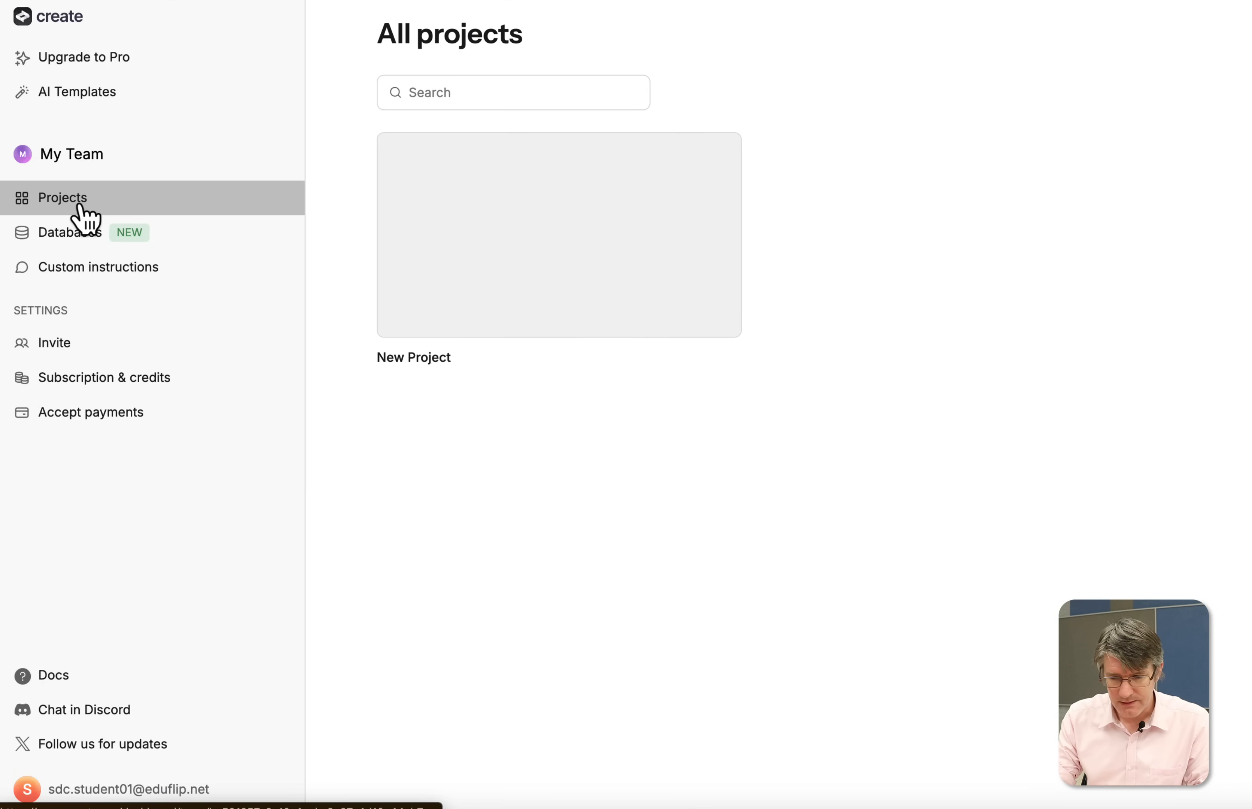
mouse_move(623, 239)
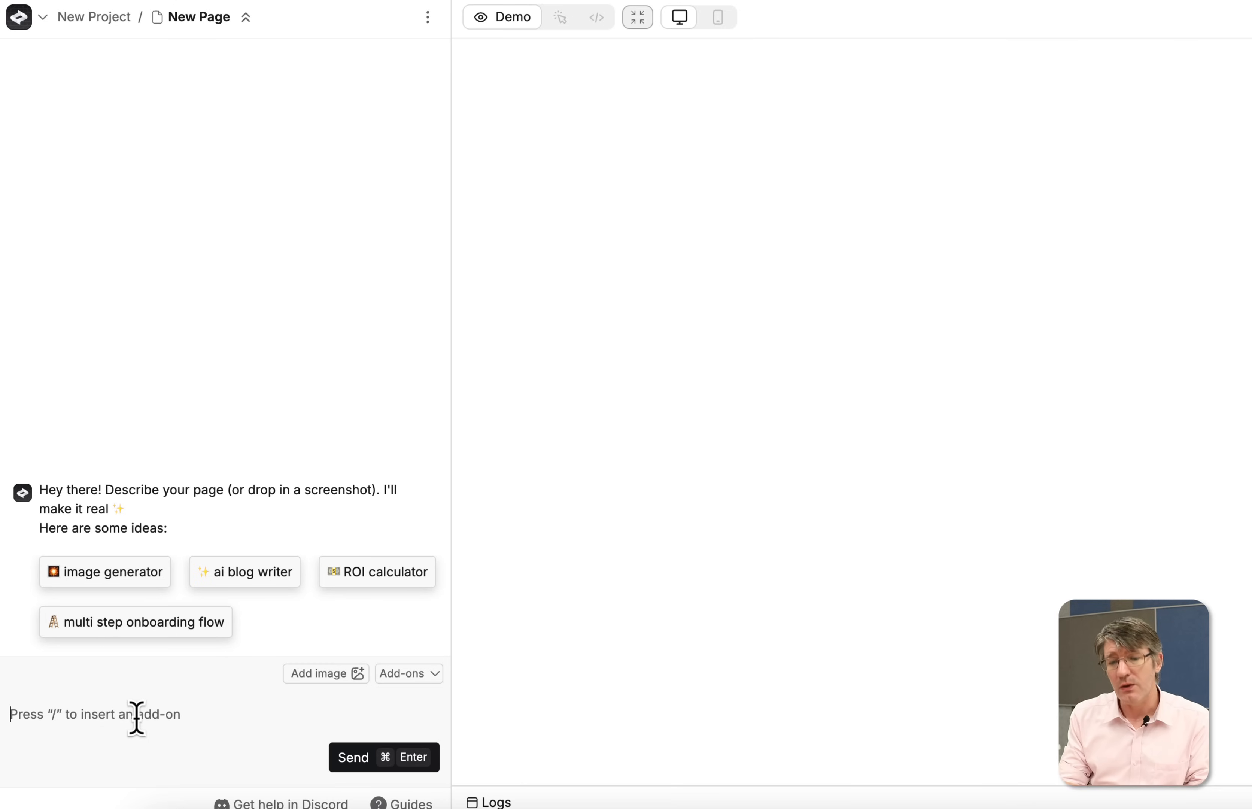
Describe a story dice web app for creative writing offering 3, 5 or 10 dice
text(I am a teacher at a primary school a)
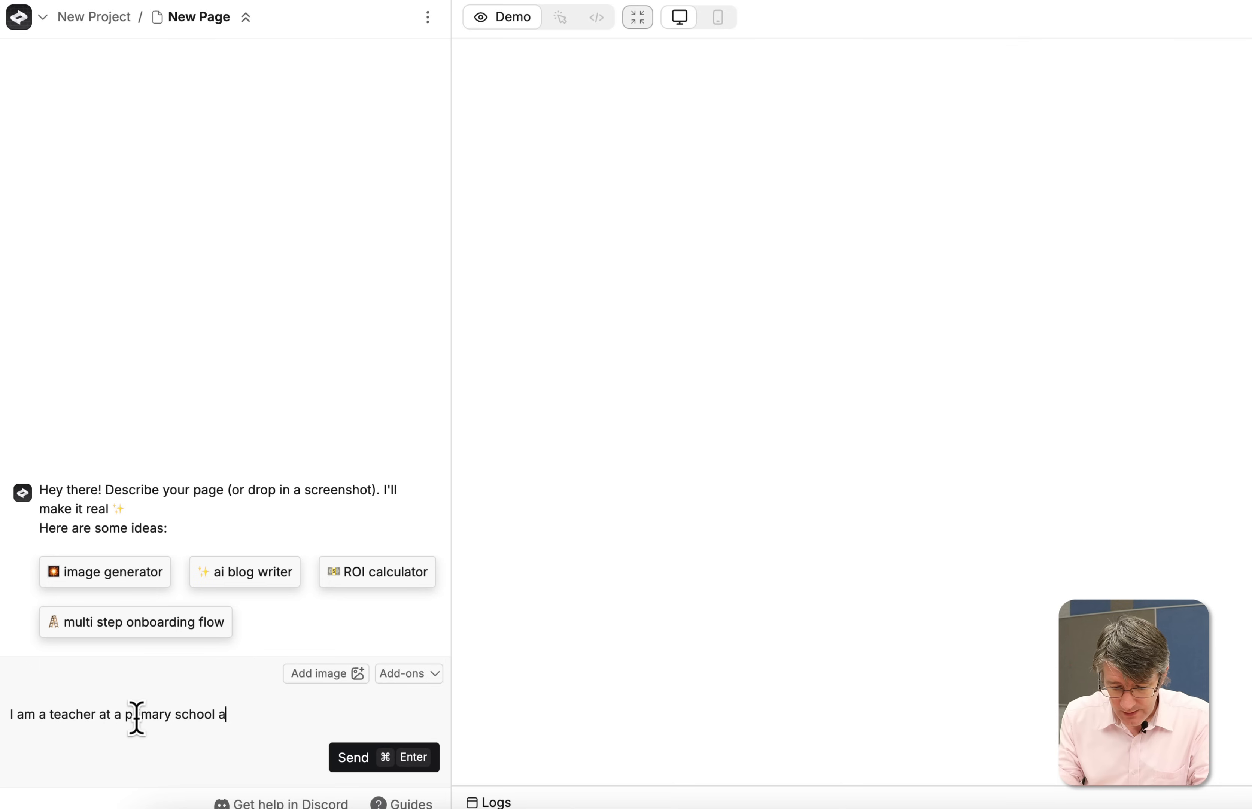
text(nd want to use)
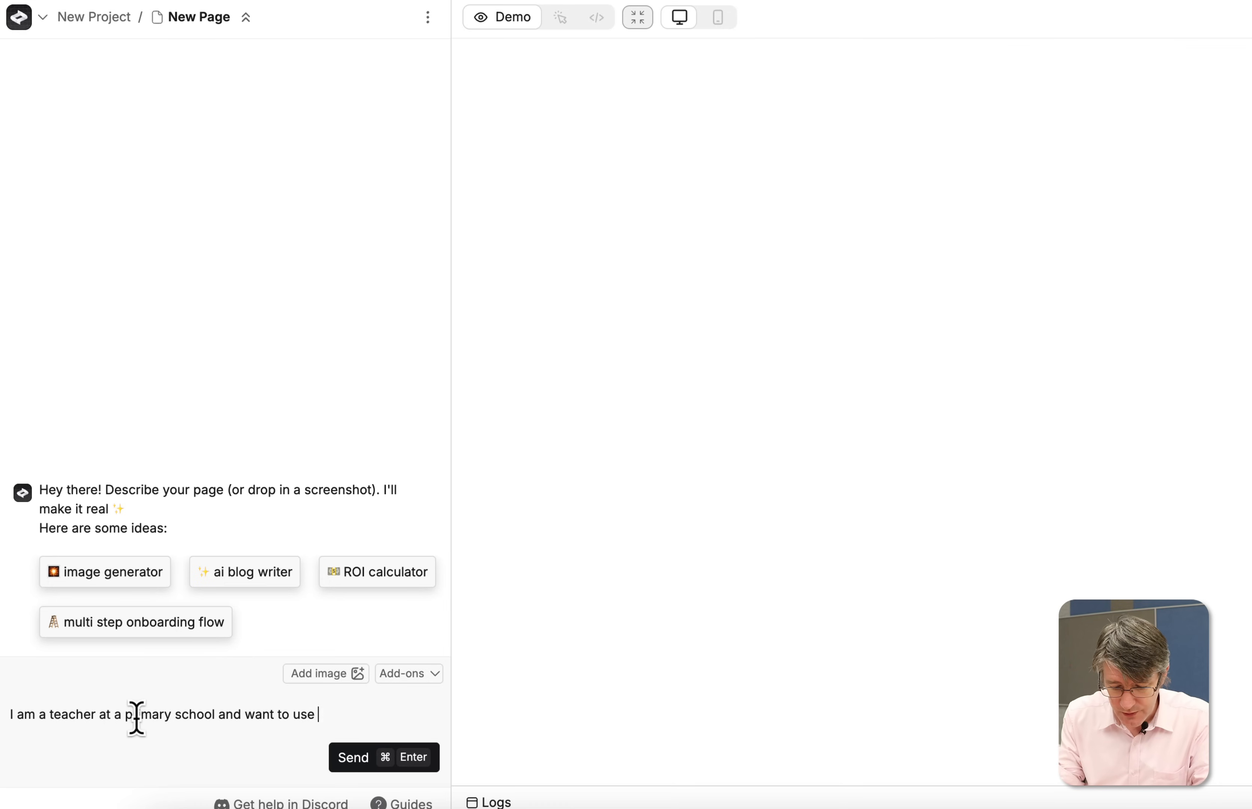
text(story dice for)
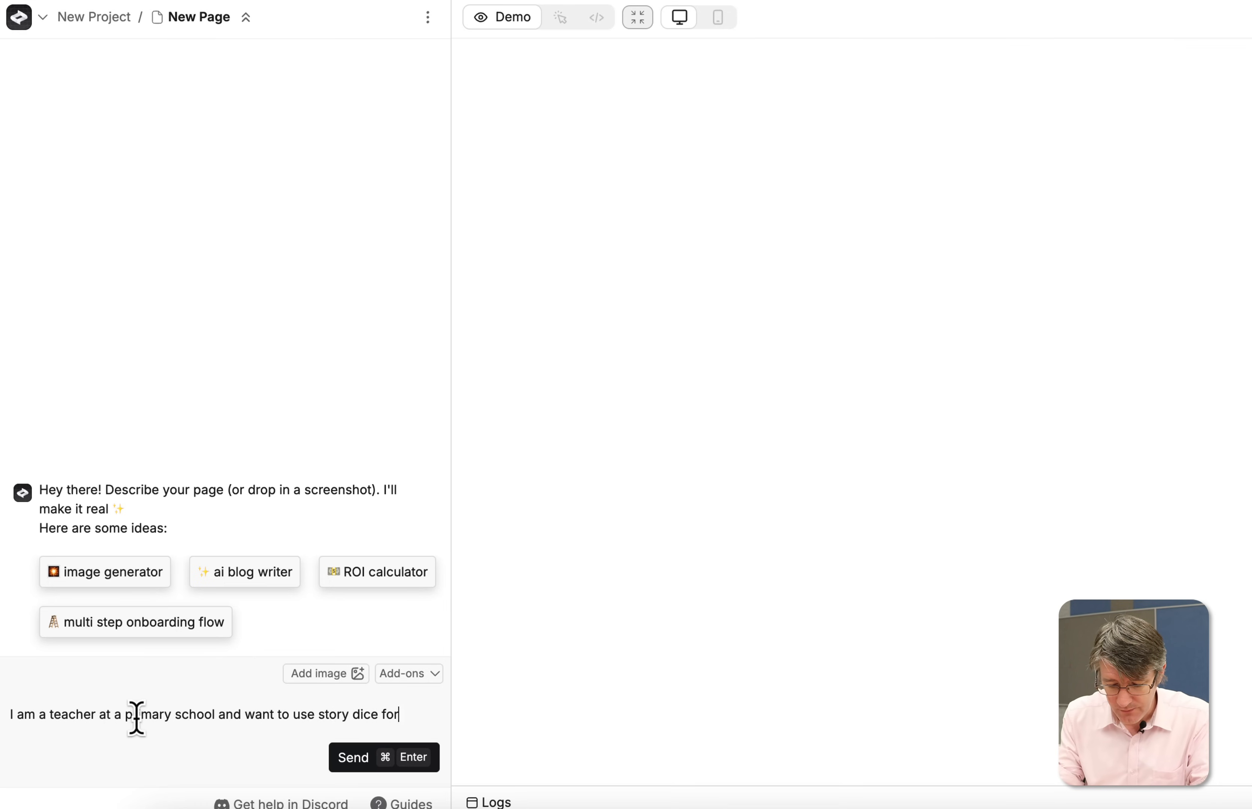
text(creative writing sessions.)
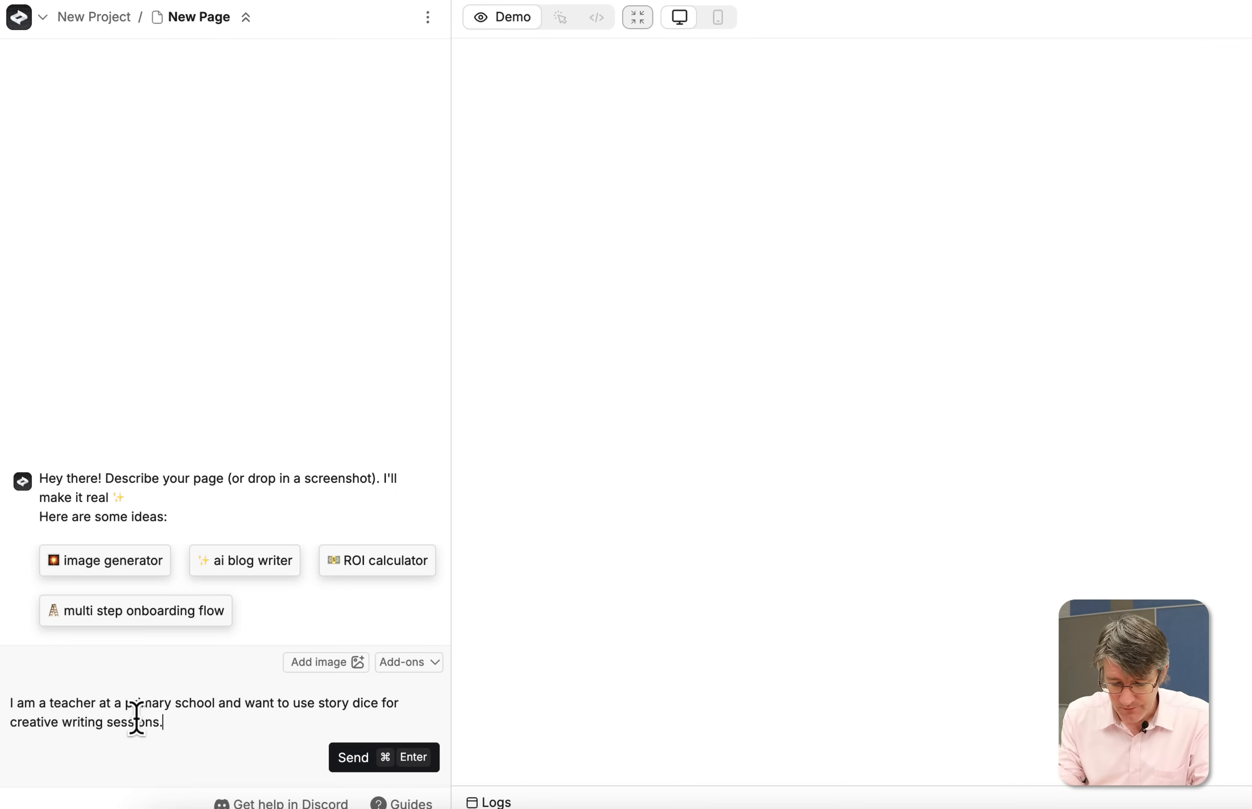
text(Create a webs)
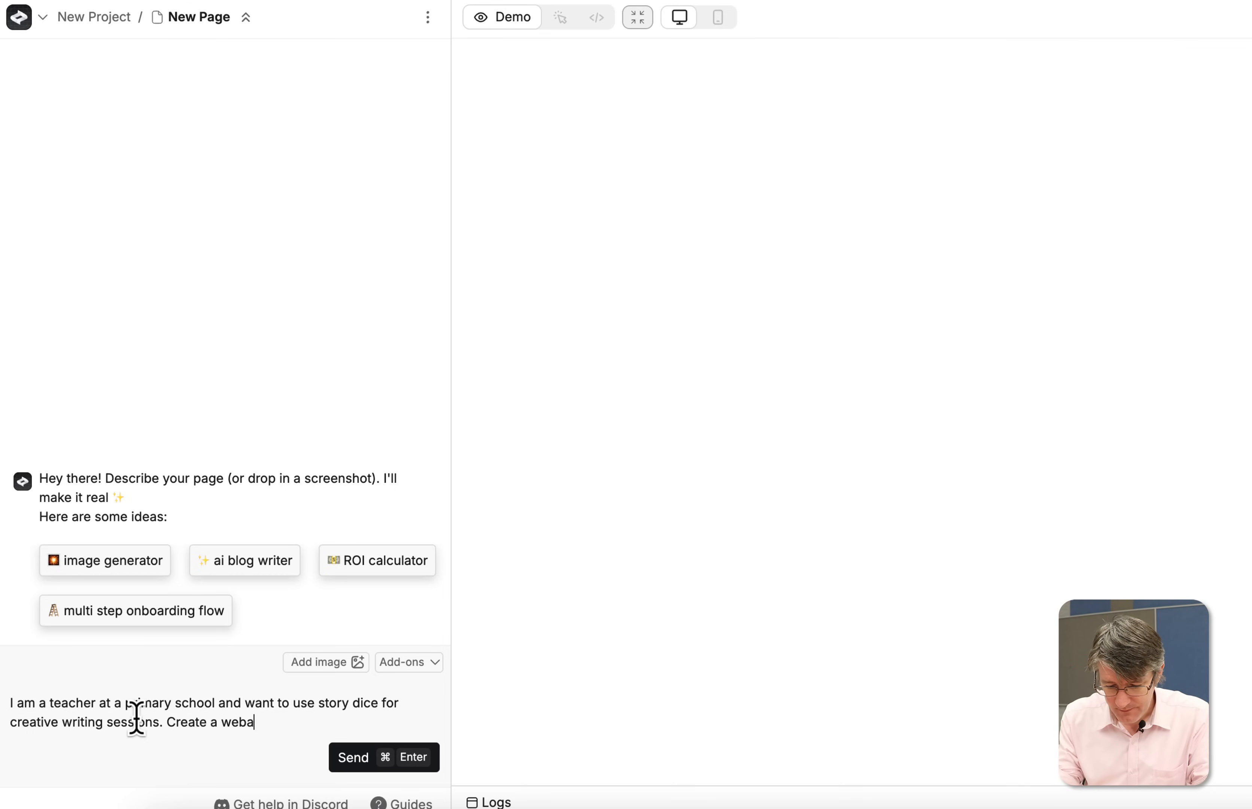
text(pp that)
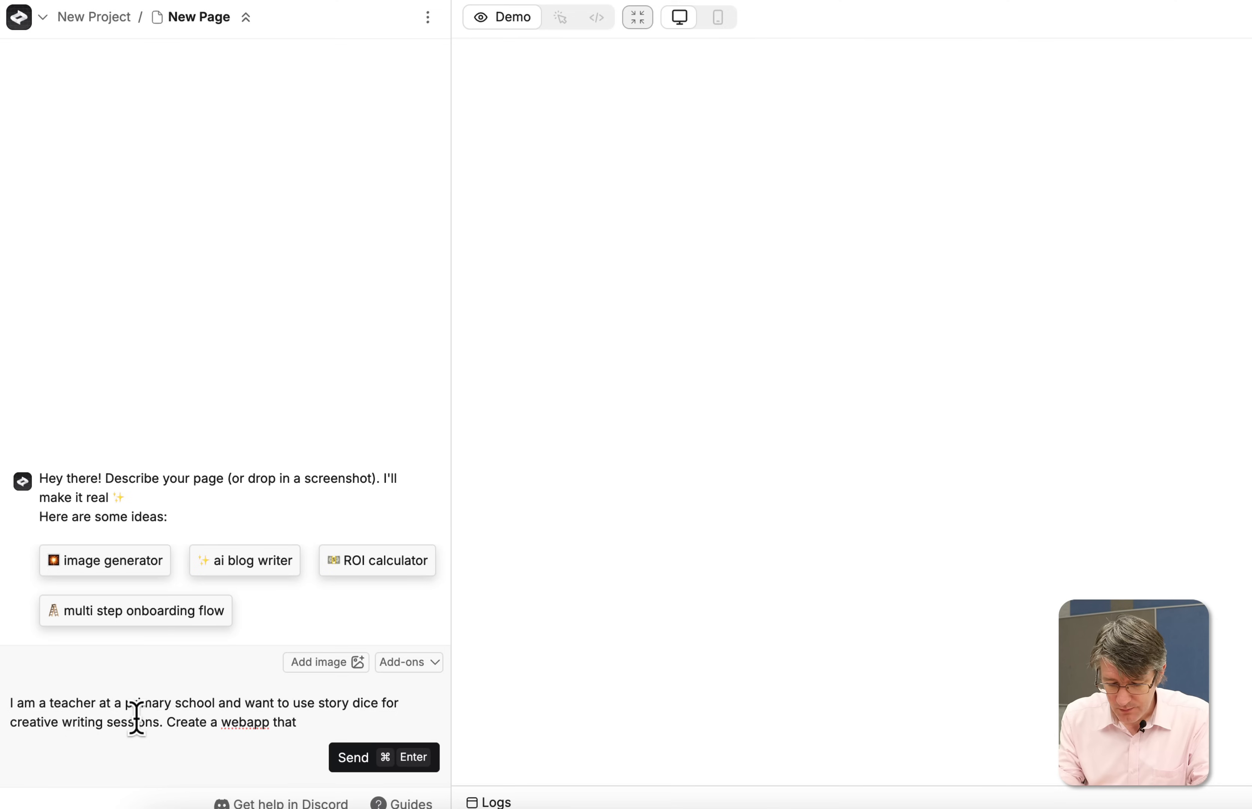
text(presents the students)
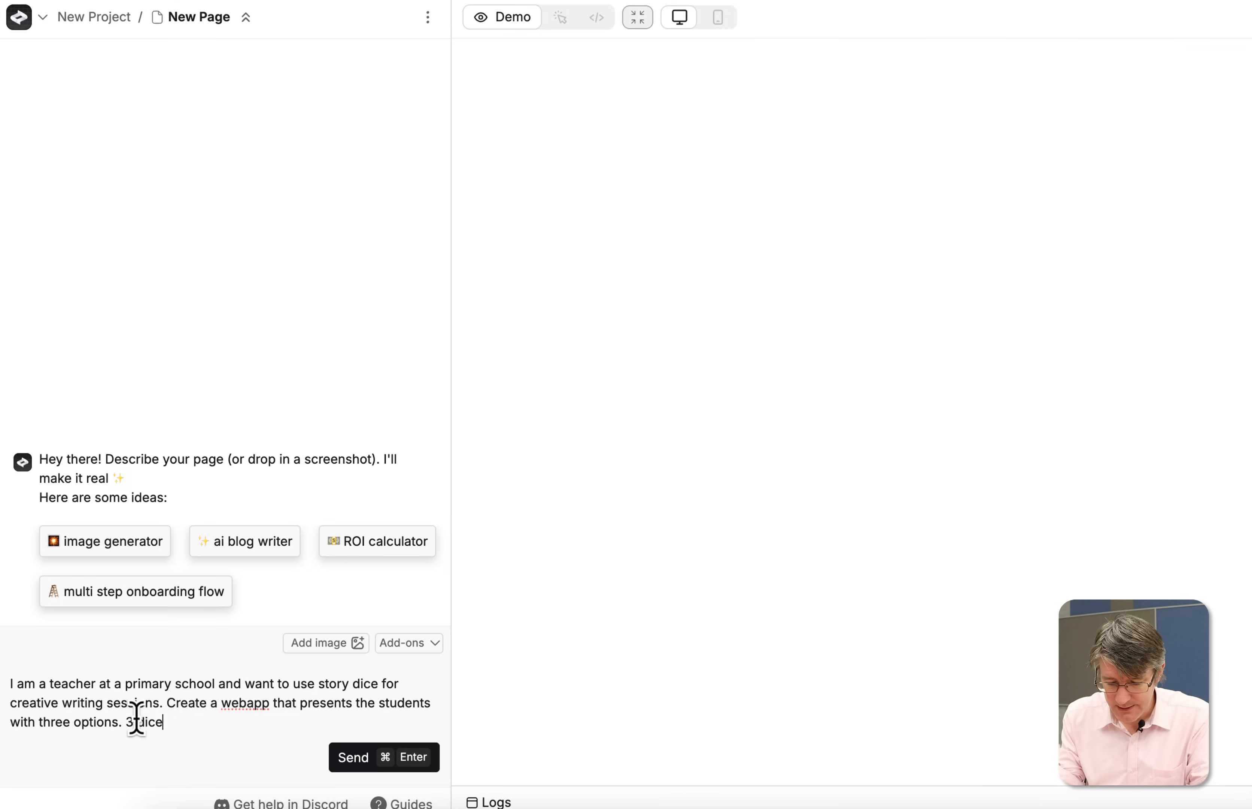
text(, 5 dicer)
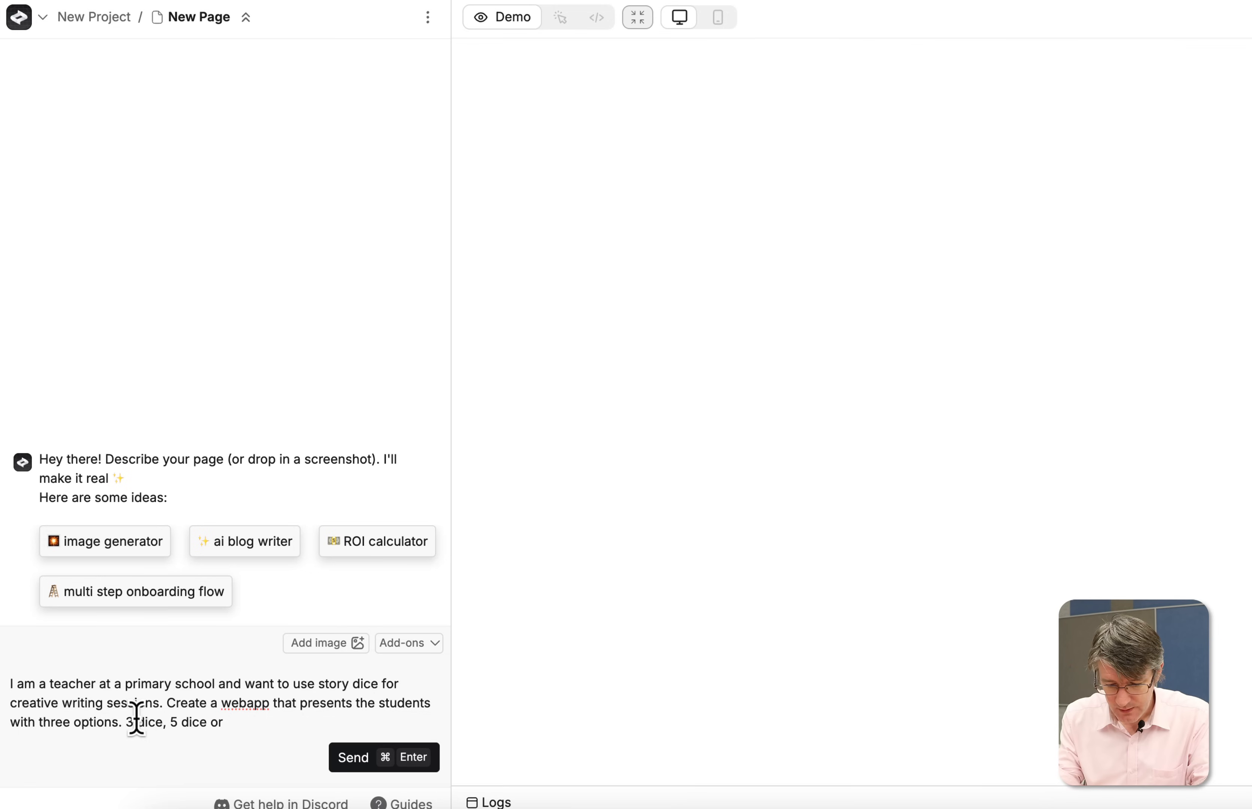
text(10 dice.)
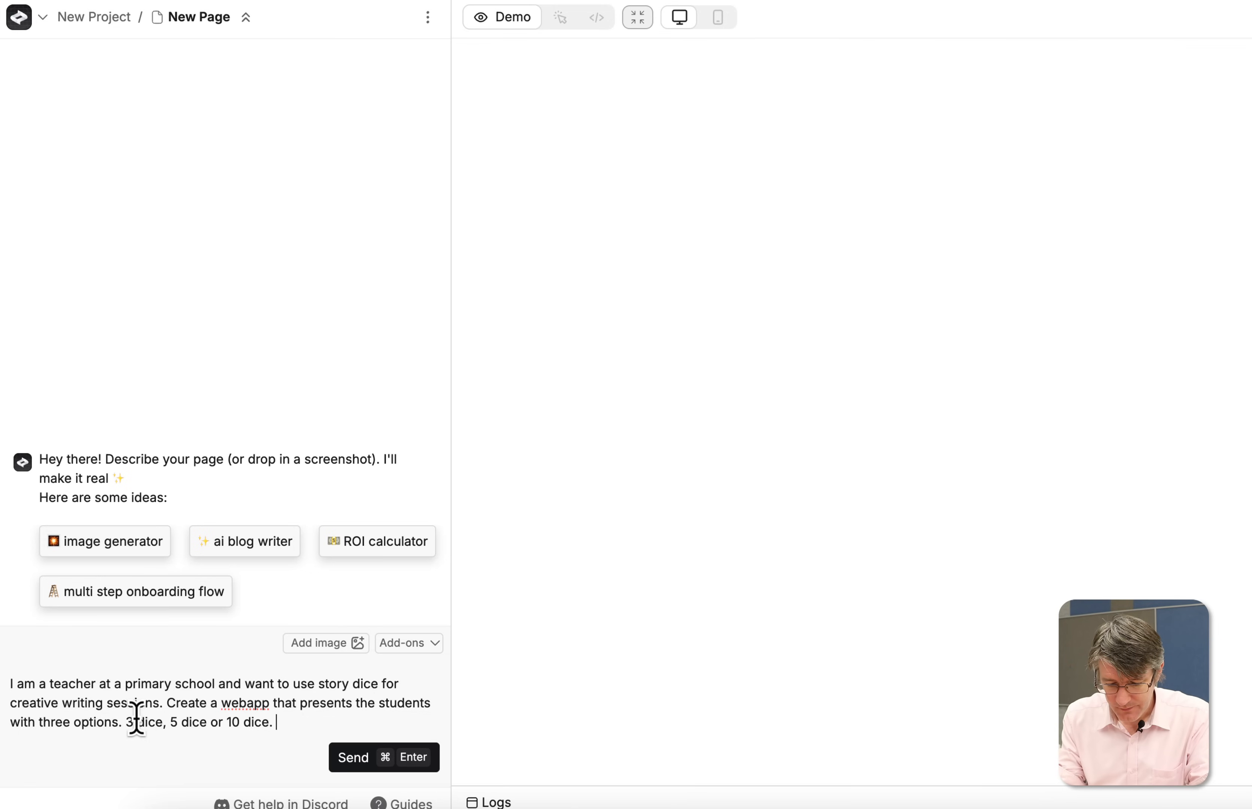
Add that dice randomly display icons from nouns, verbs, locations, objects and settings
text(When they click roll, these)
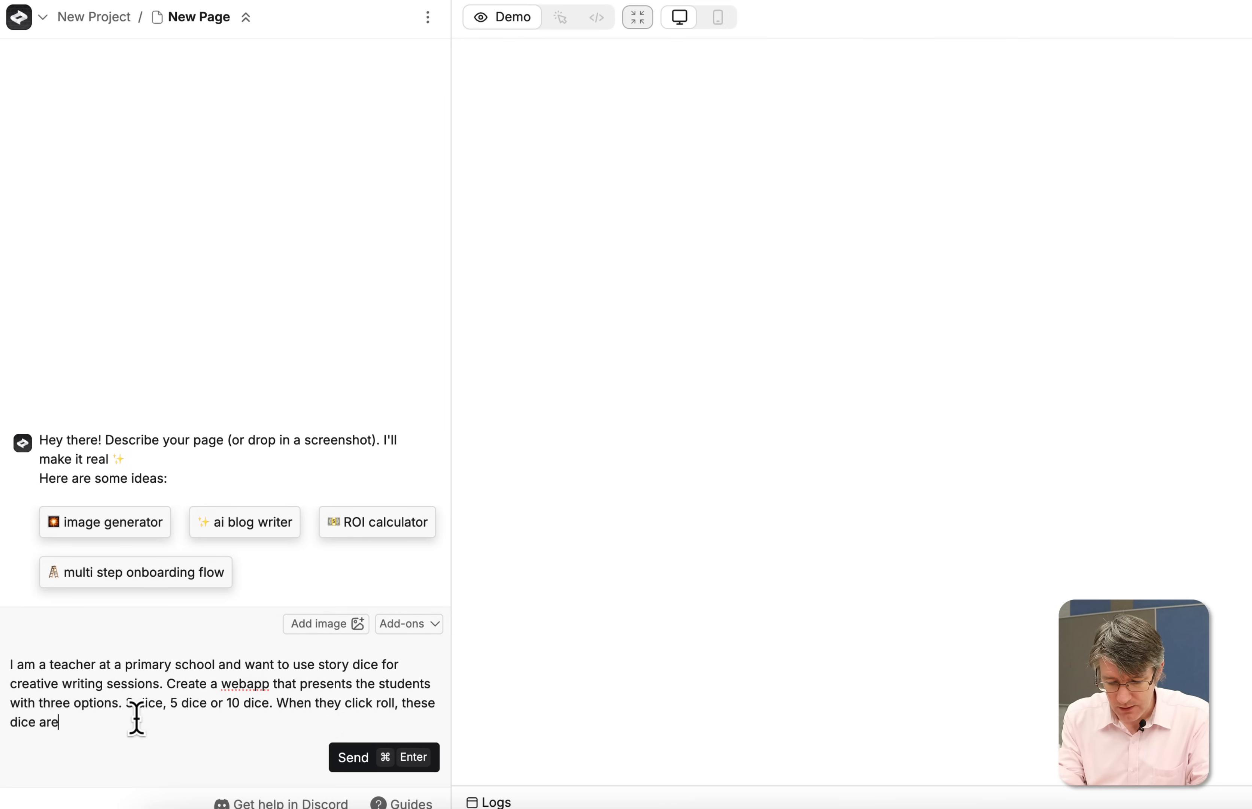
text(randomly)
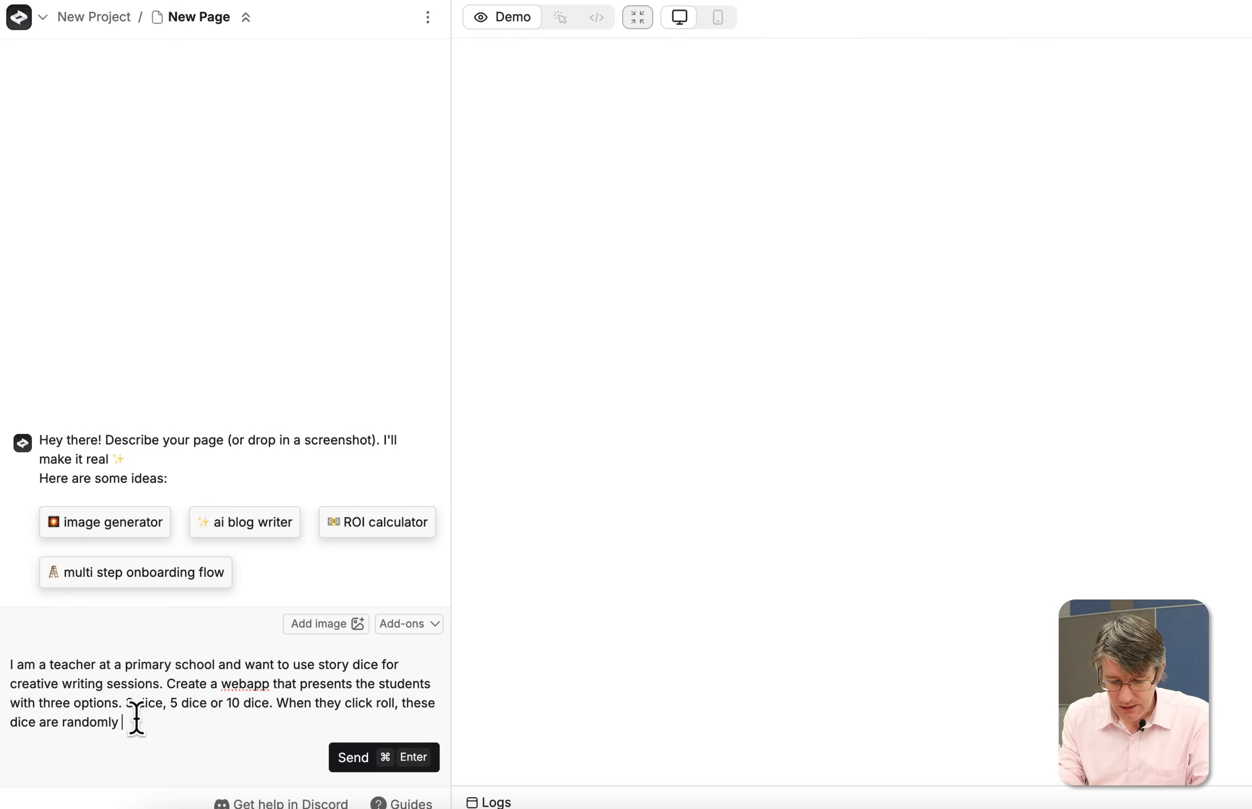
text(displaying)
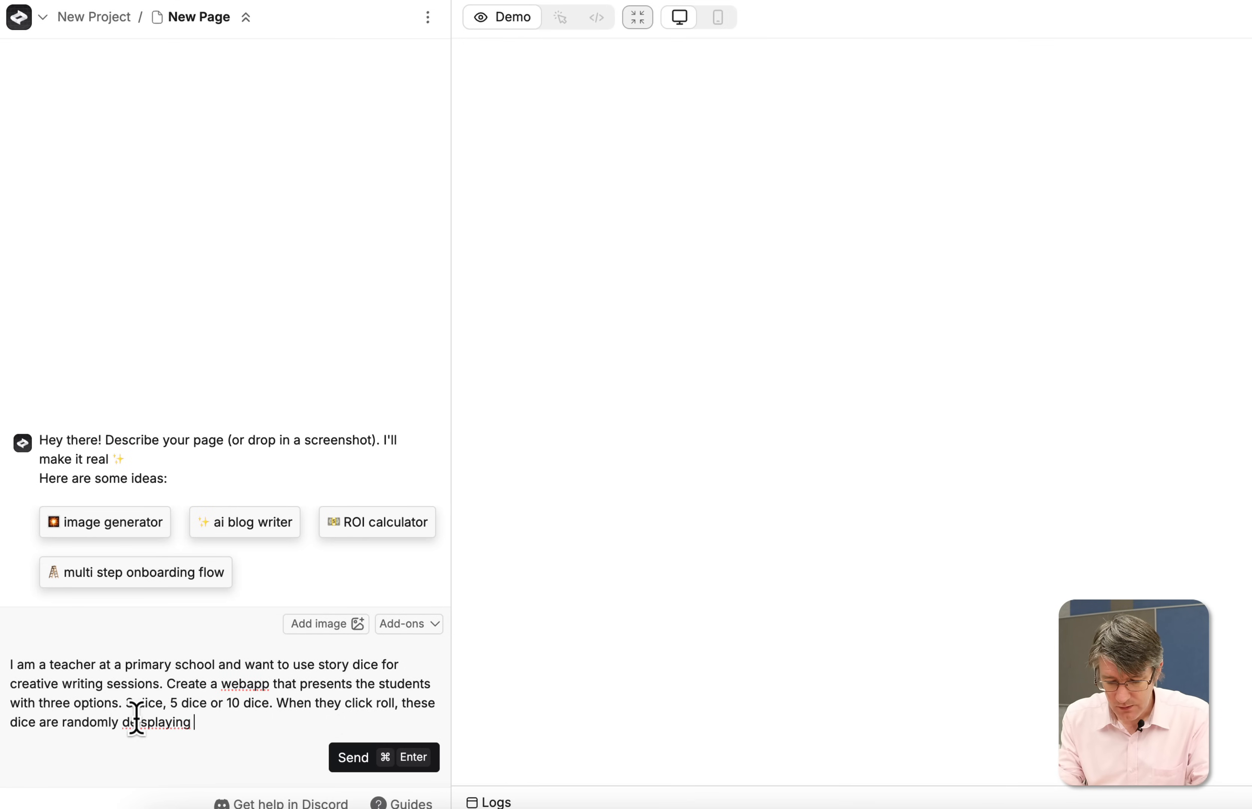
text(differen)
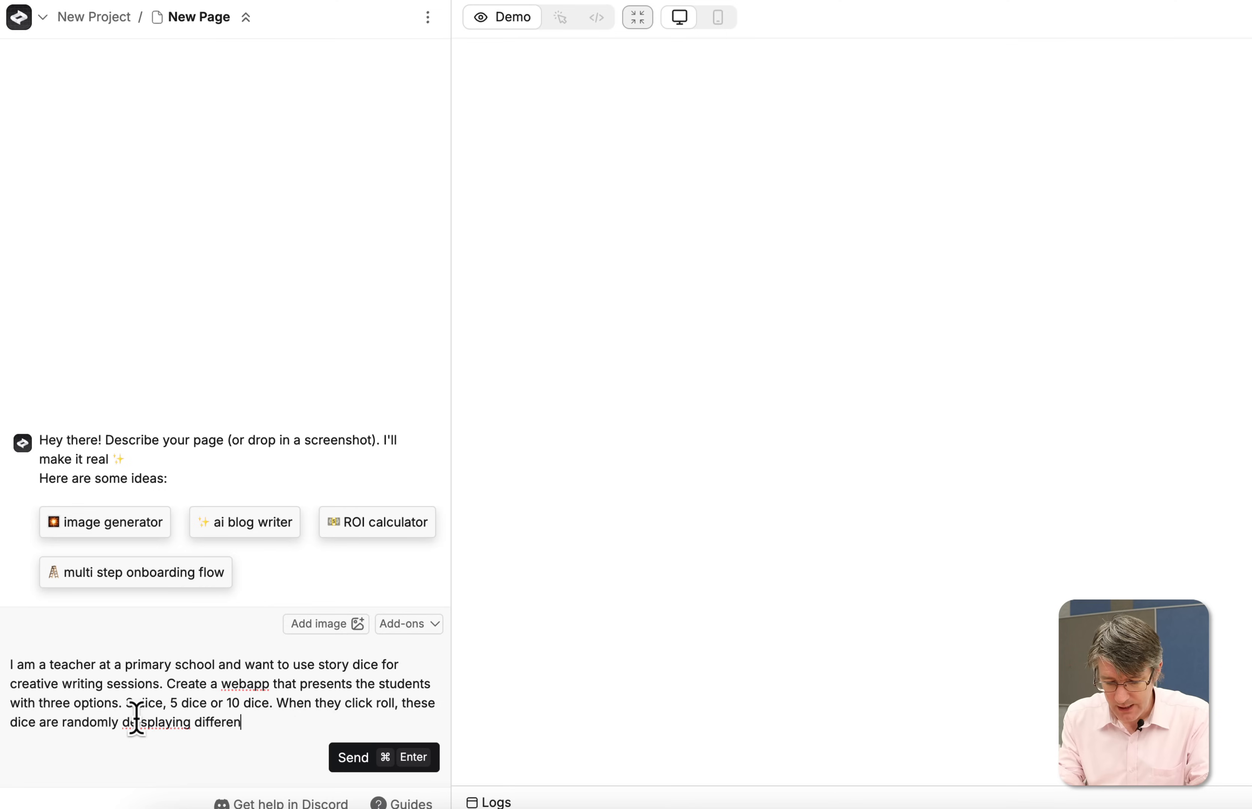
text(t icons)
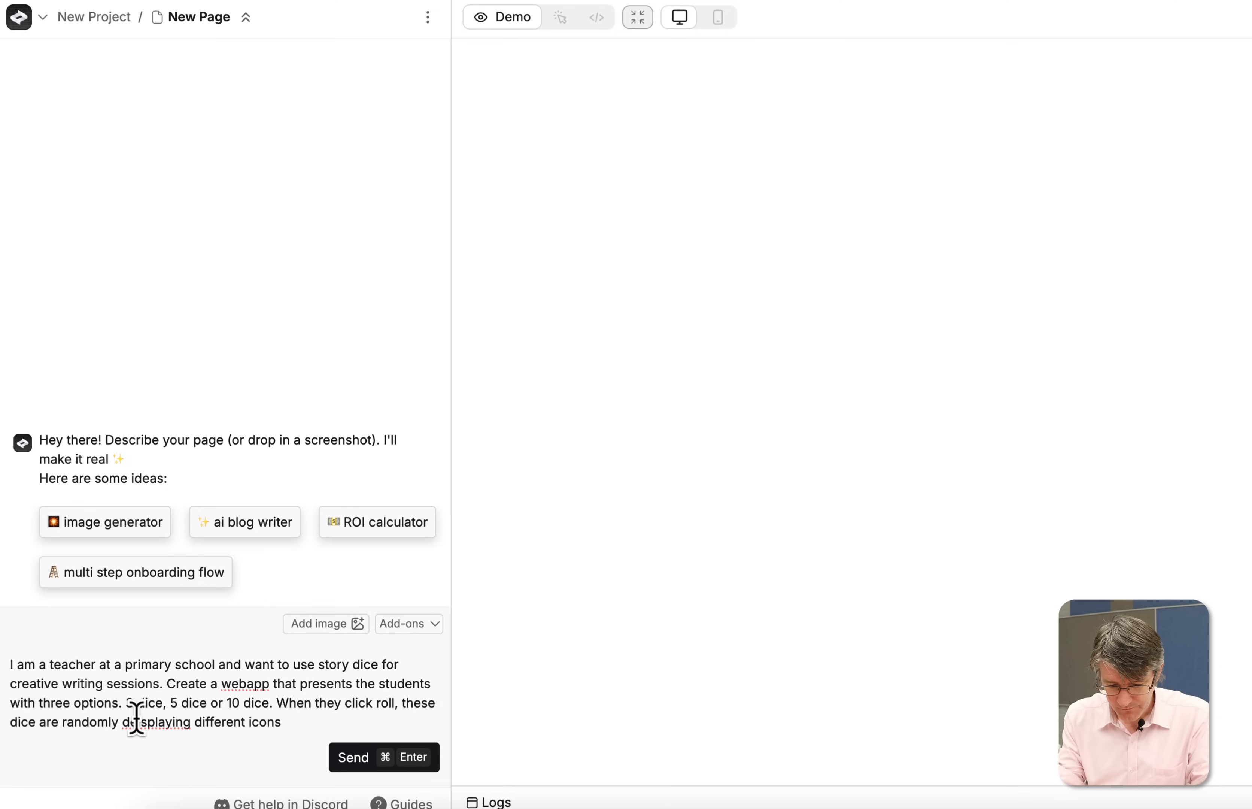
text(which can)
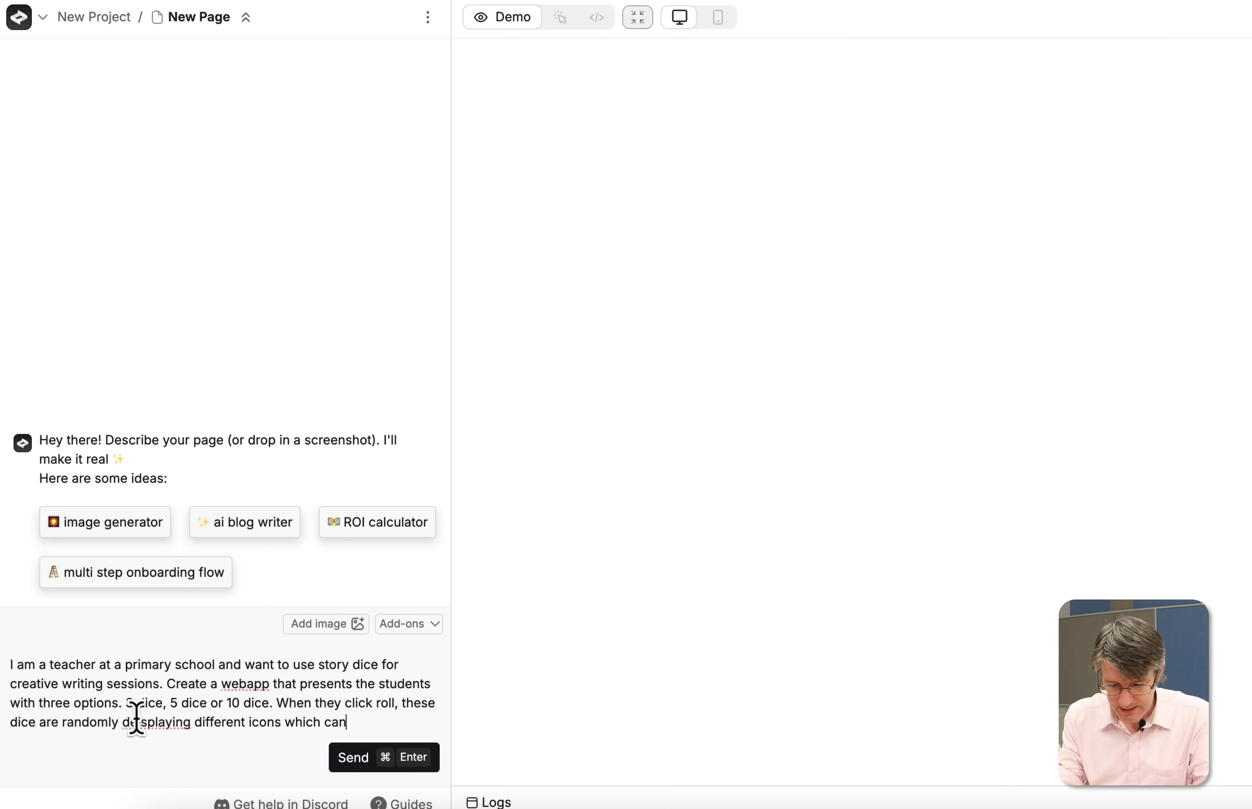
text(be use for)
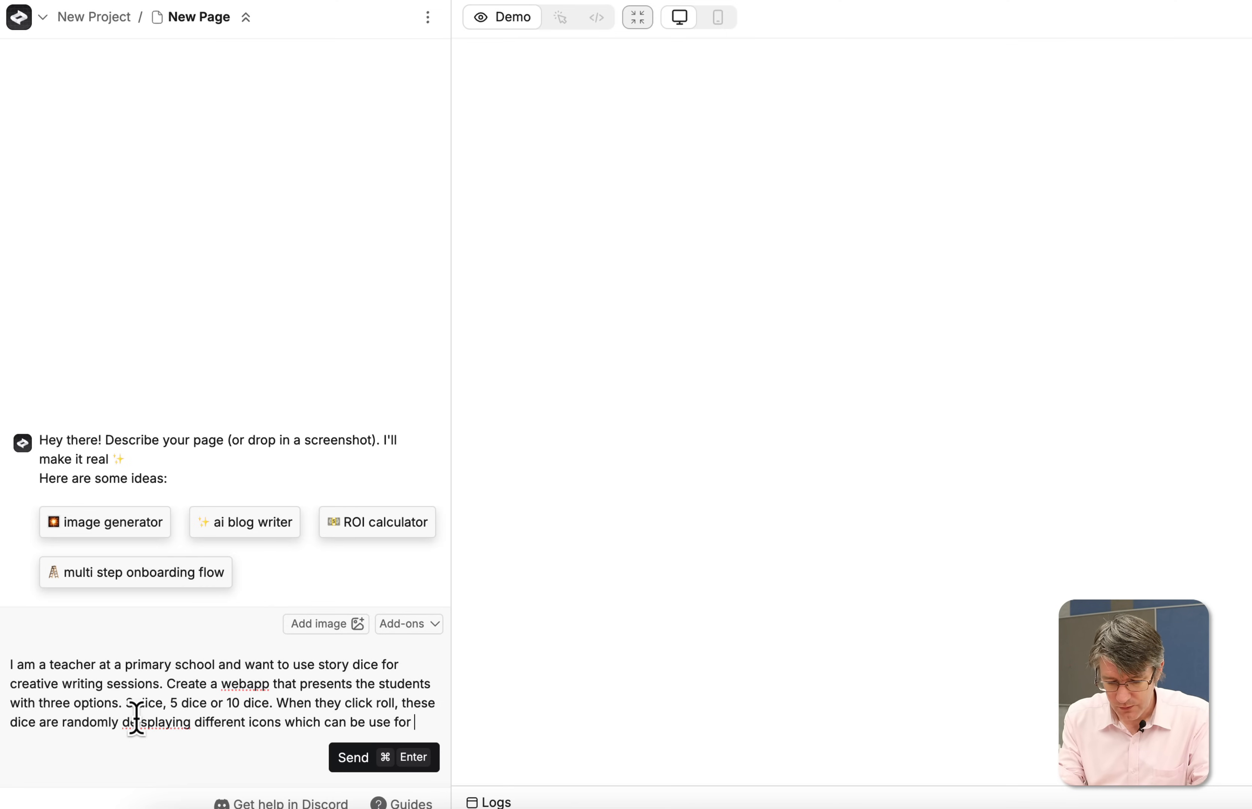
text(creative writing. Have a)
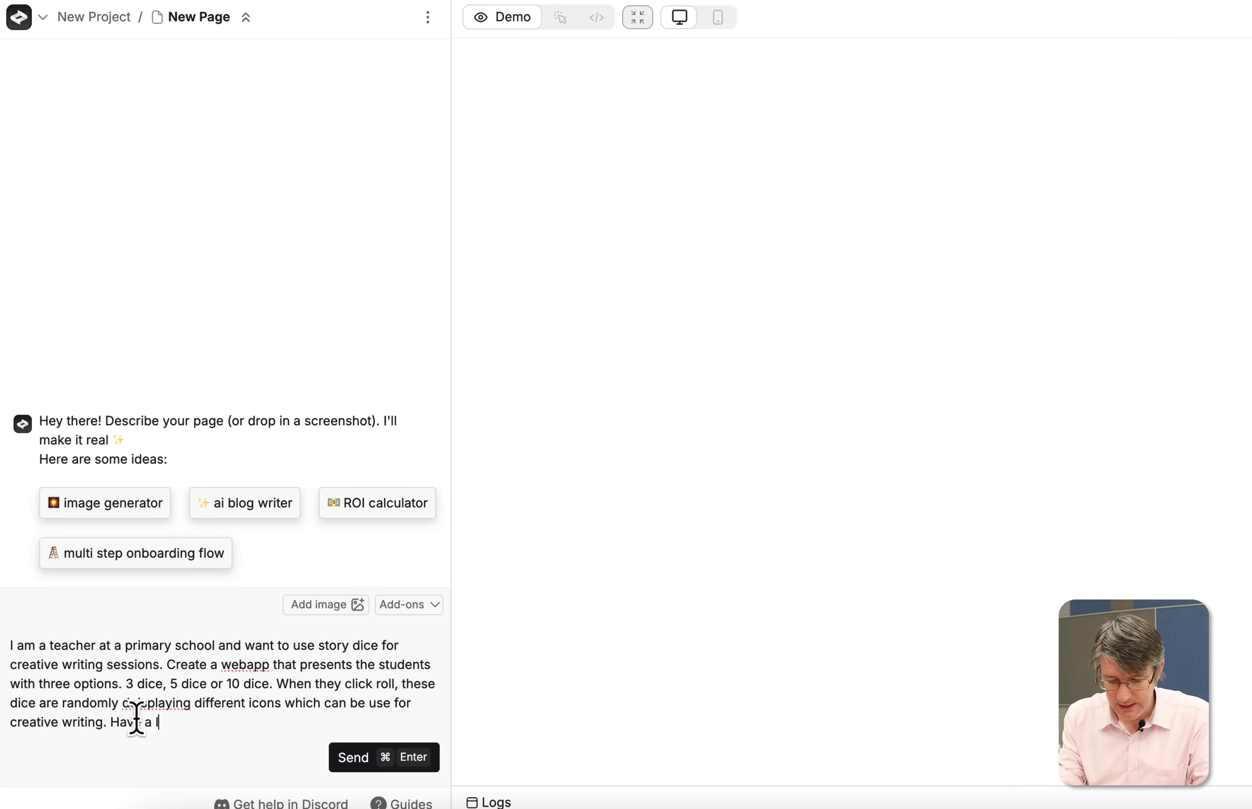
text(large selection of noun)
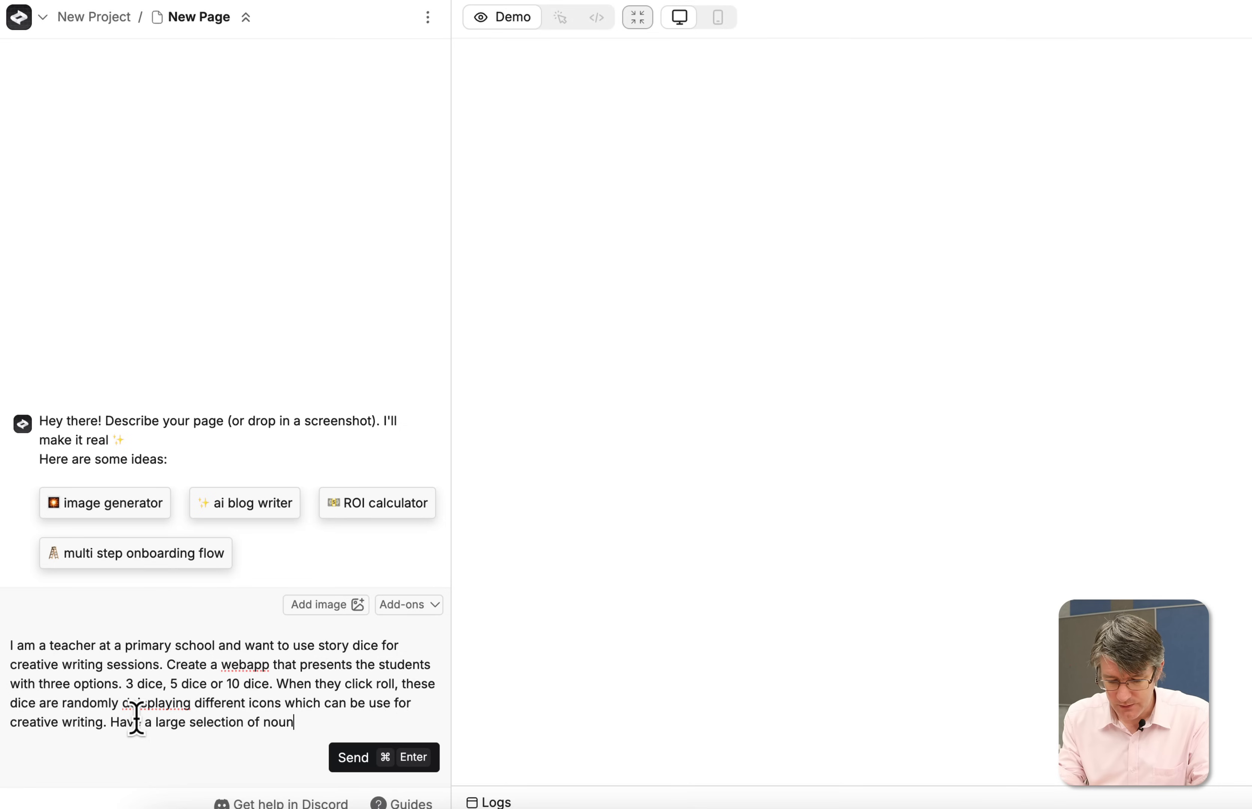
text(s, verbs)
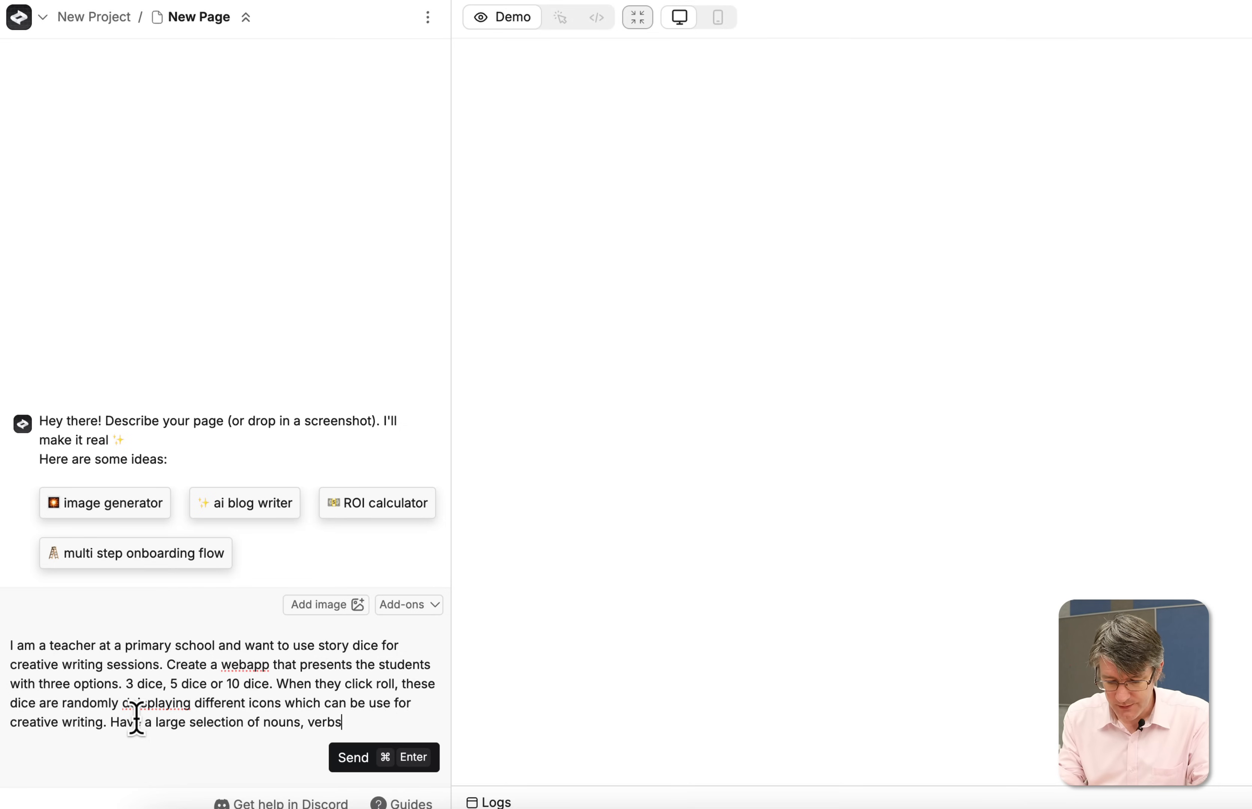
text(", ")
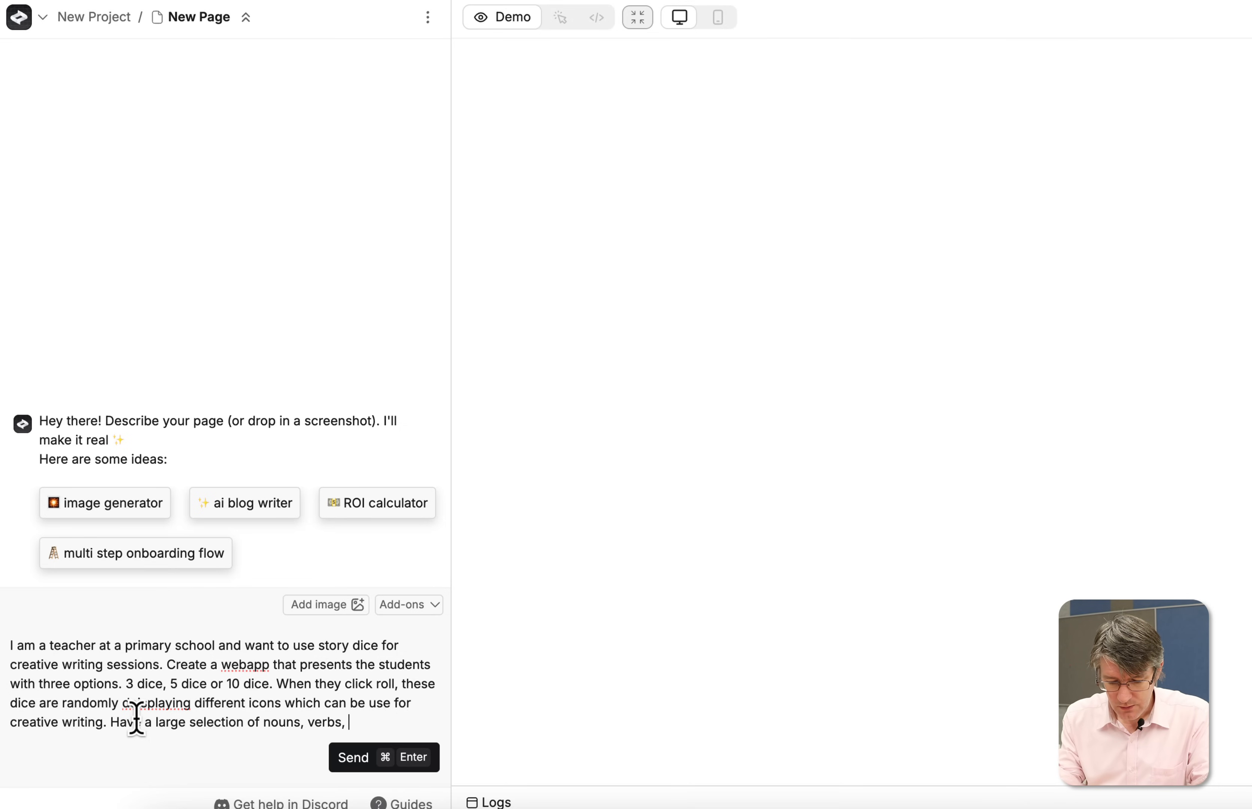
text(locations)
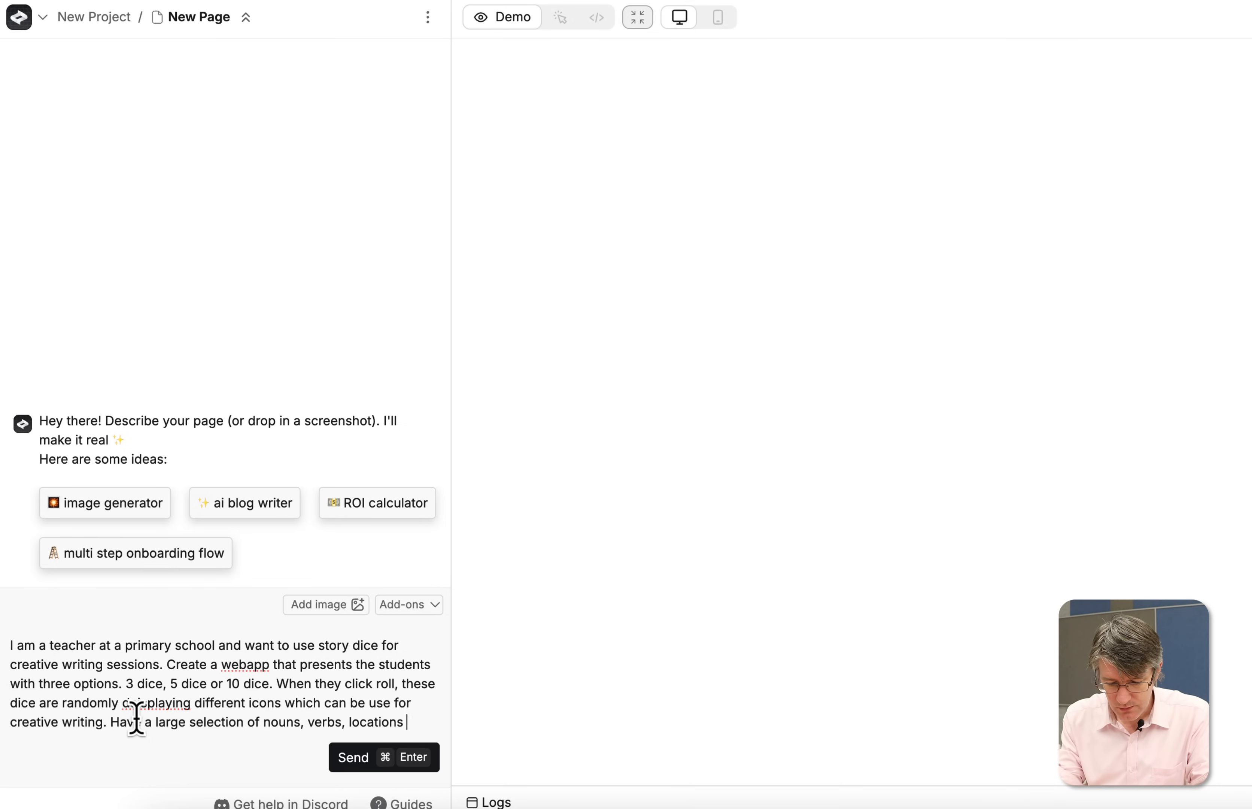
text(objects and settings is)
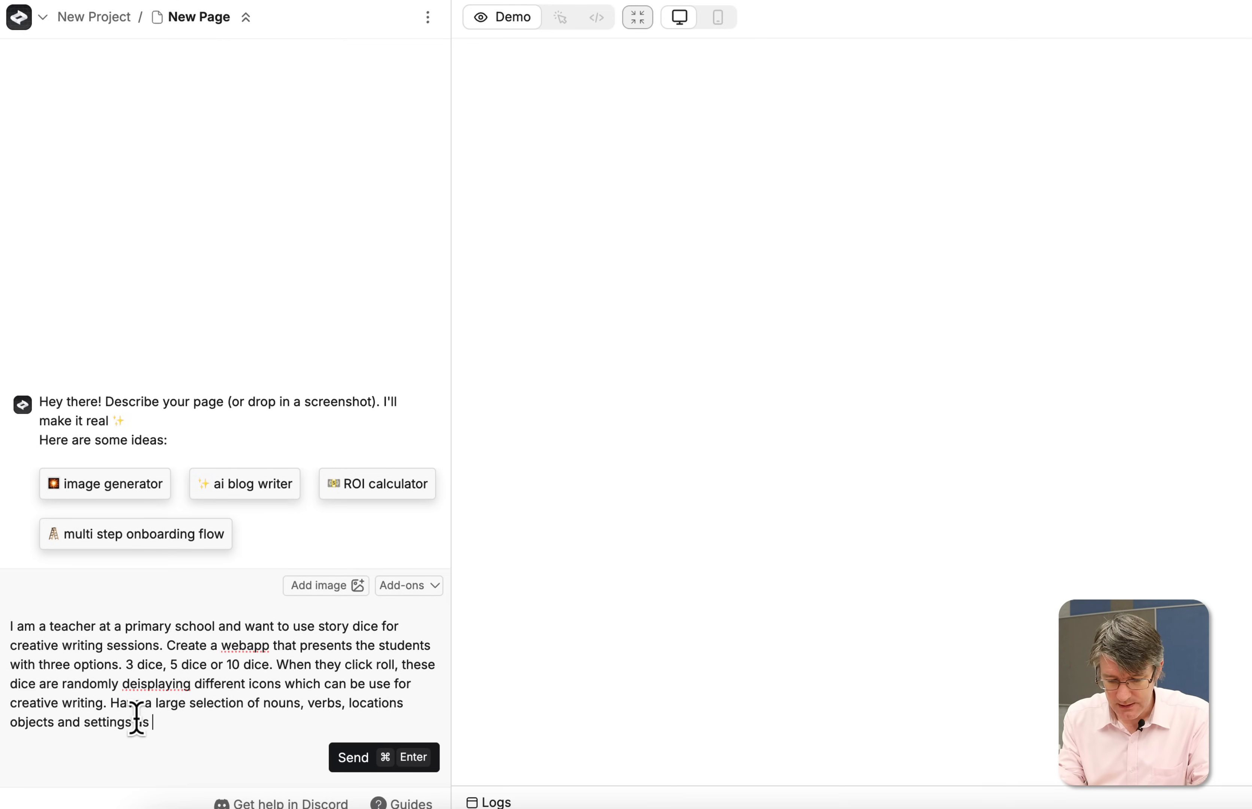
text(icons)
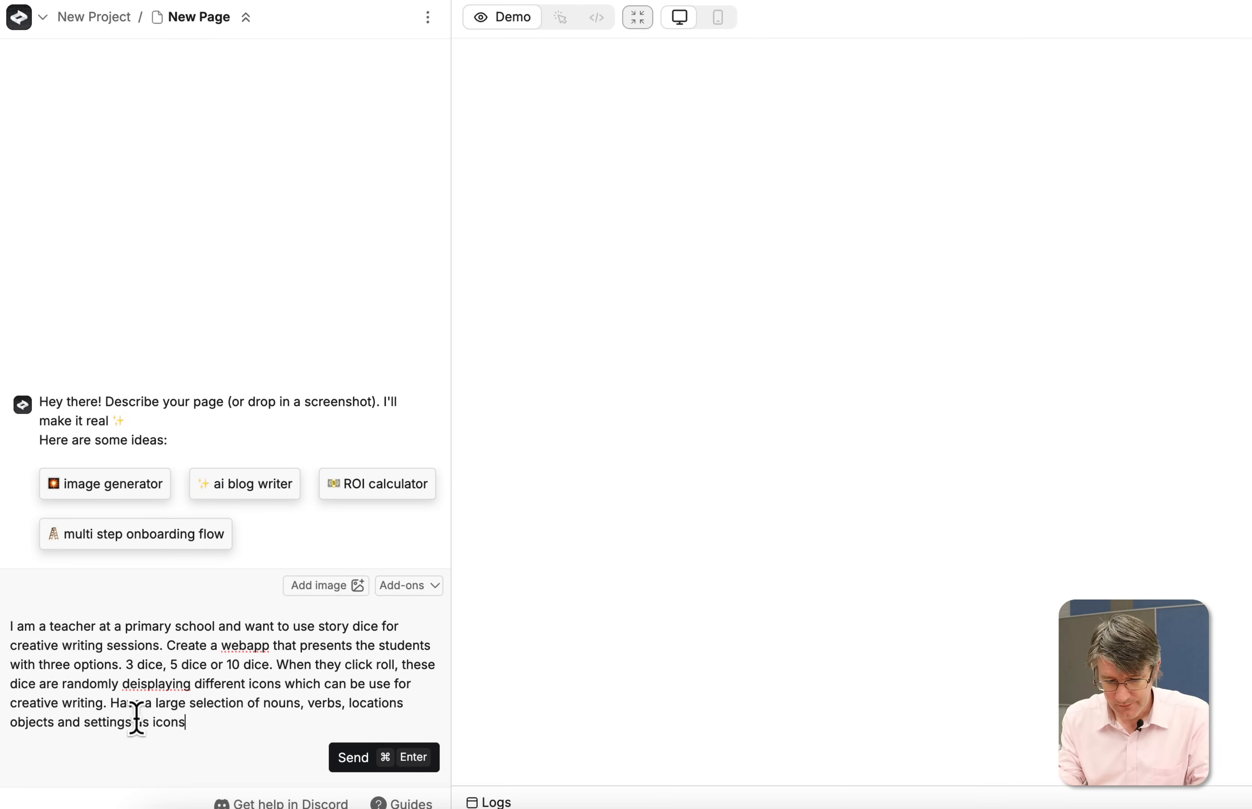
text(.)
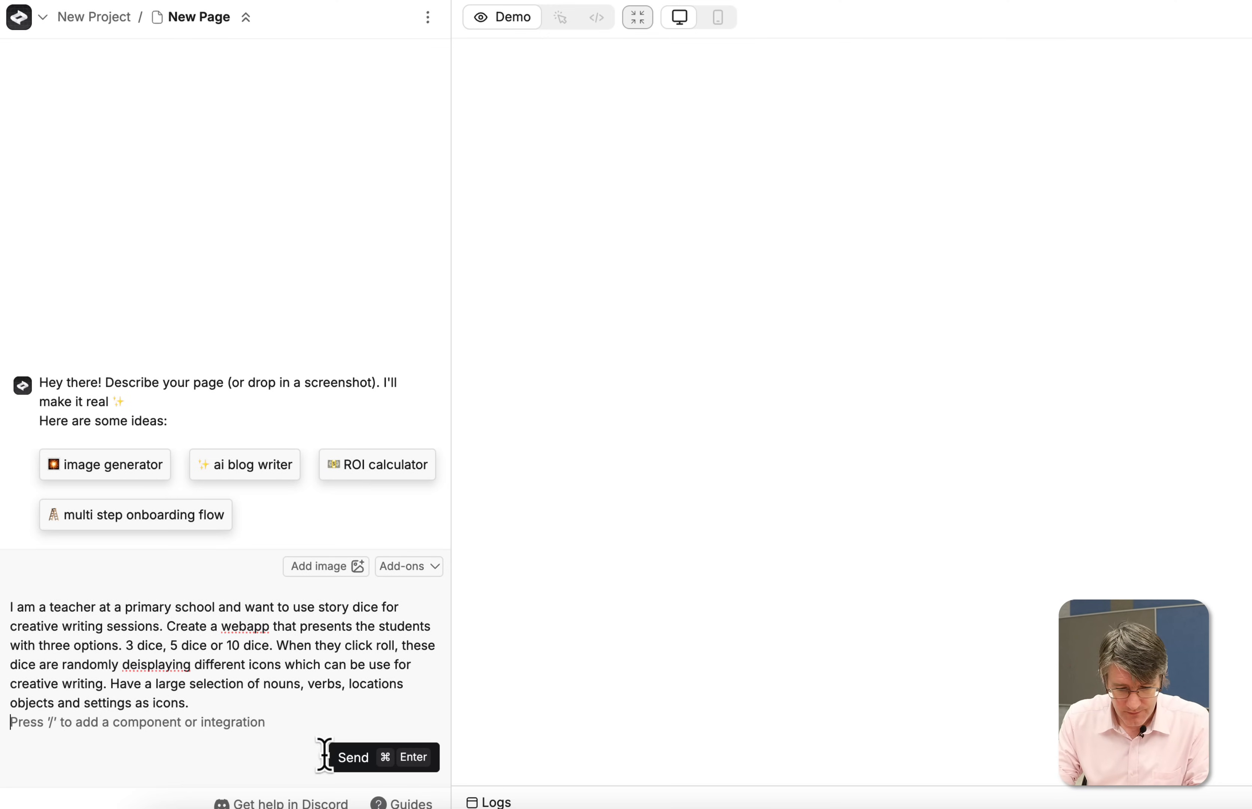
Send the story dice request so Create starts building the StoryDice page
click(353, 757)
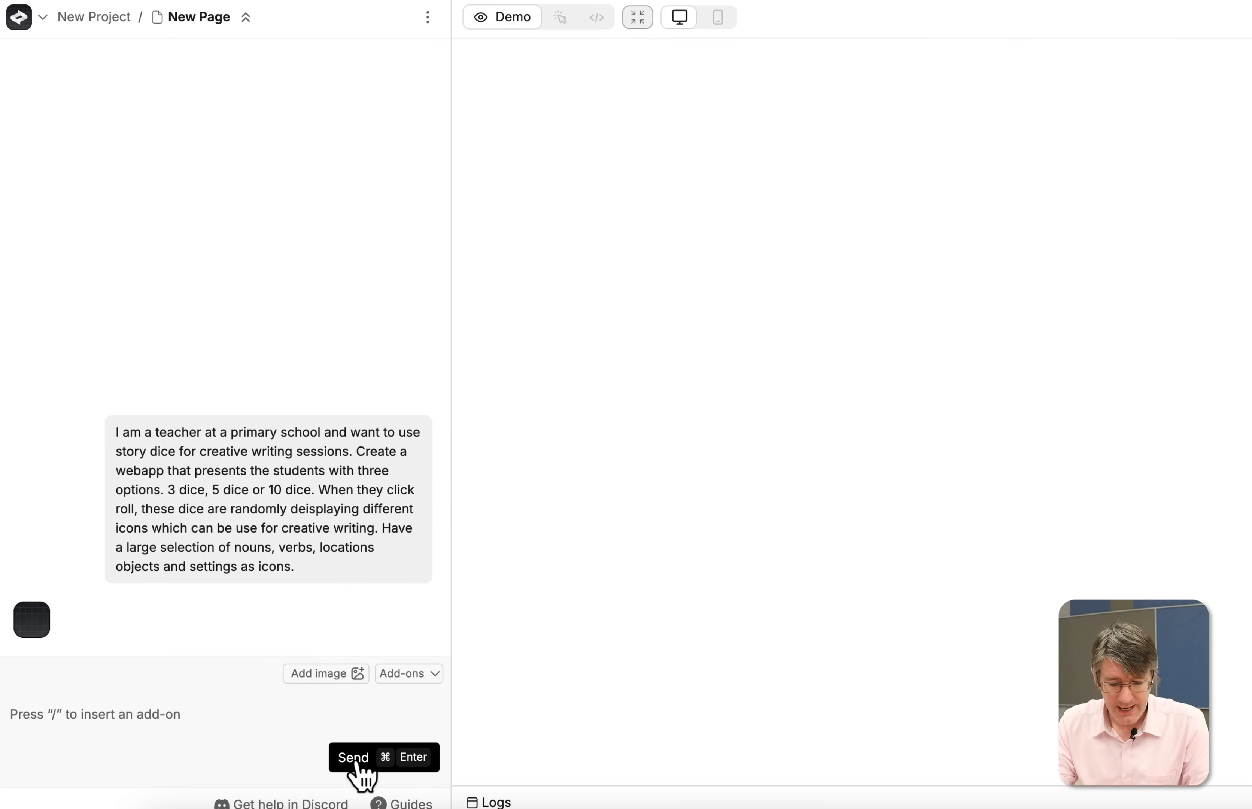
click(353, 756)
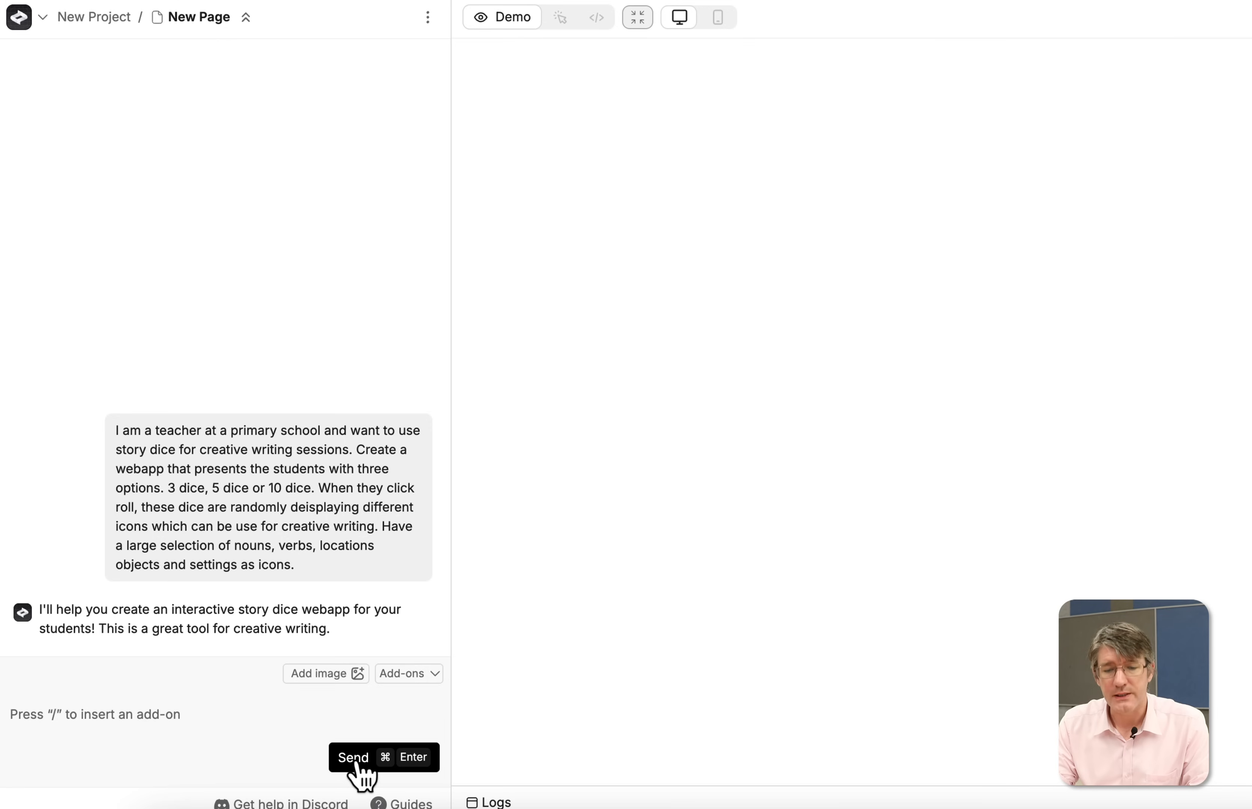
click(355, 757)
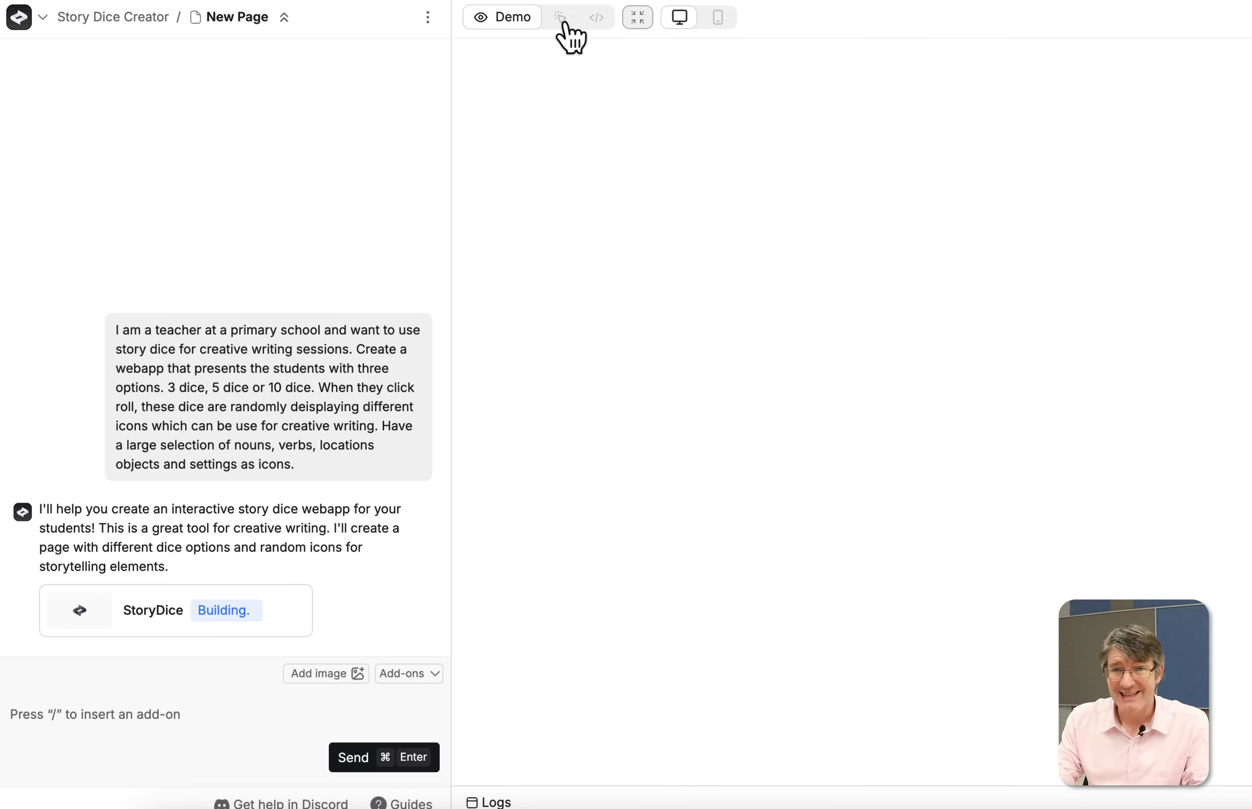
mouse_move(597, 19)
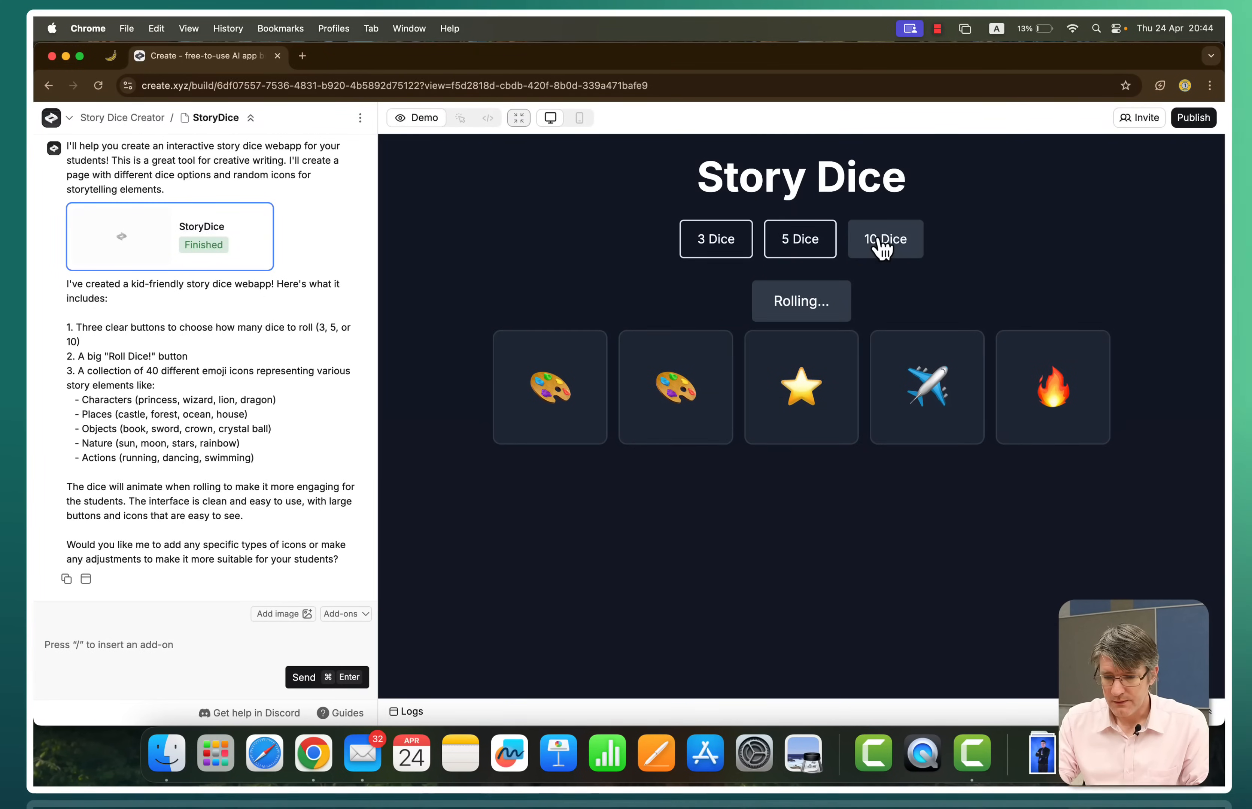
Switch the StoryDice demo to 10 dice and roll them for new icons
click(885, 239)
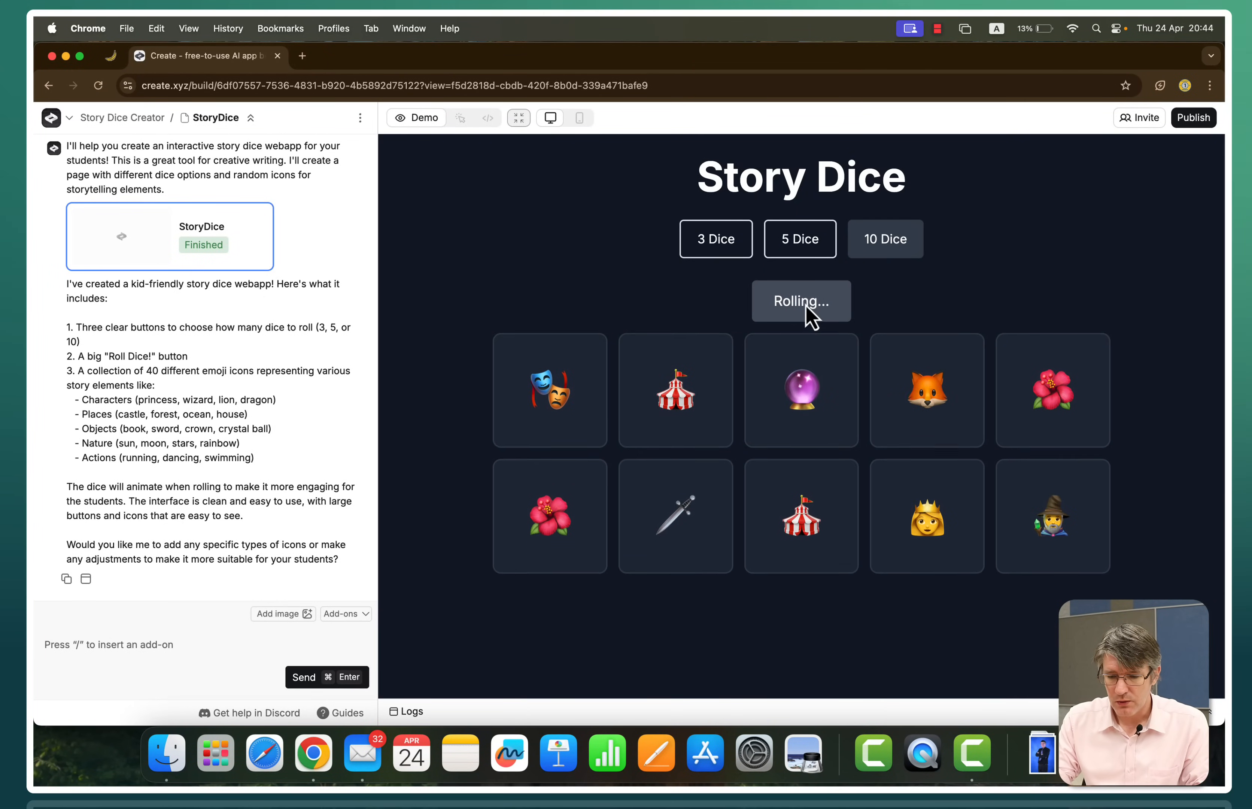
click(801, 301)
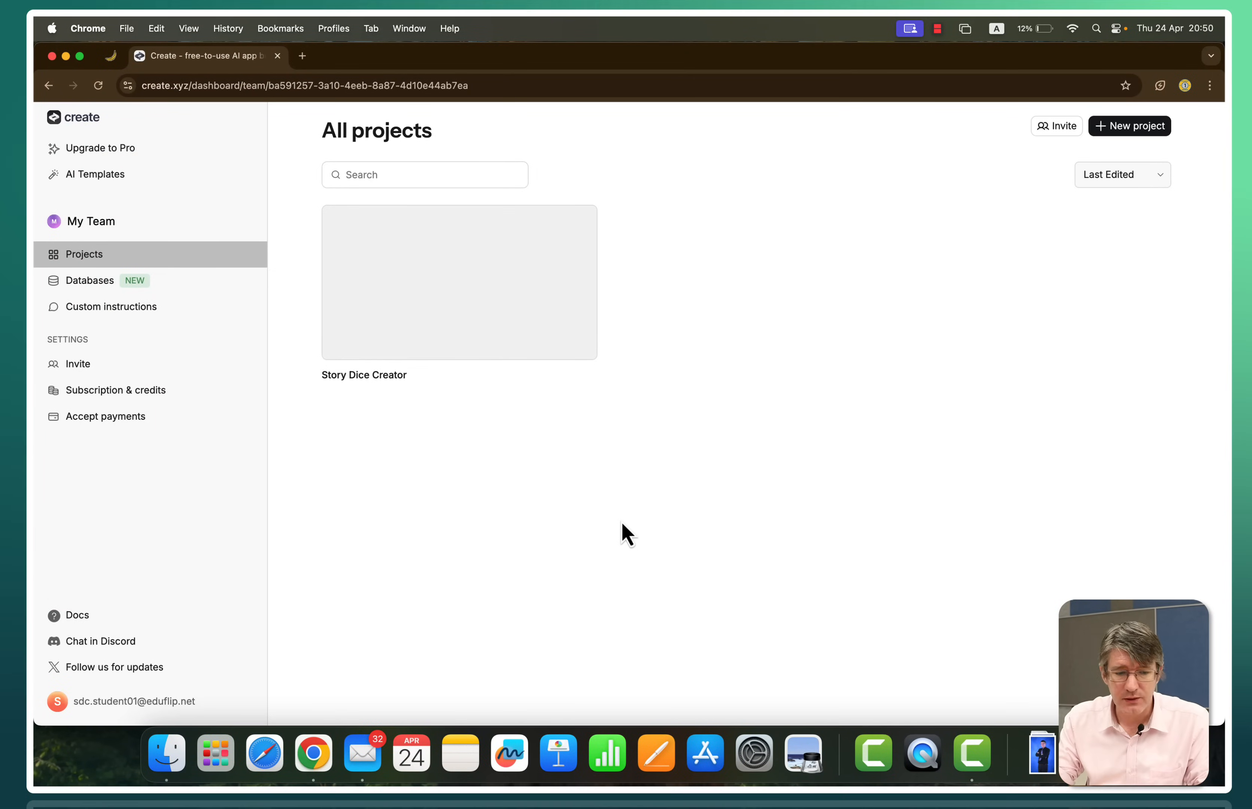
mouse_move(1138, 139)
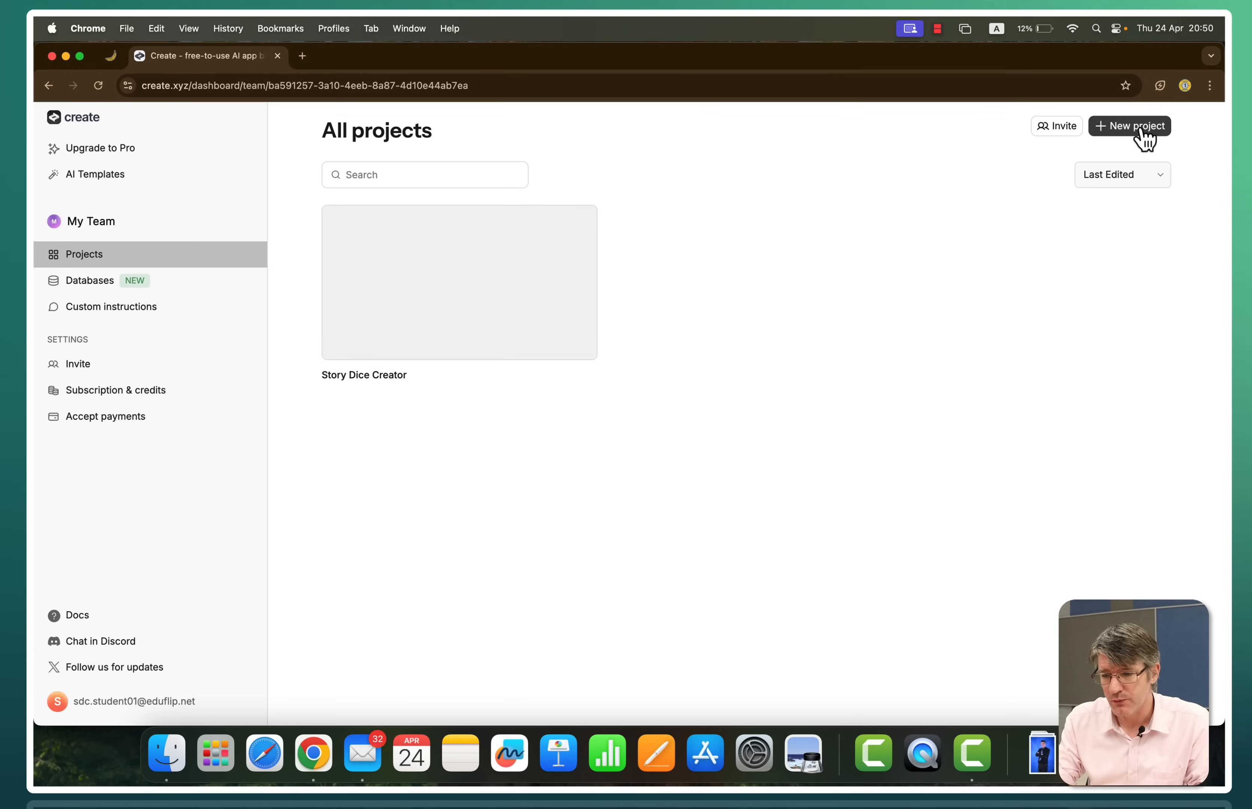
Start a new project from the All projects dashboard
click(1129, 126)
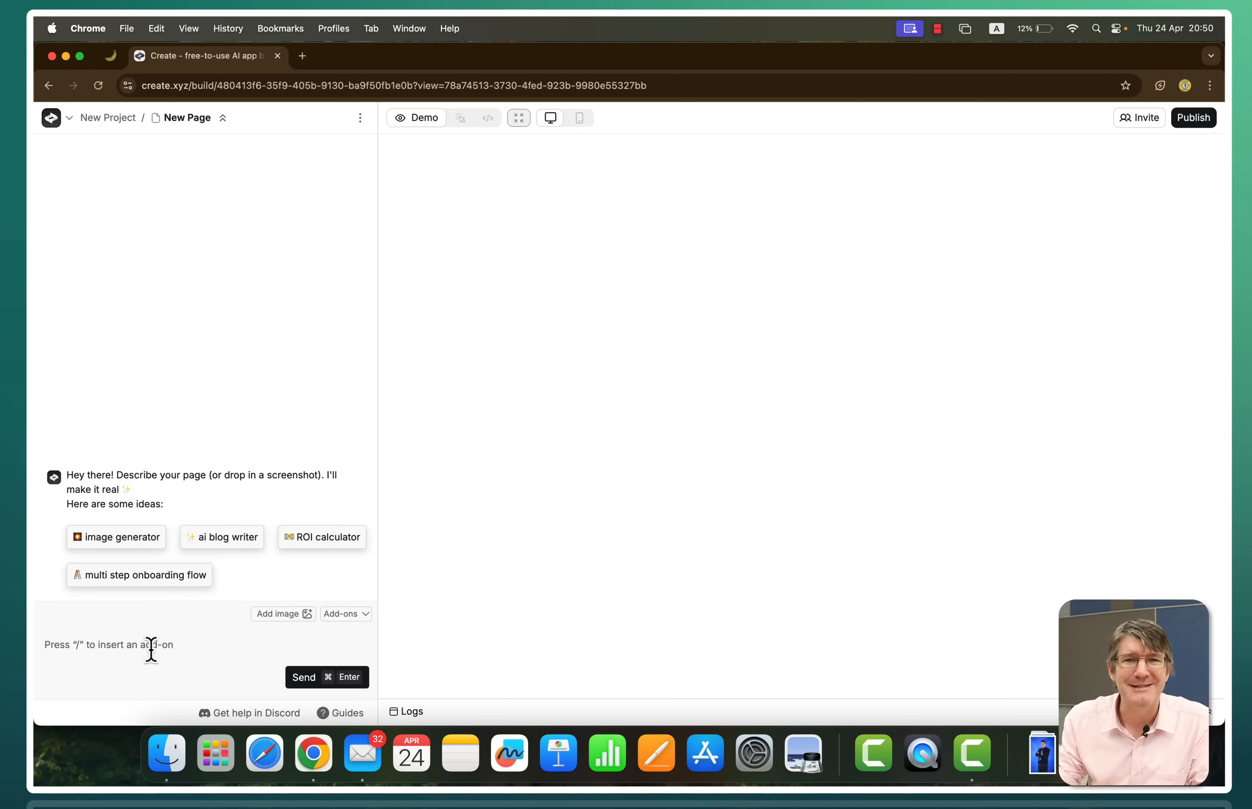
Write 'I want a simple web app for children where they input a simple sentence and using'
text(I want)
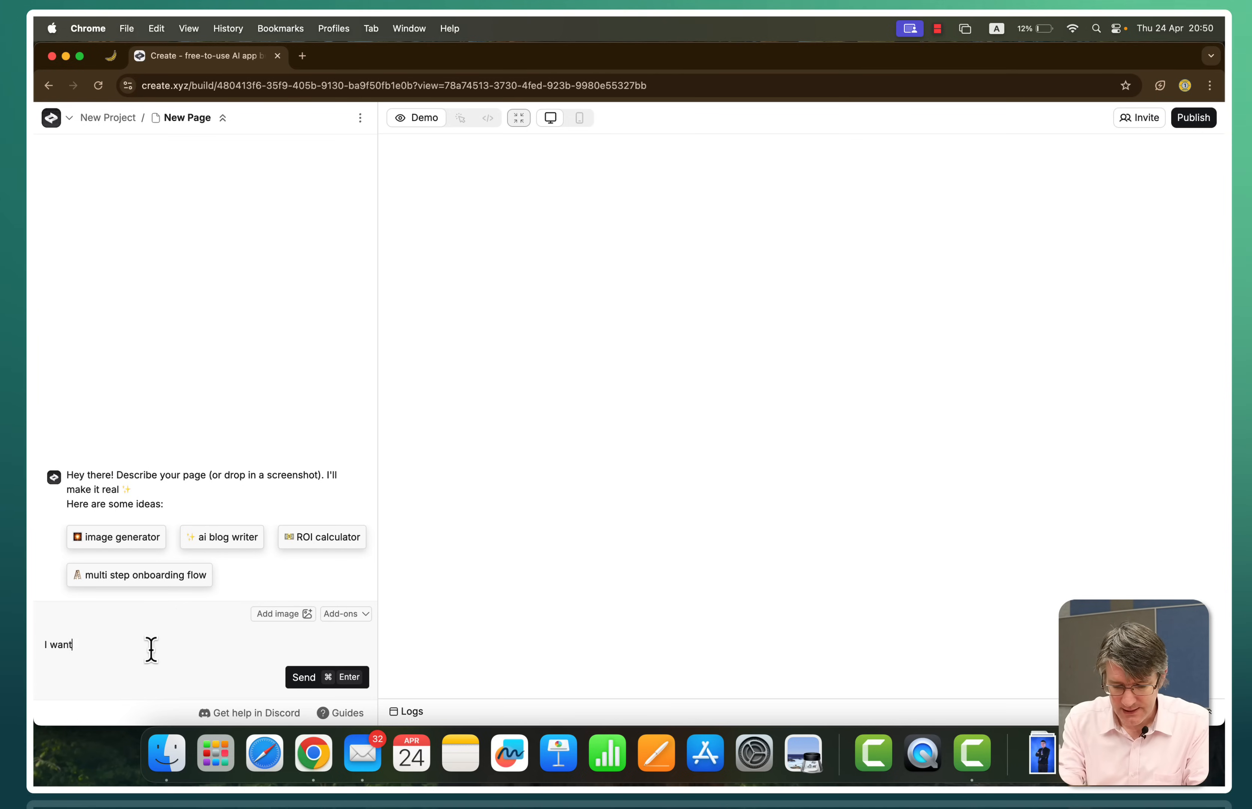
text(a simple web app for children where they)
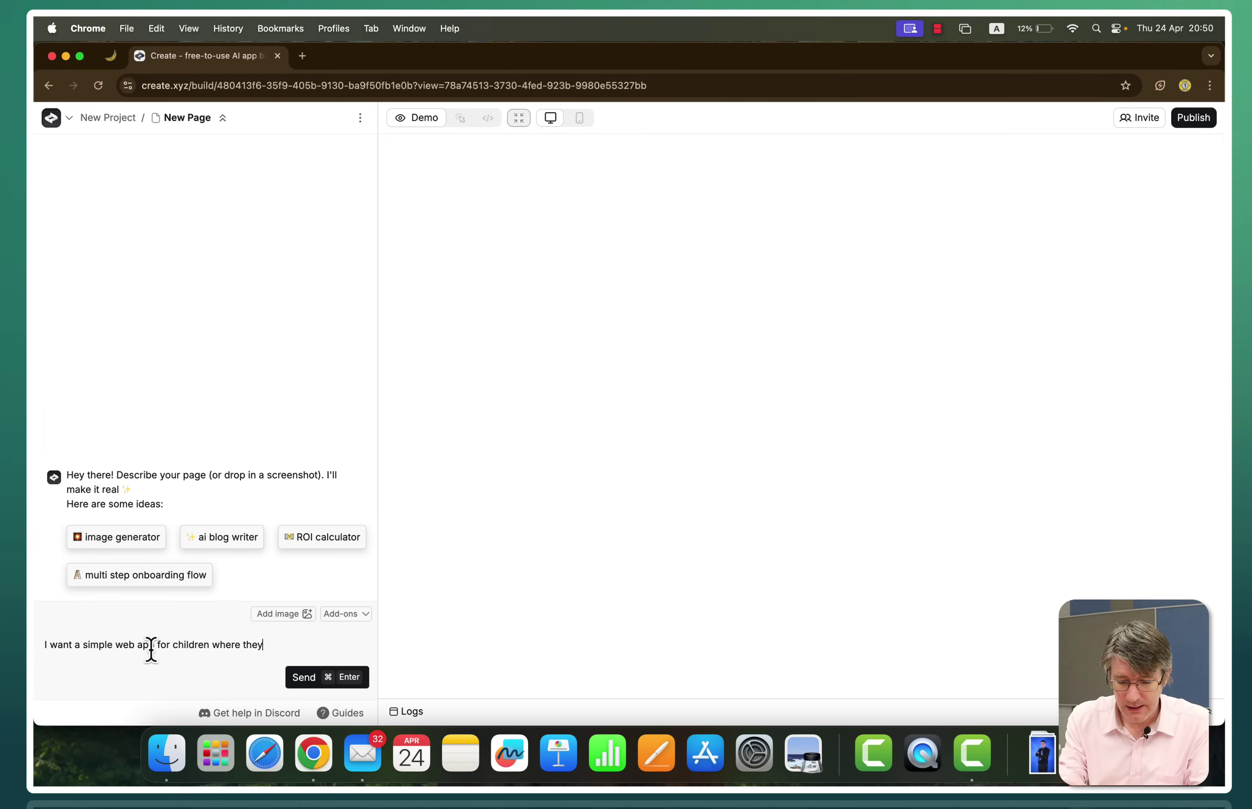
text(input a simple)
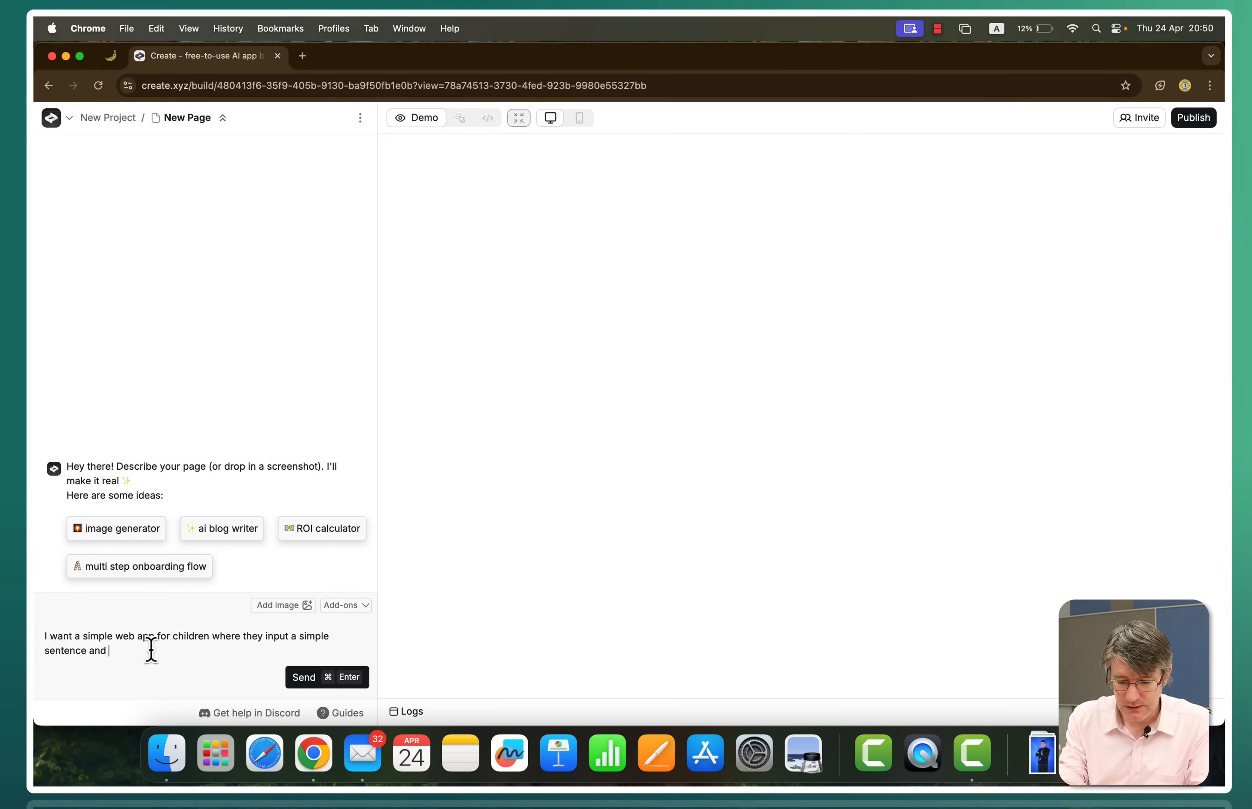
text(using)
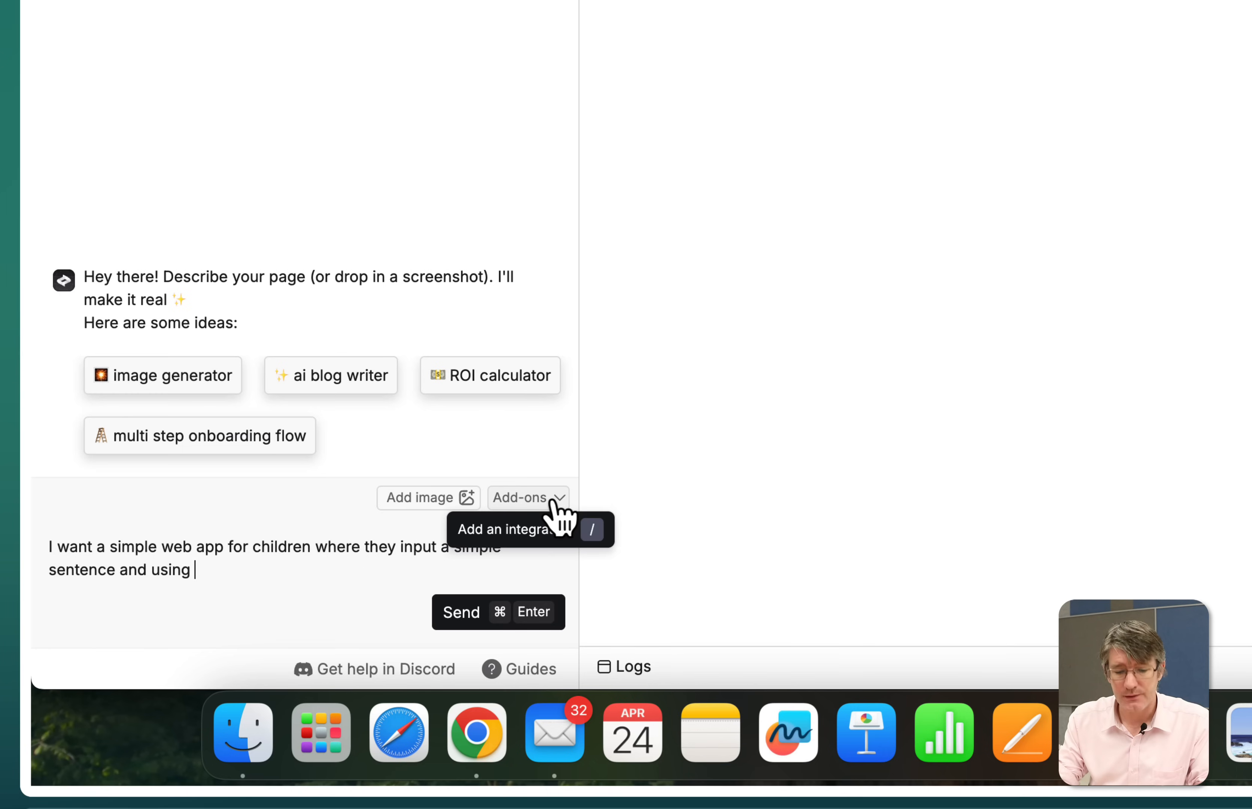
Insert the ChatGPT integration from the Add-ons list into the prompt
click(529, 497)
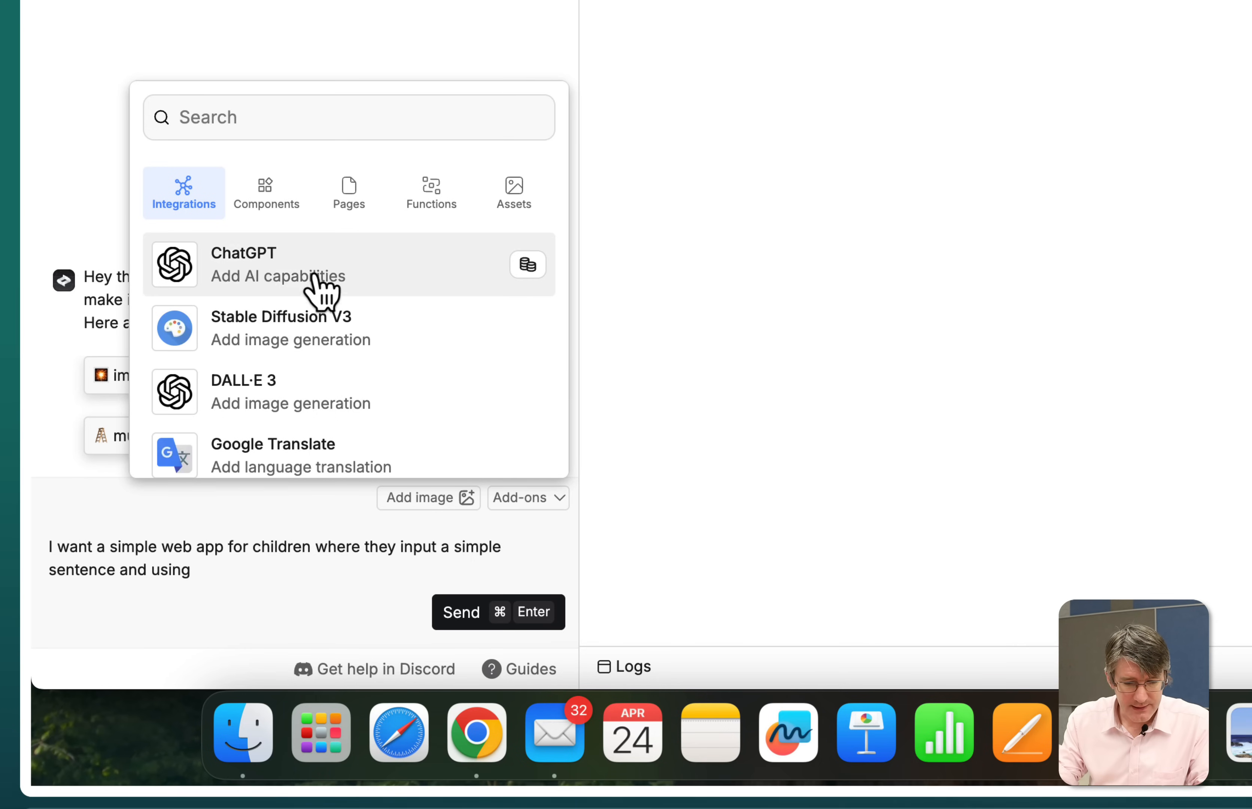
mouse_move(336, 279)
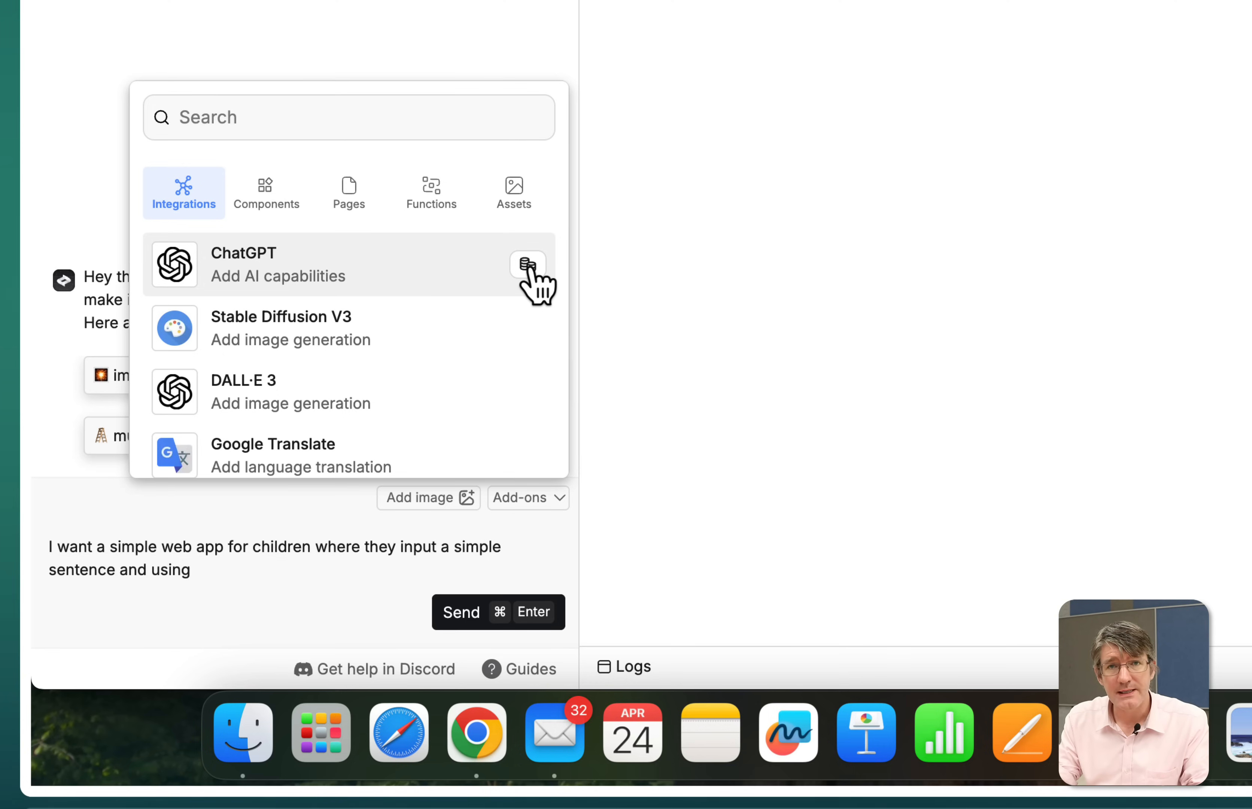
mouse_move(407, 278)
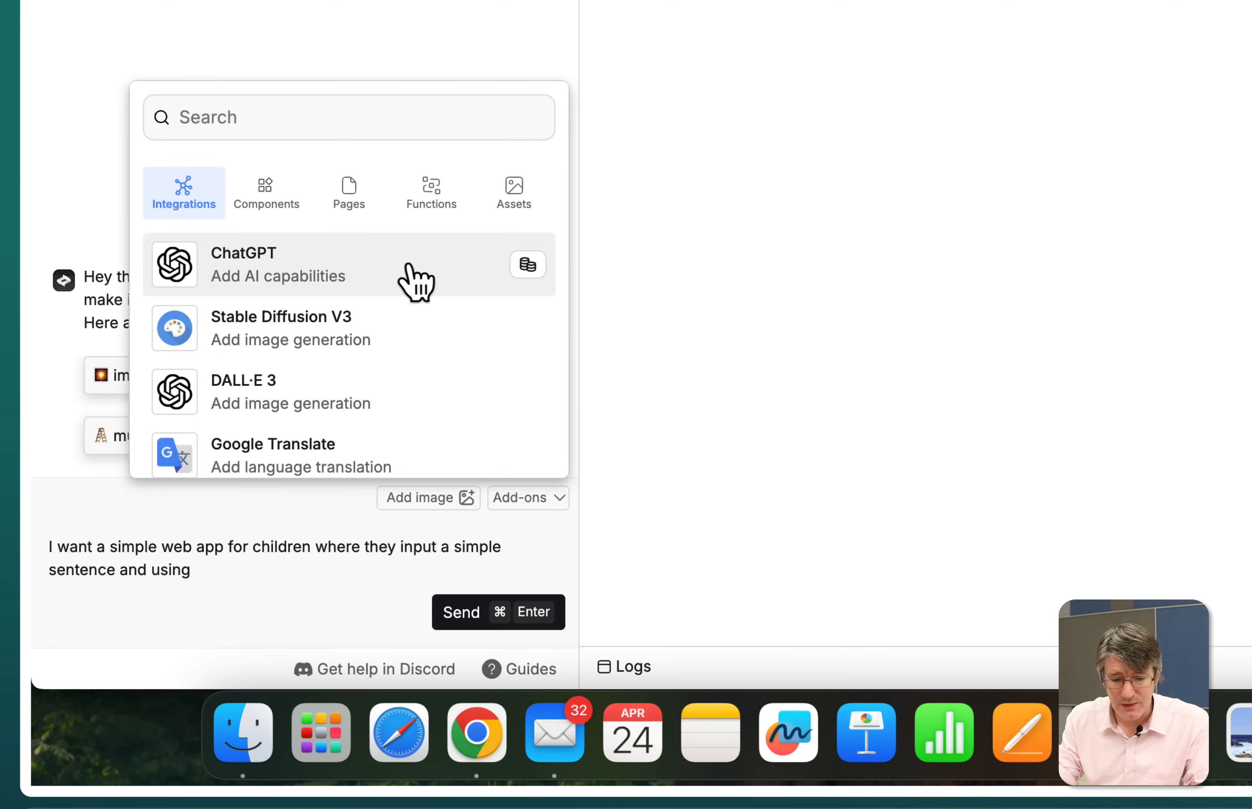
click(243, 266)
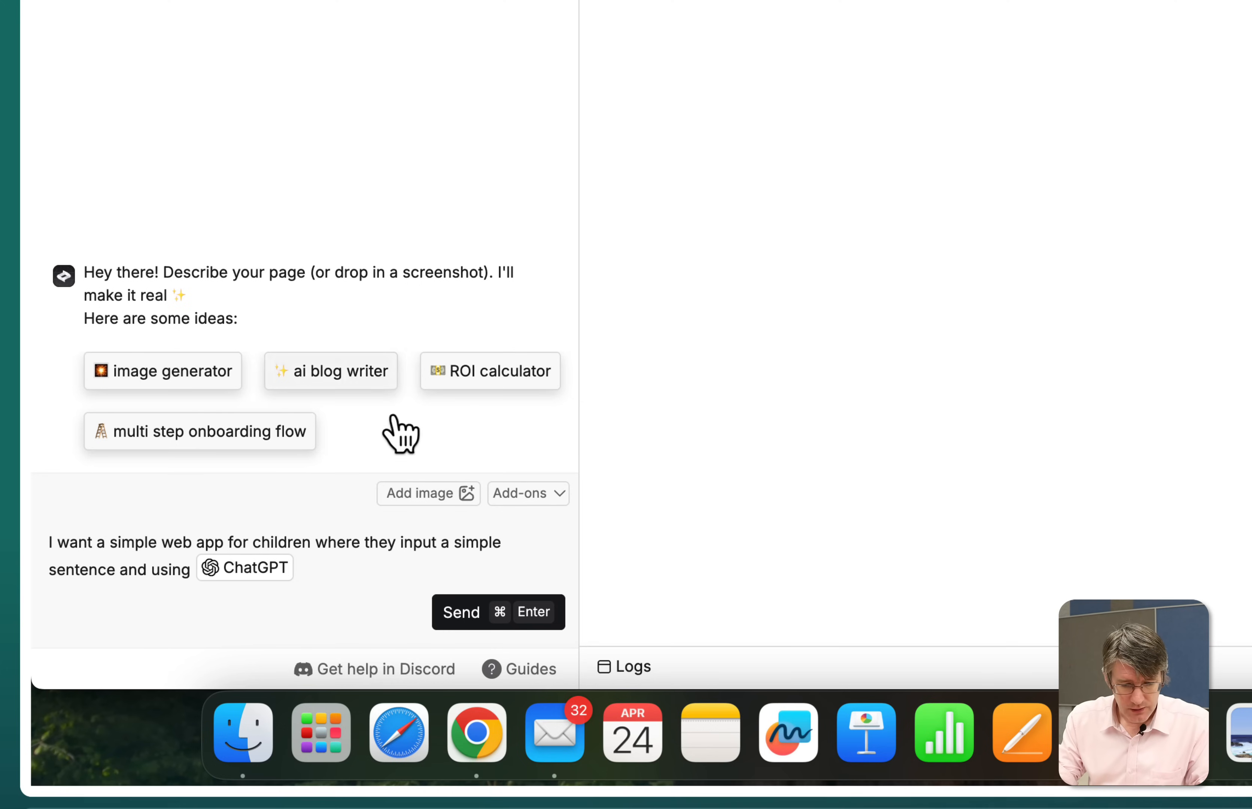
mouse_move(363, 617)
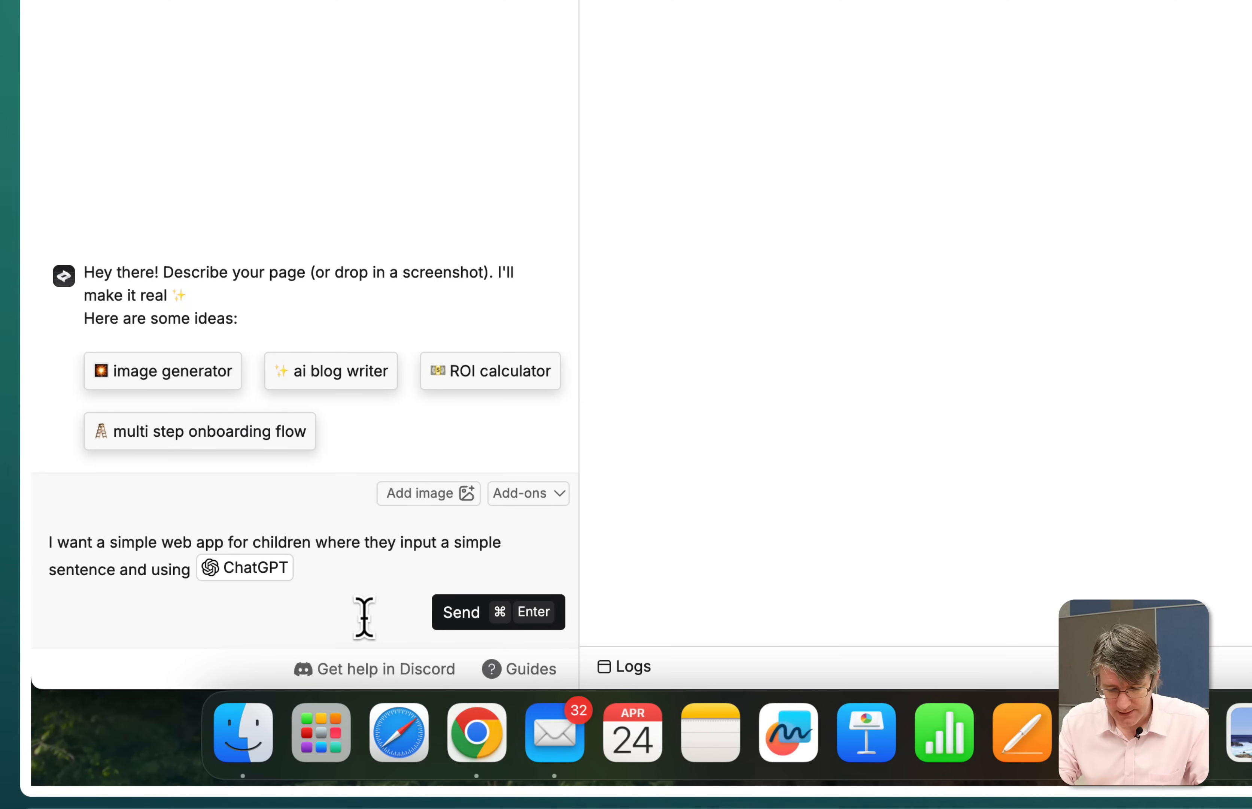
Describe making the sentence a fun four-sentence story starter for creative writing sessions
text(you will ma)
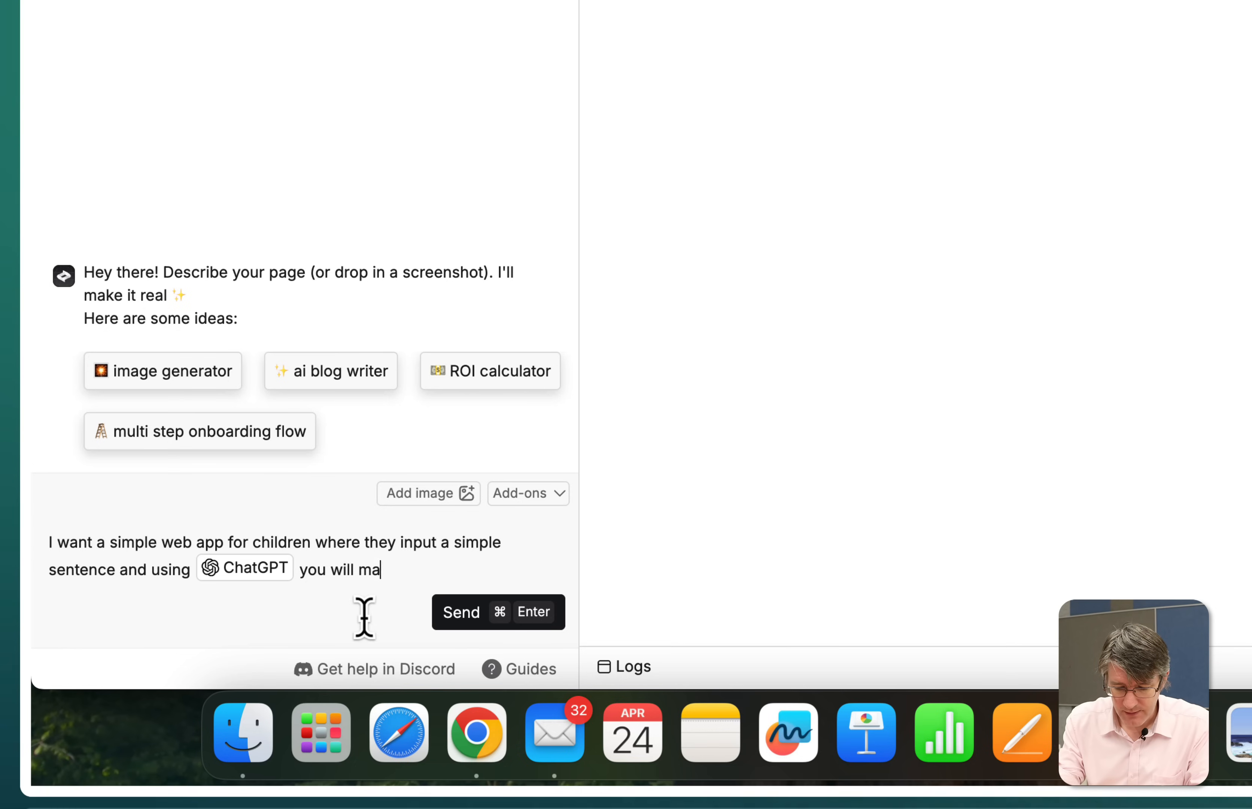
text(ke that single s)
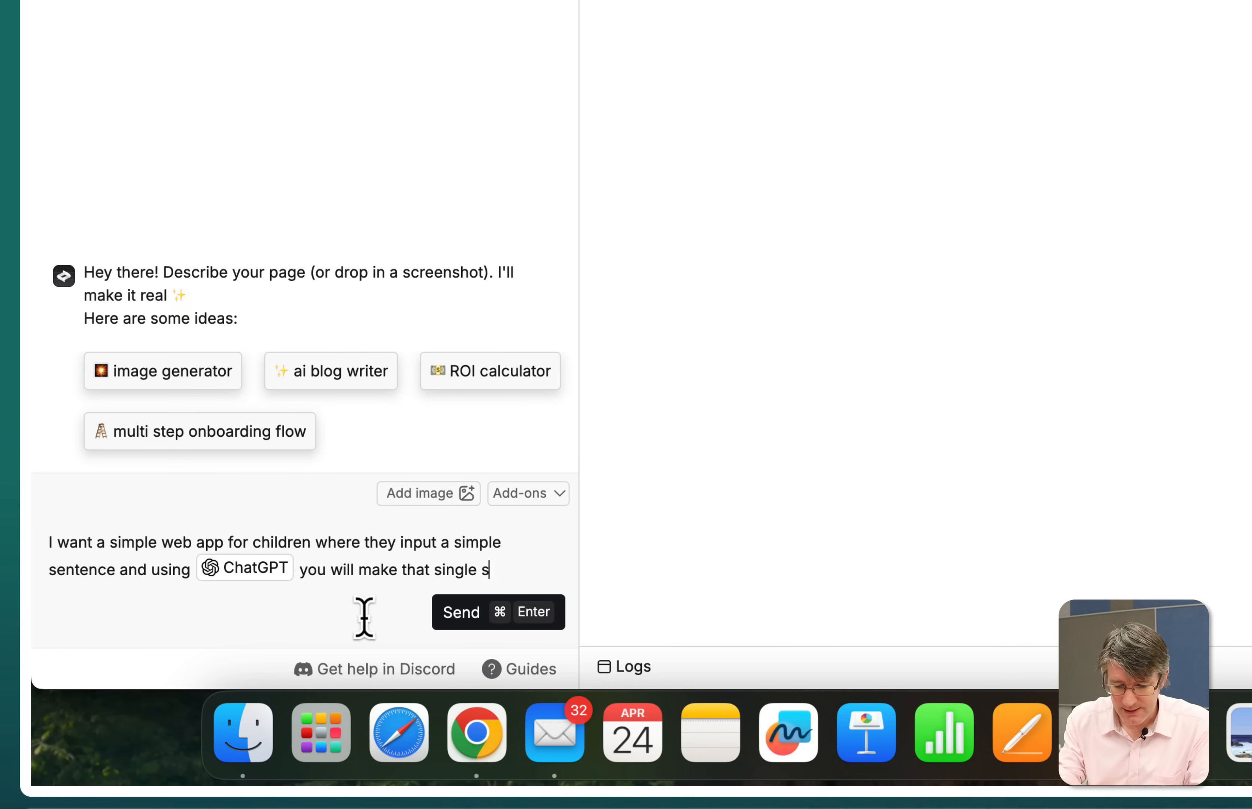
text(entence a fu)
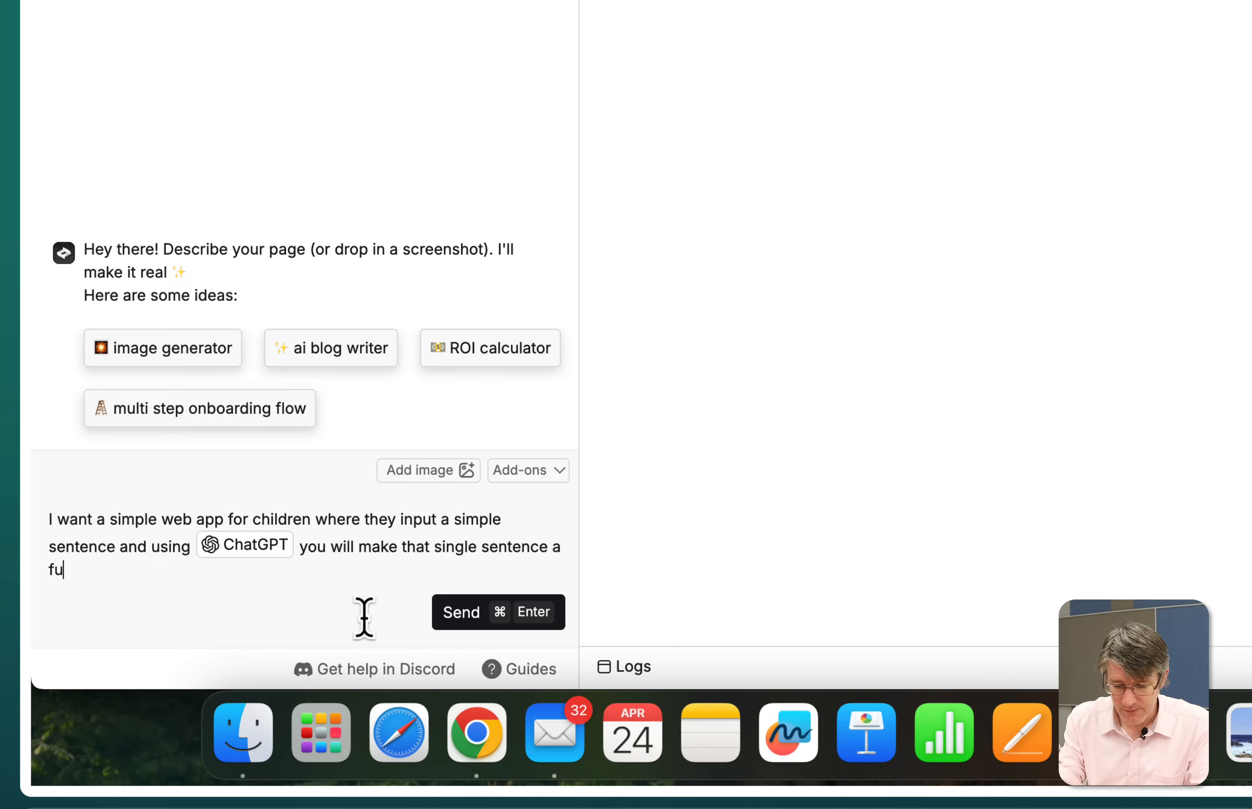
text(n story st)
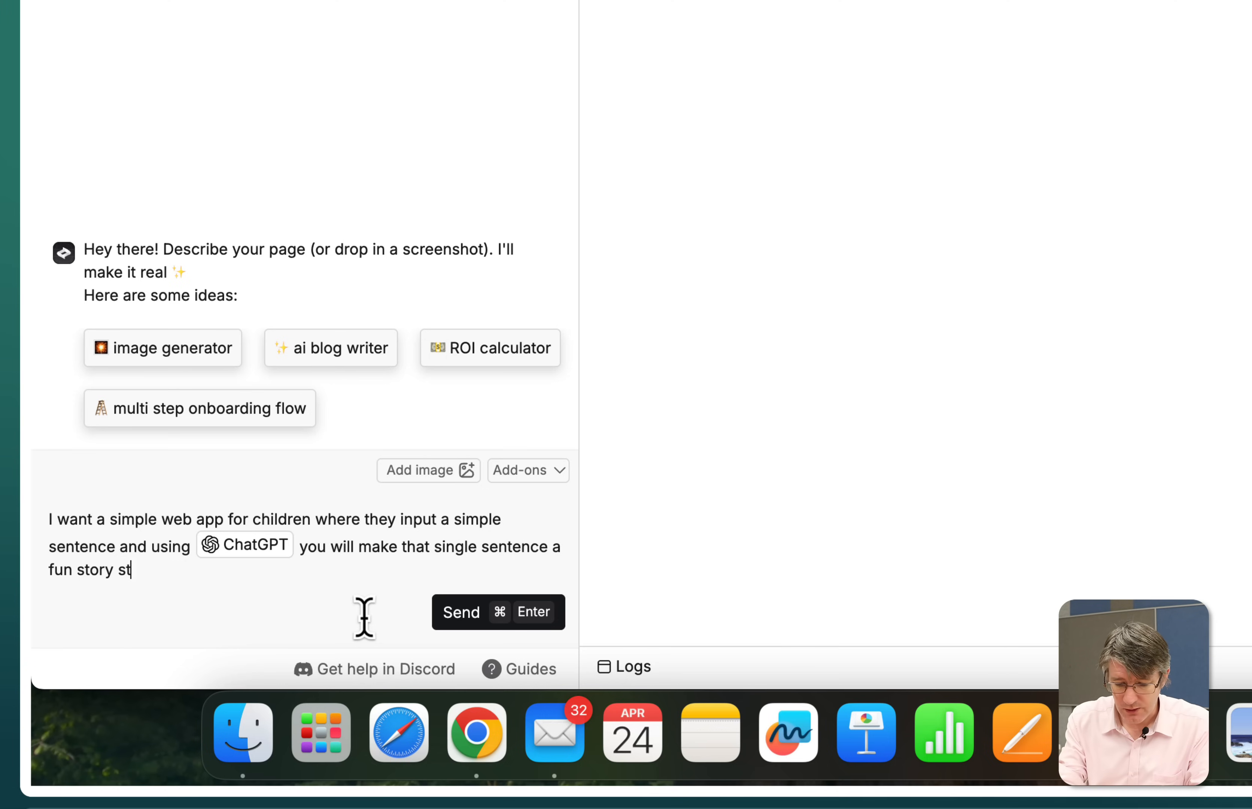
text(arter with ab)
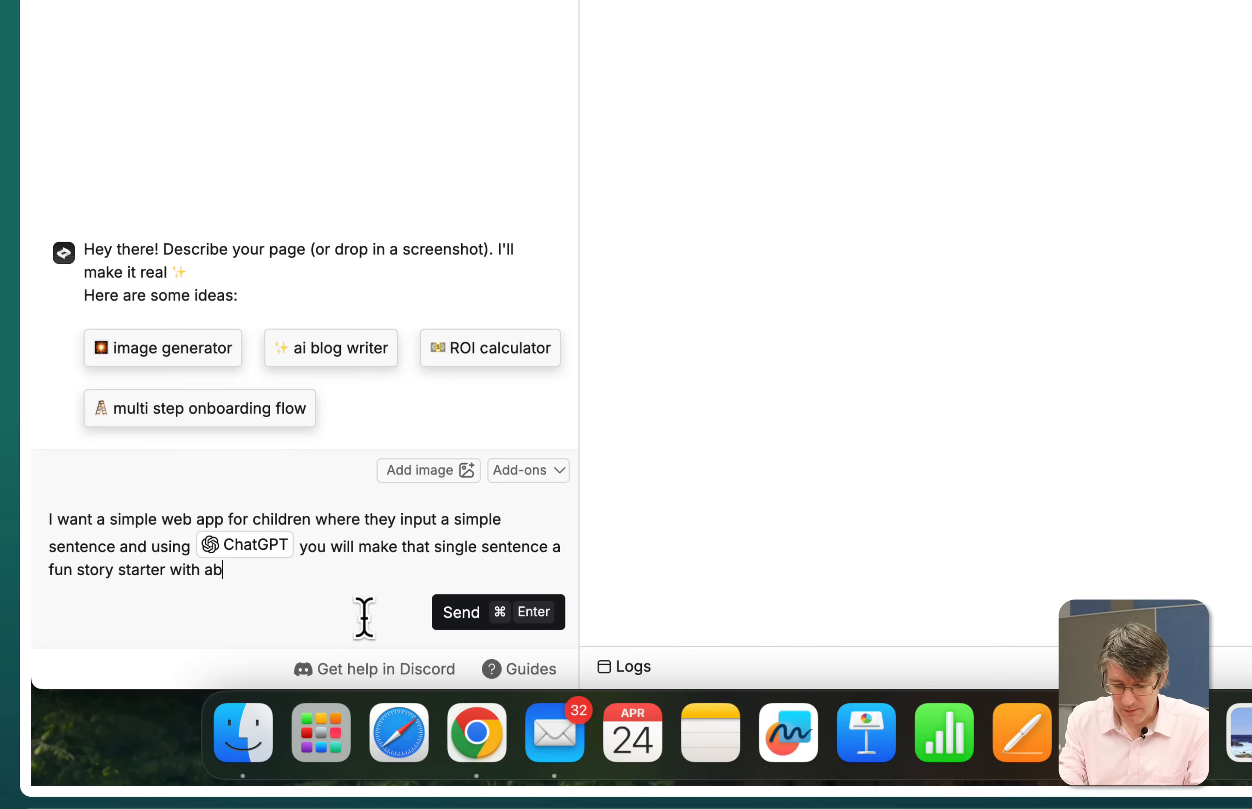
text(out 4 sentences which)
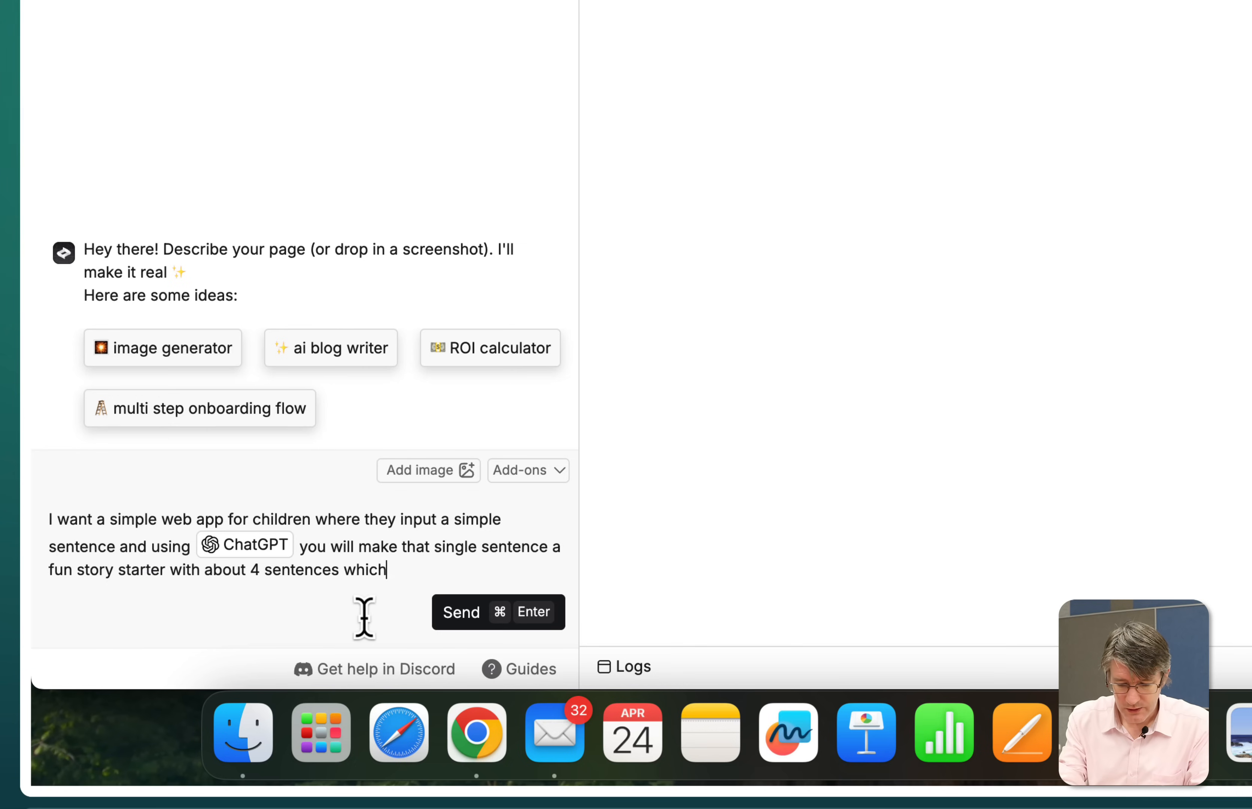
text(they can use t)
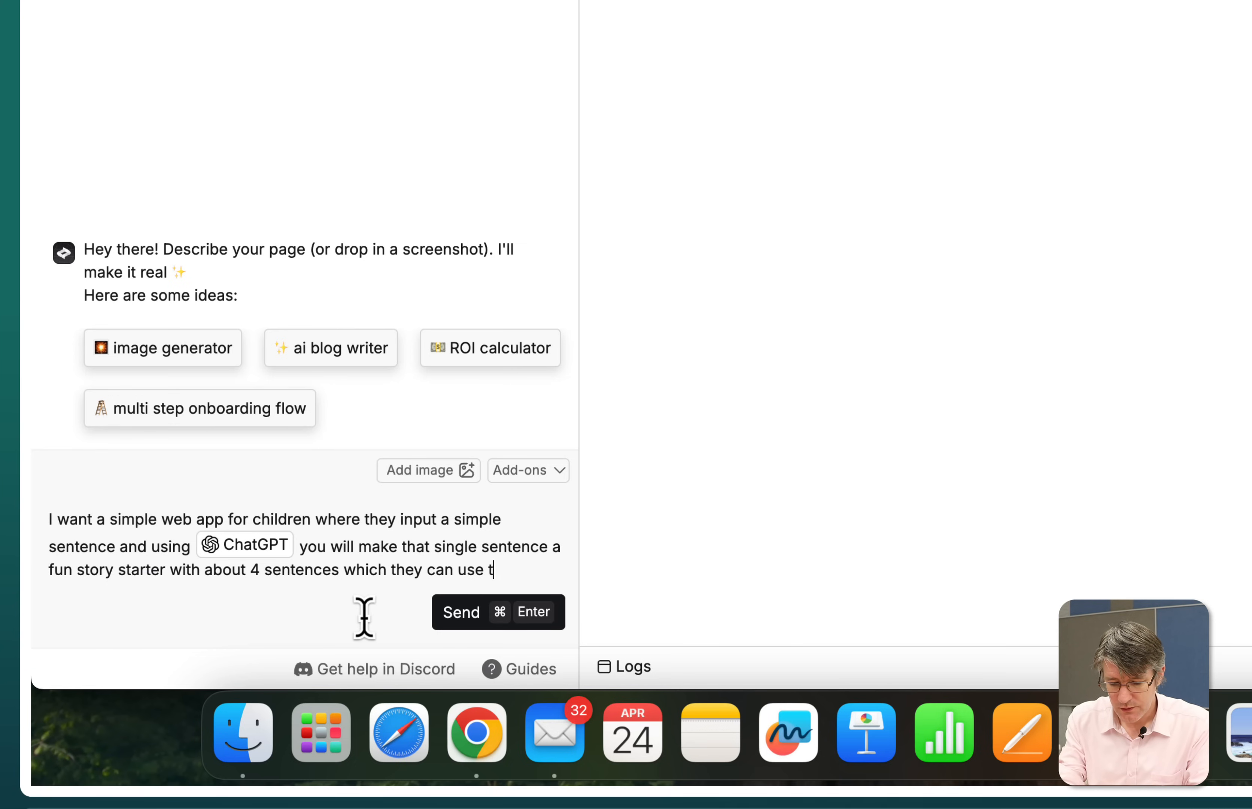
text(o write)
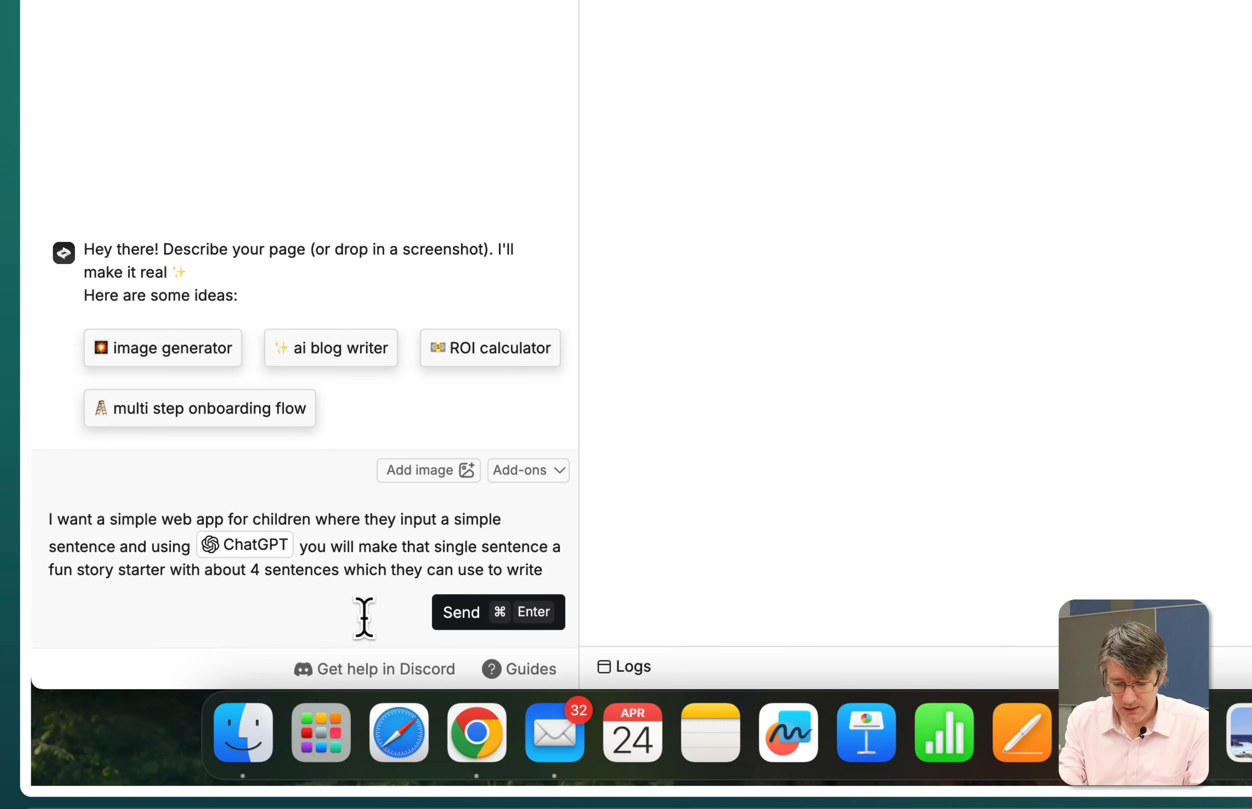
text(in creative)
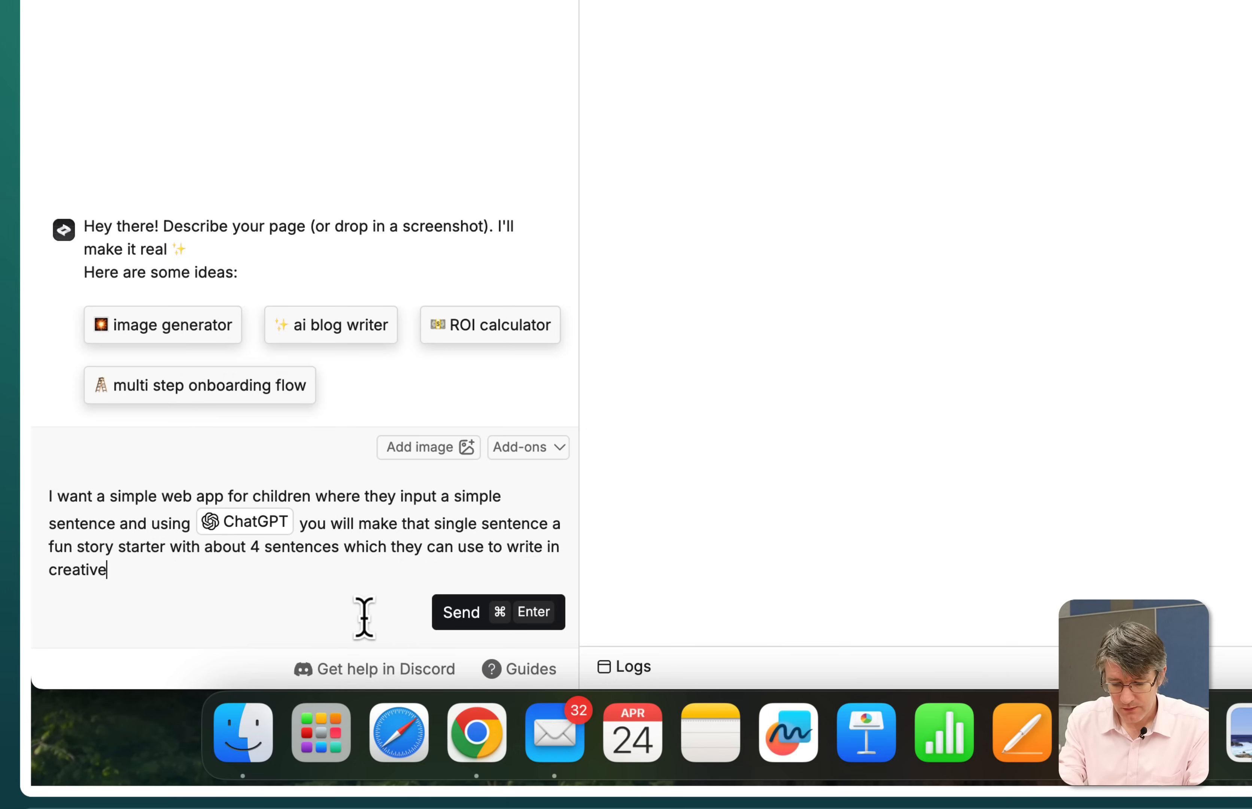
text(writing sessions. Make ev)
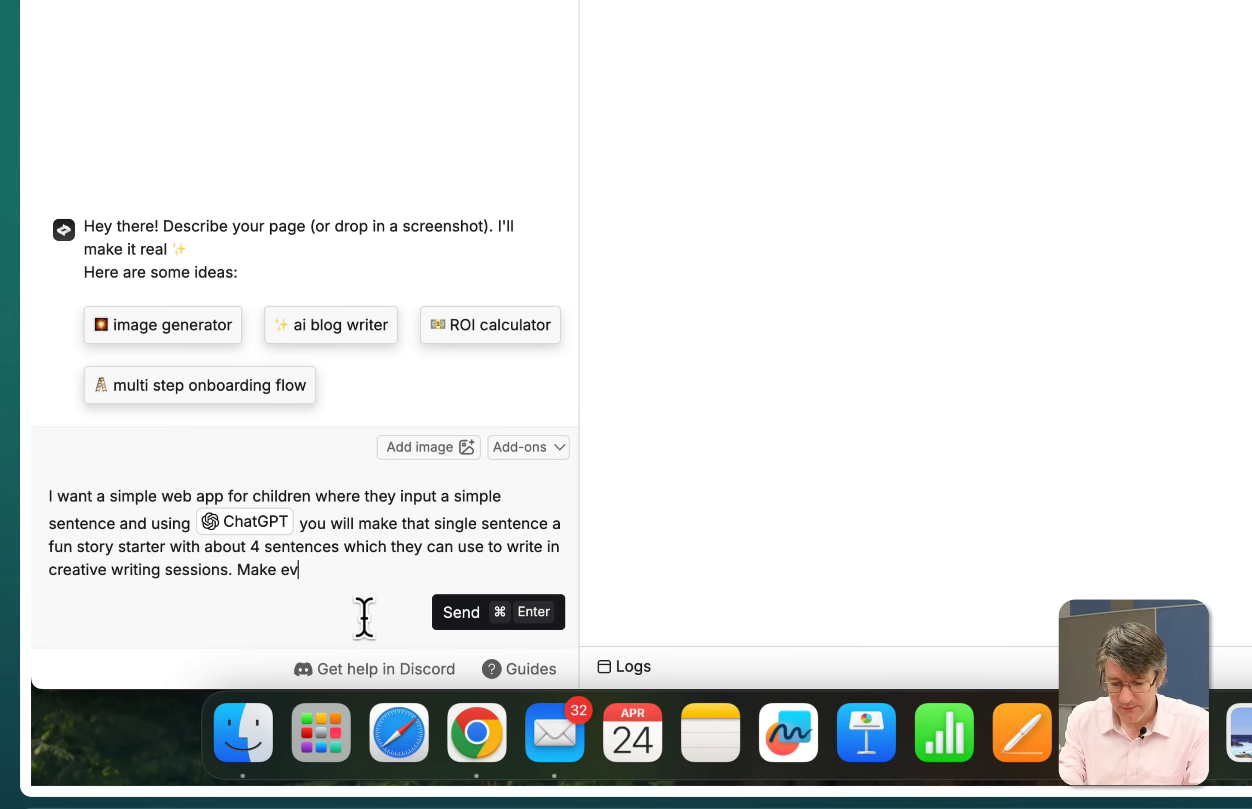
Ask that everything look good and be mobile friendly
text(erything look good and mobile)
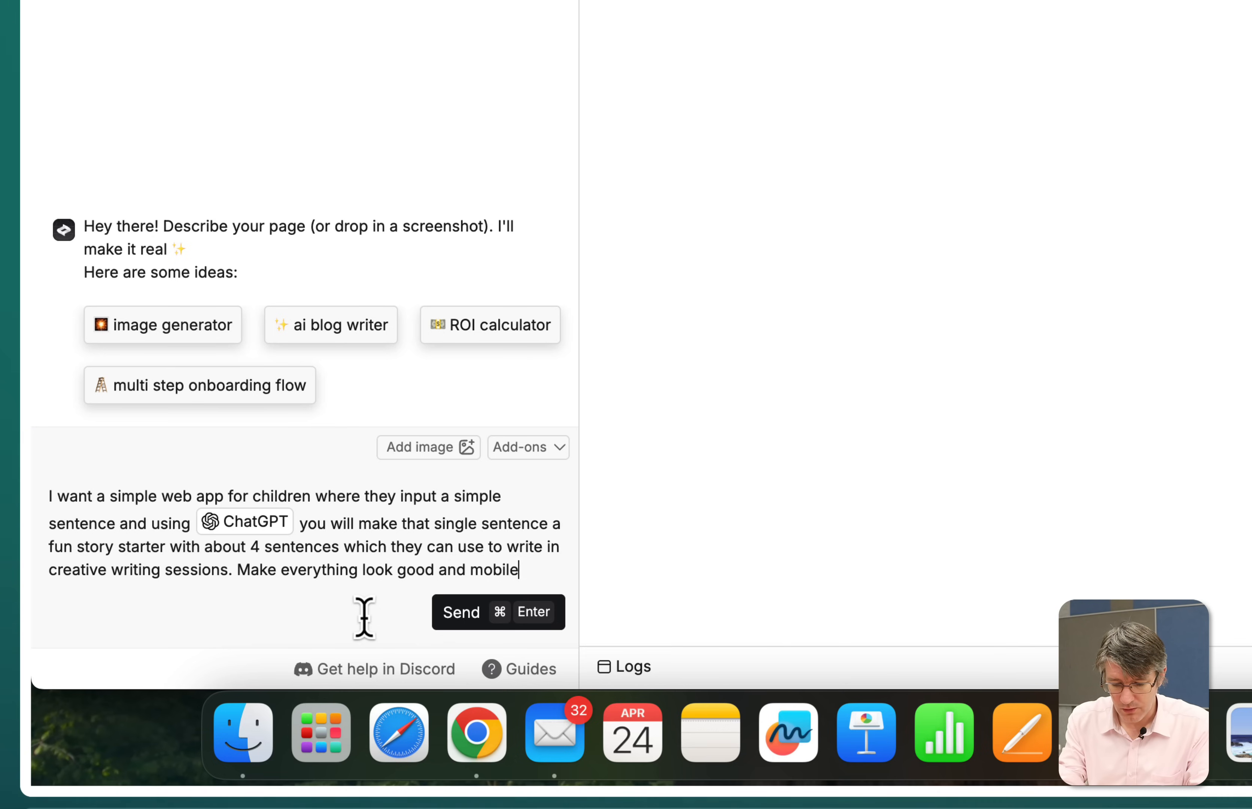
text(friendly)
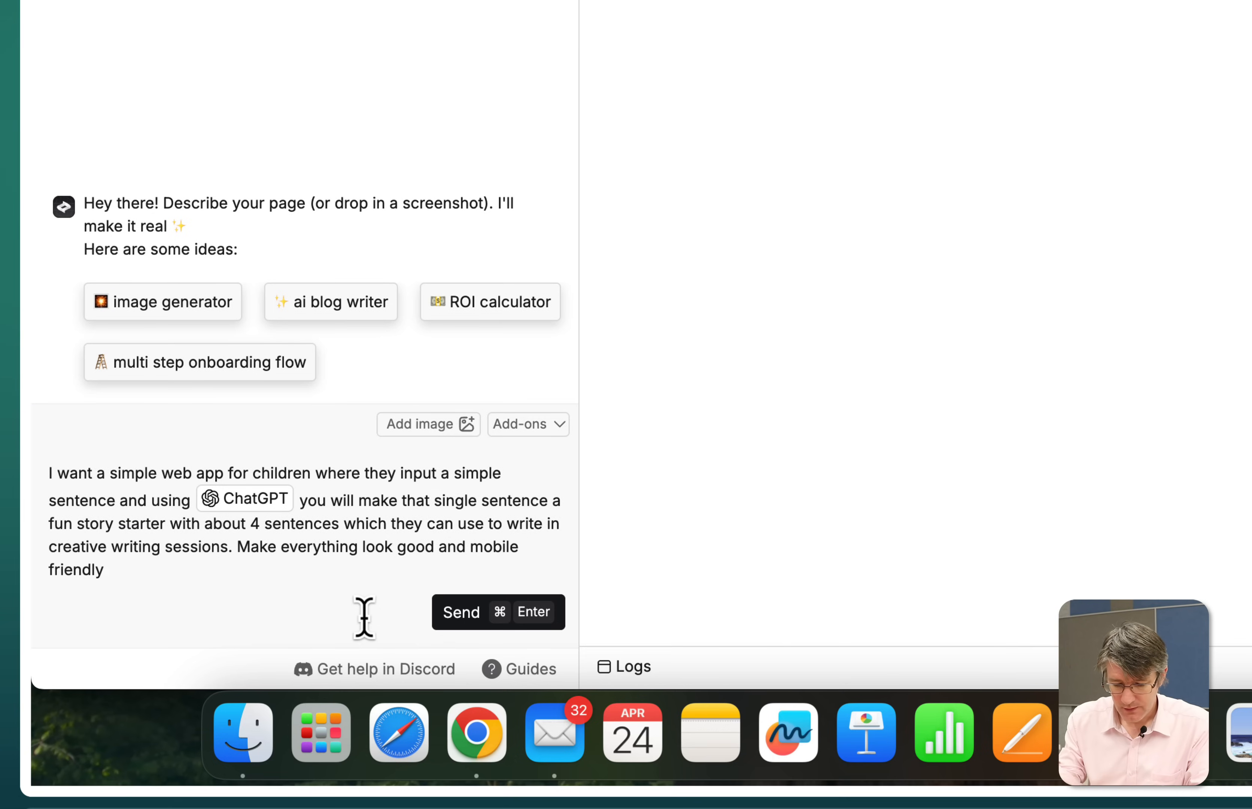
click(498, 612)
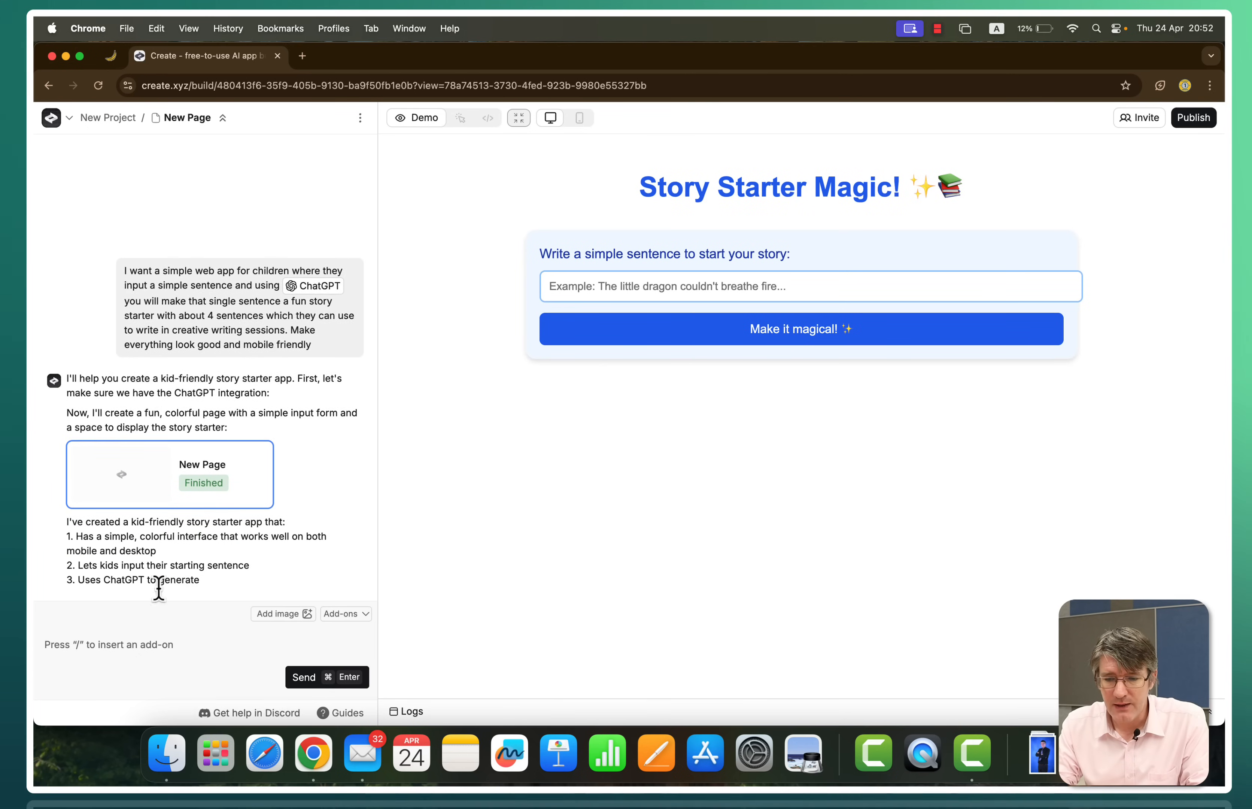
scroll(down, 3)
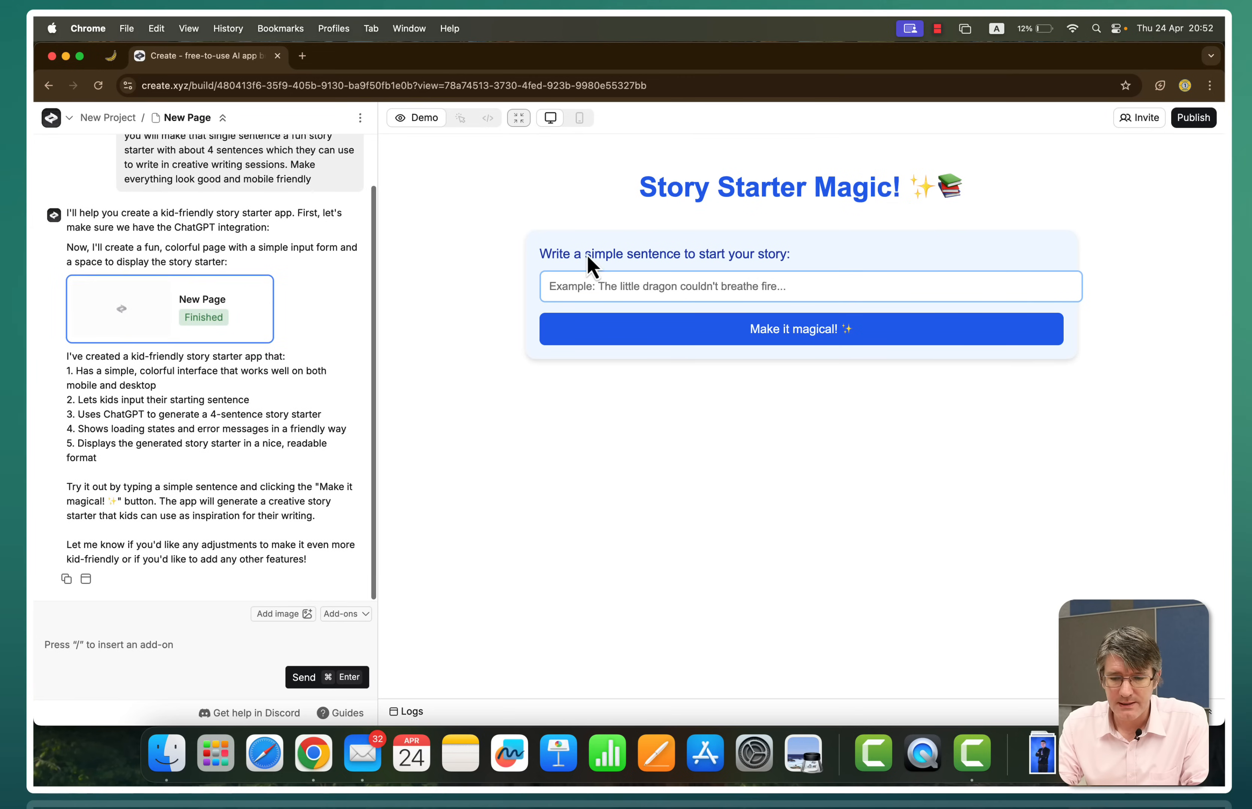
mouse_move(774, 271)
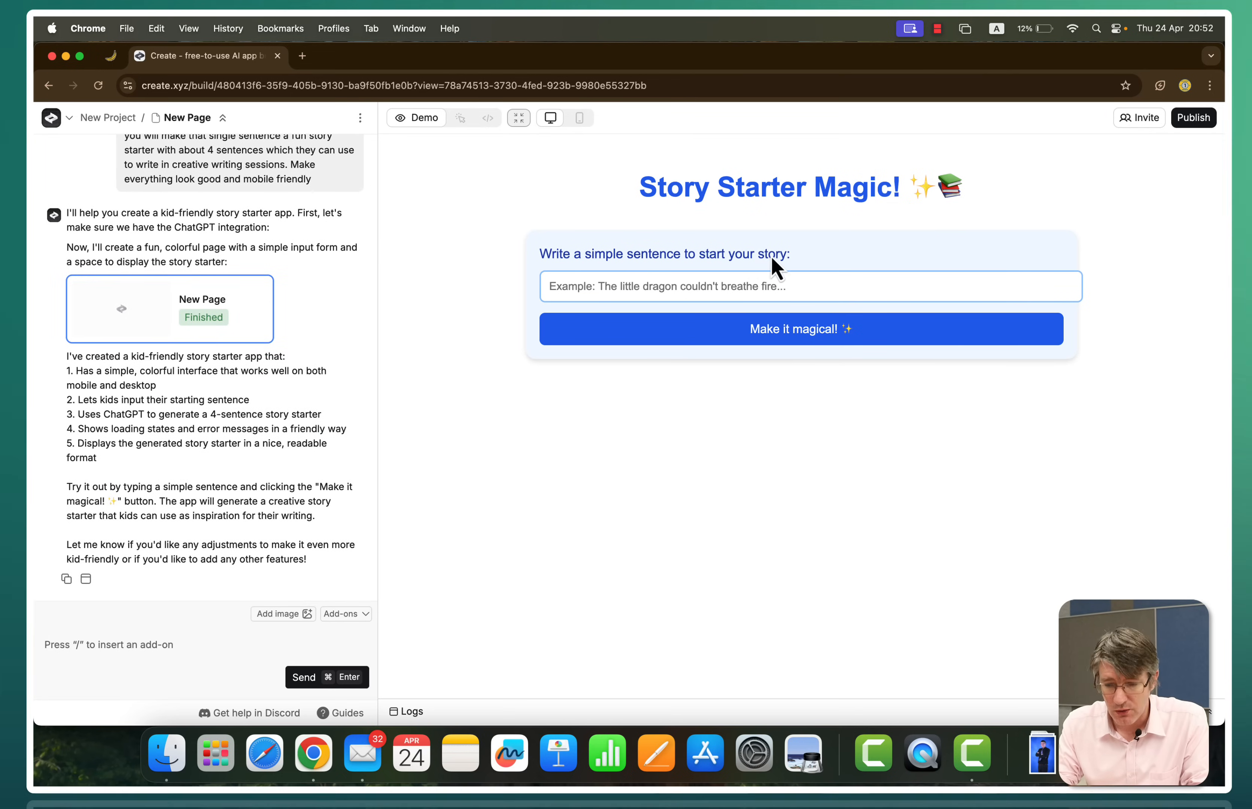
mouse_move(819, 337)
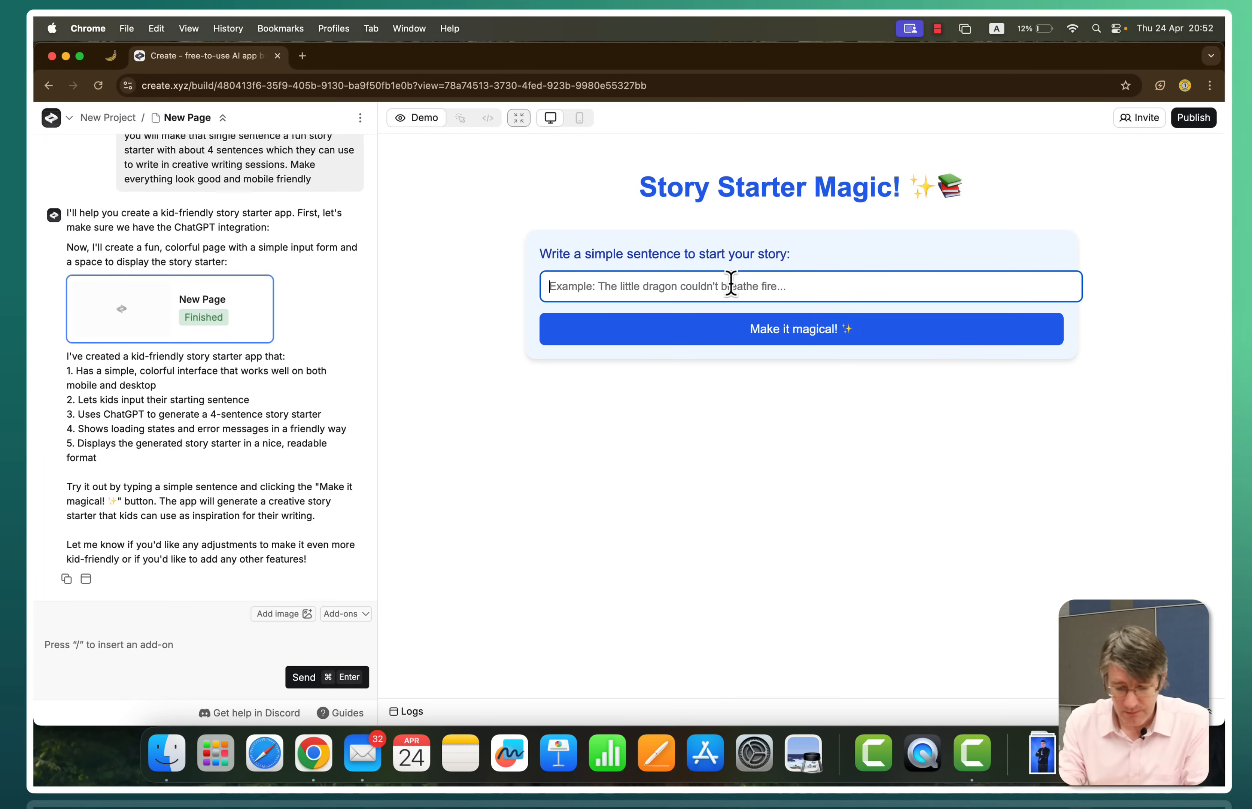
text(A small dog walked past the)
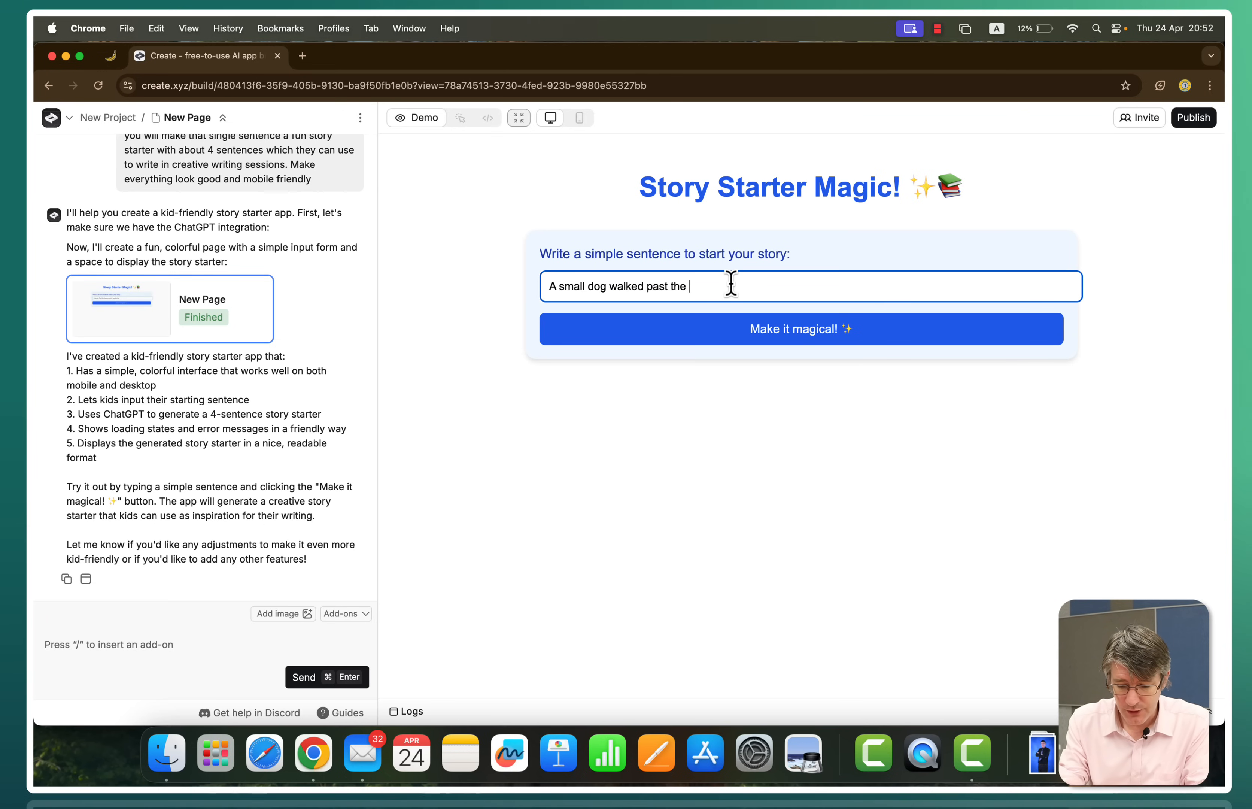
click(807, 332)
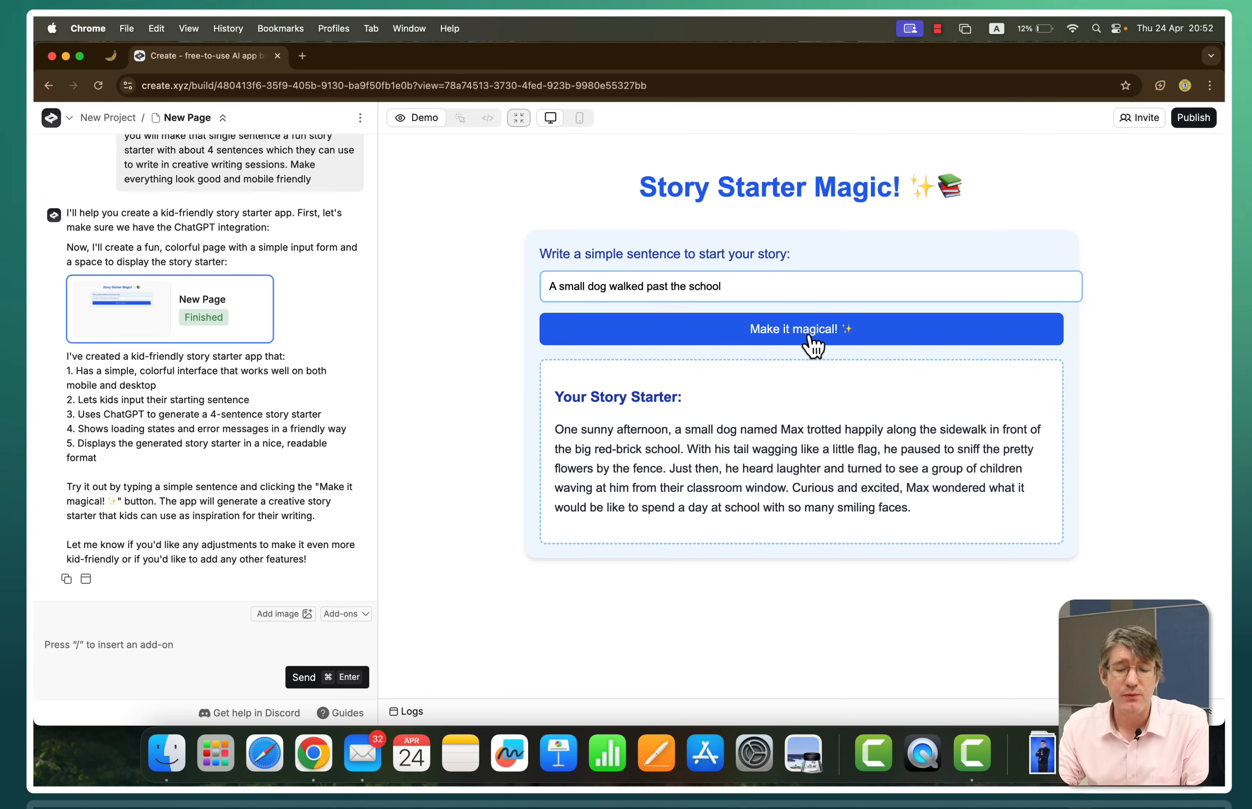
mouse_move(777, 524)
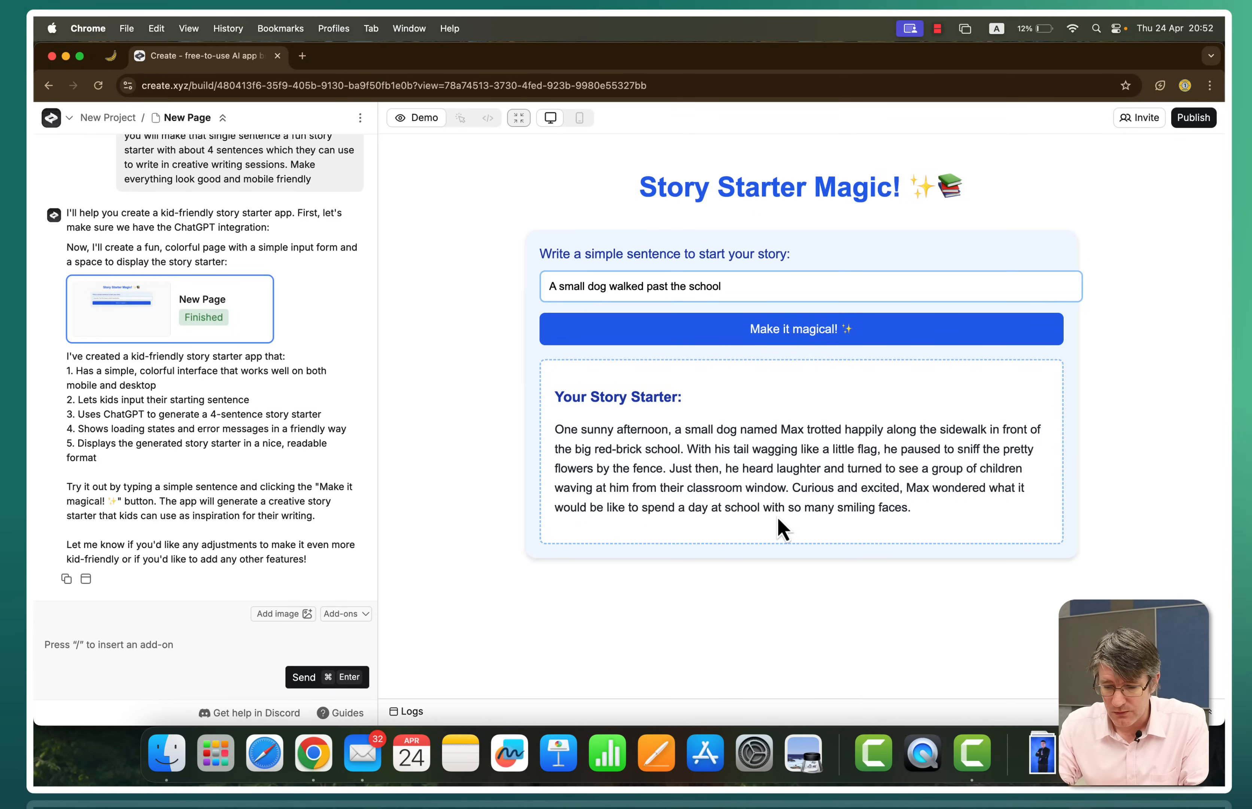
mouse_move(882, 506)
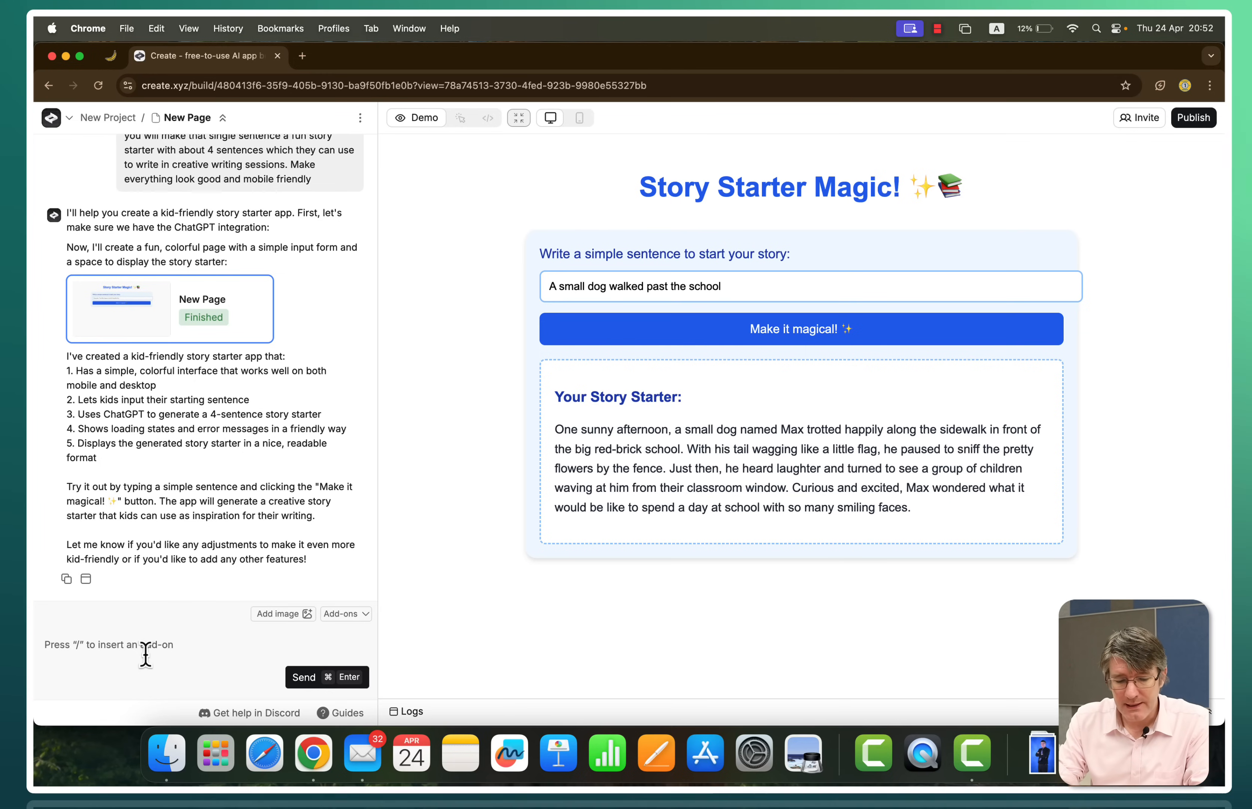
Send a request to break the generated paragraph into two parts so students write their own middle
text(This is greate)
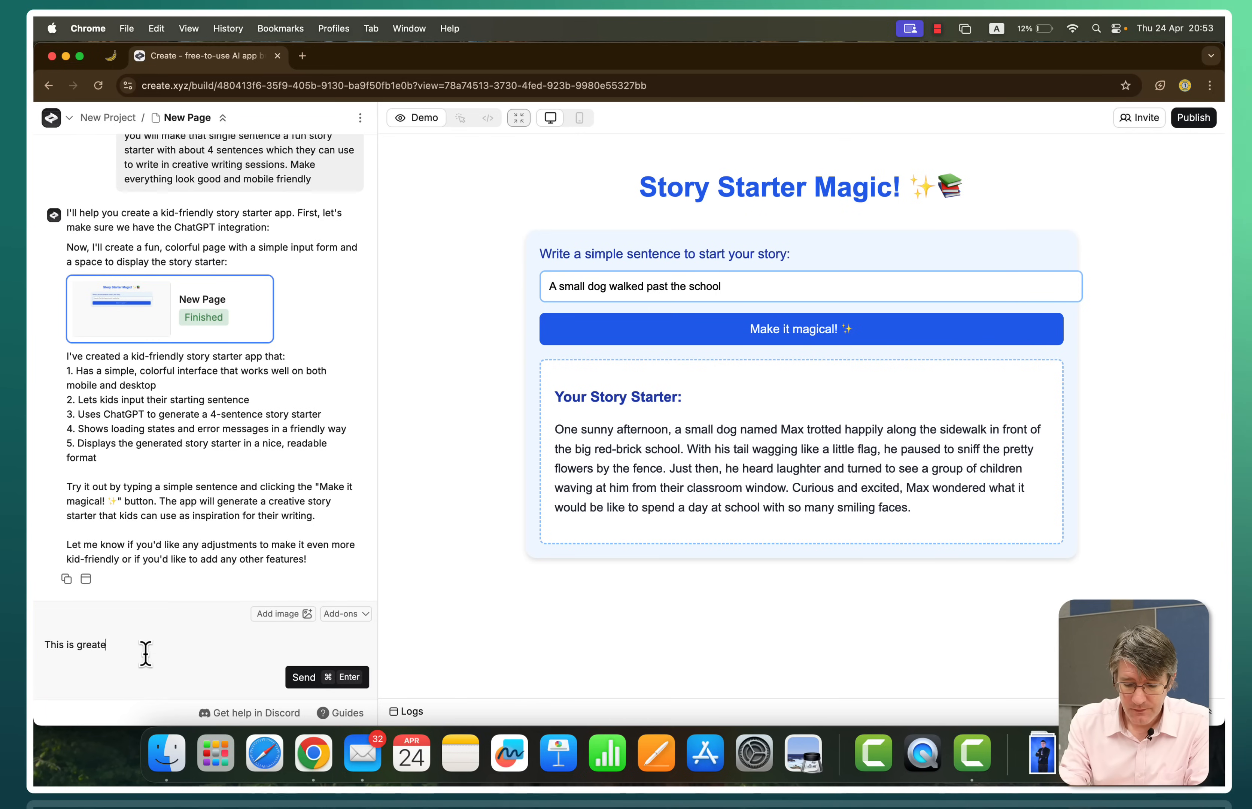
text(now have the)
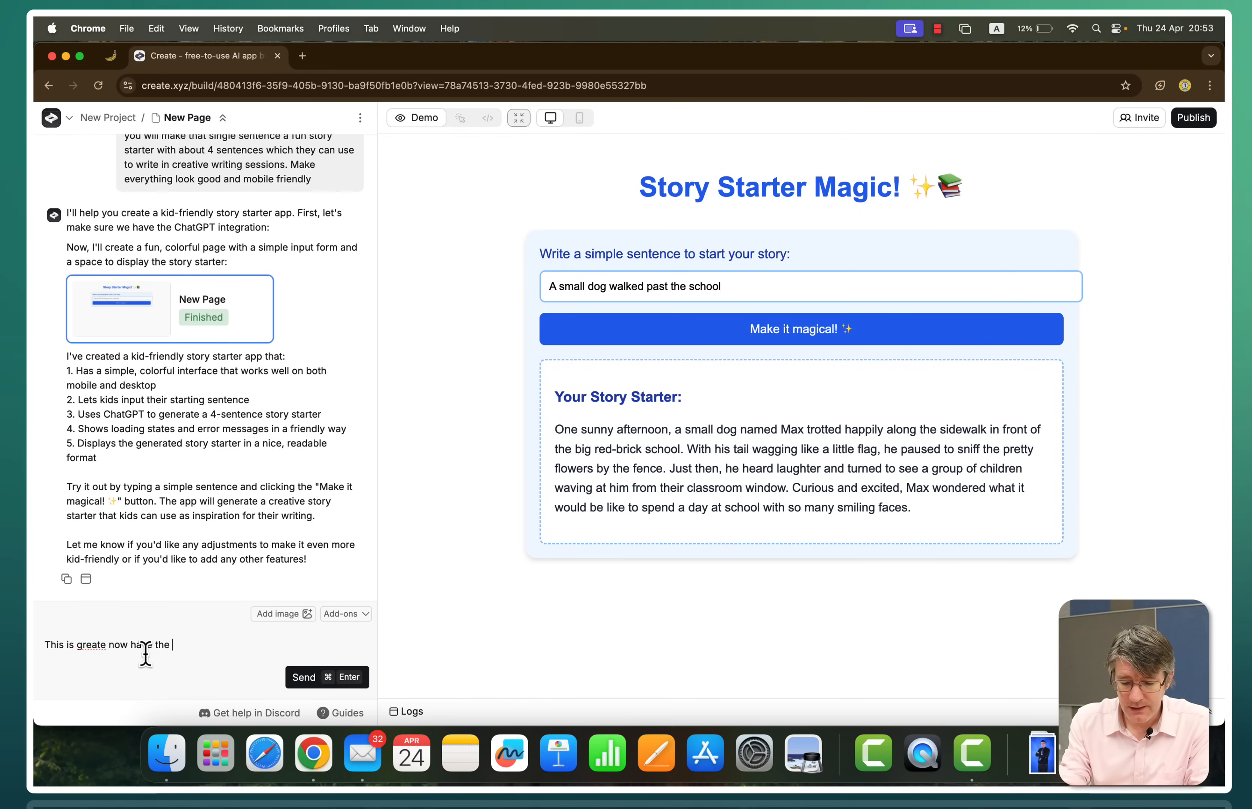
text(generated)
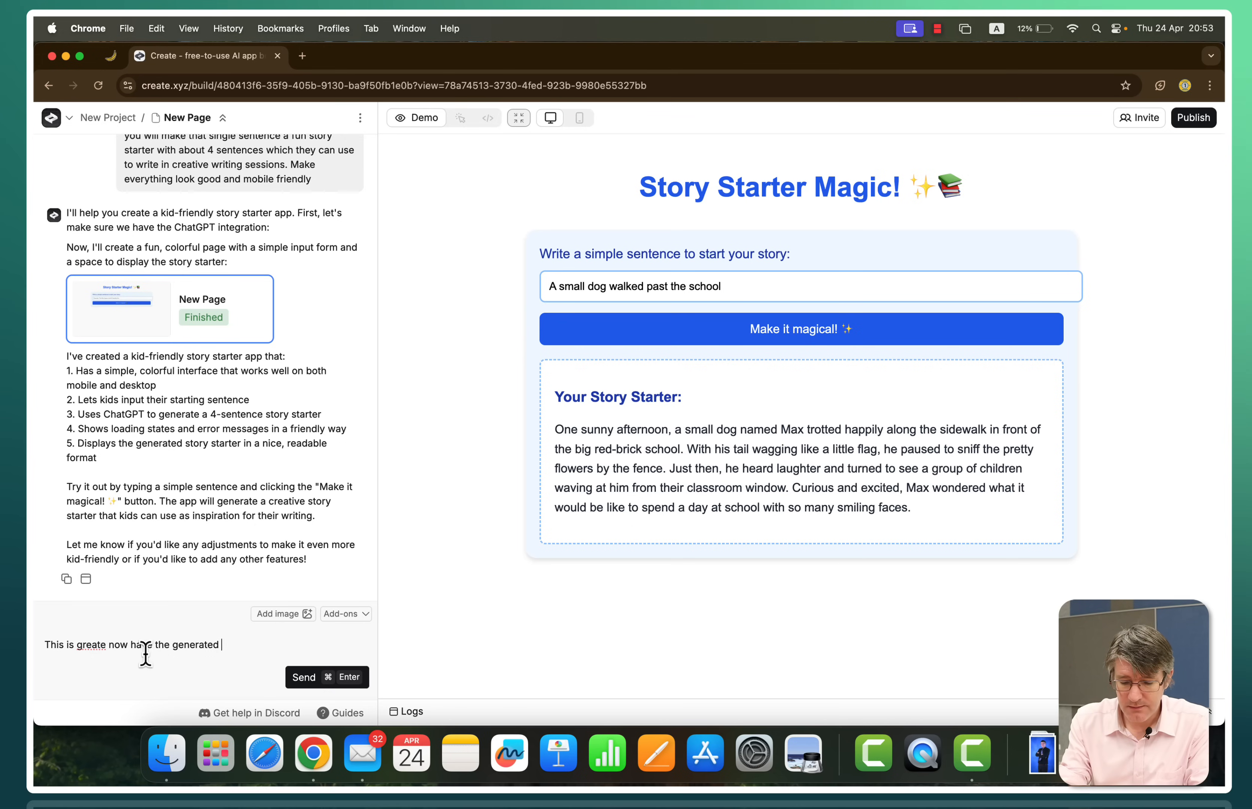
text(paragraph)
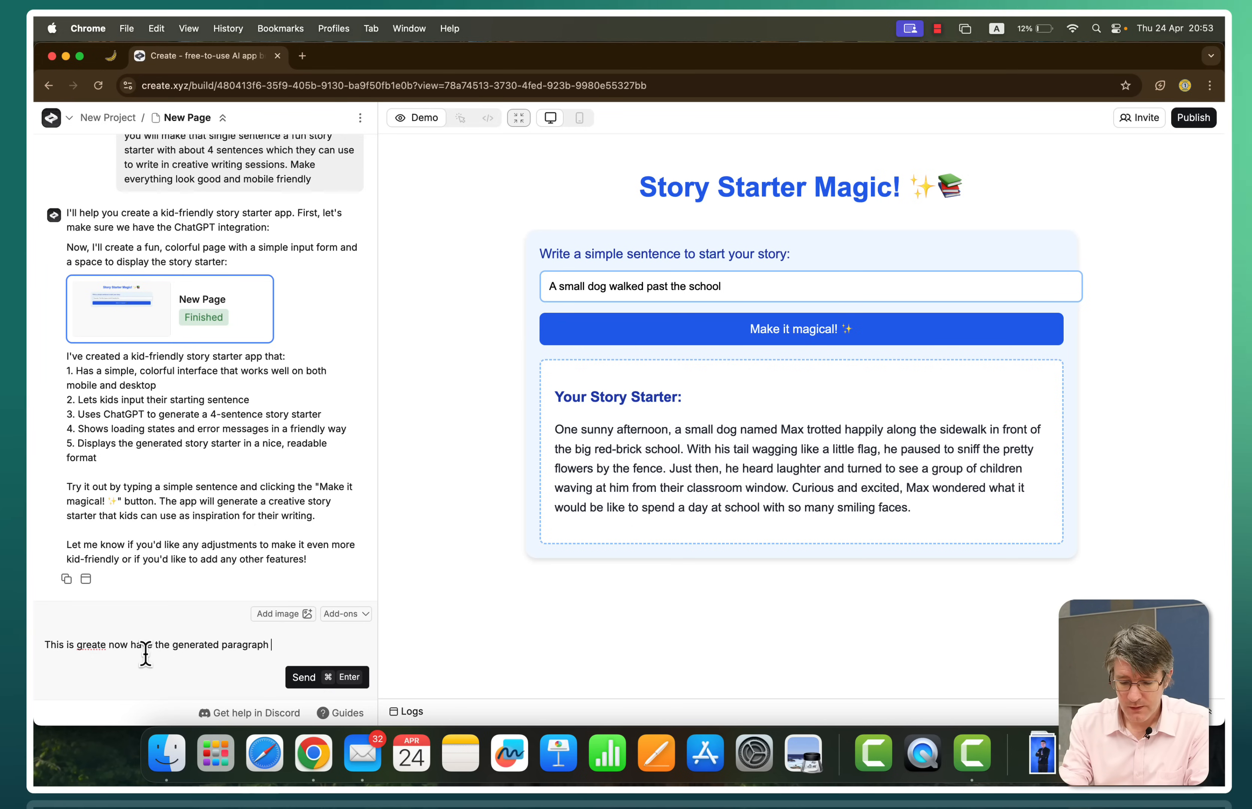
text(broken up into 2 parts)
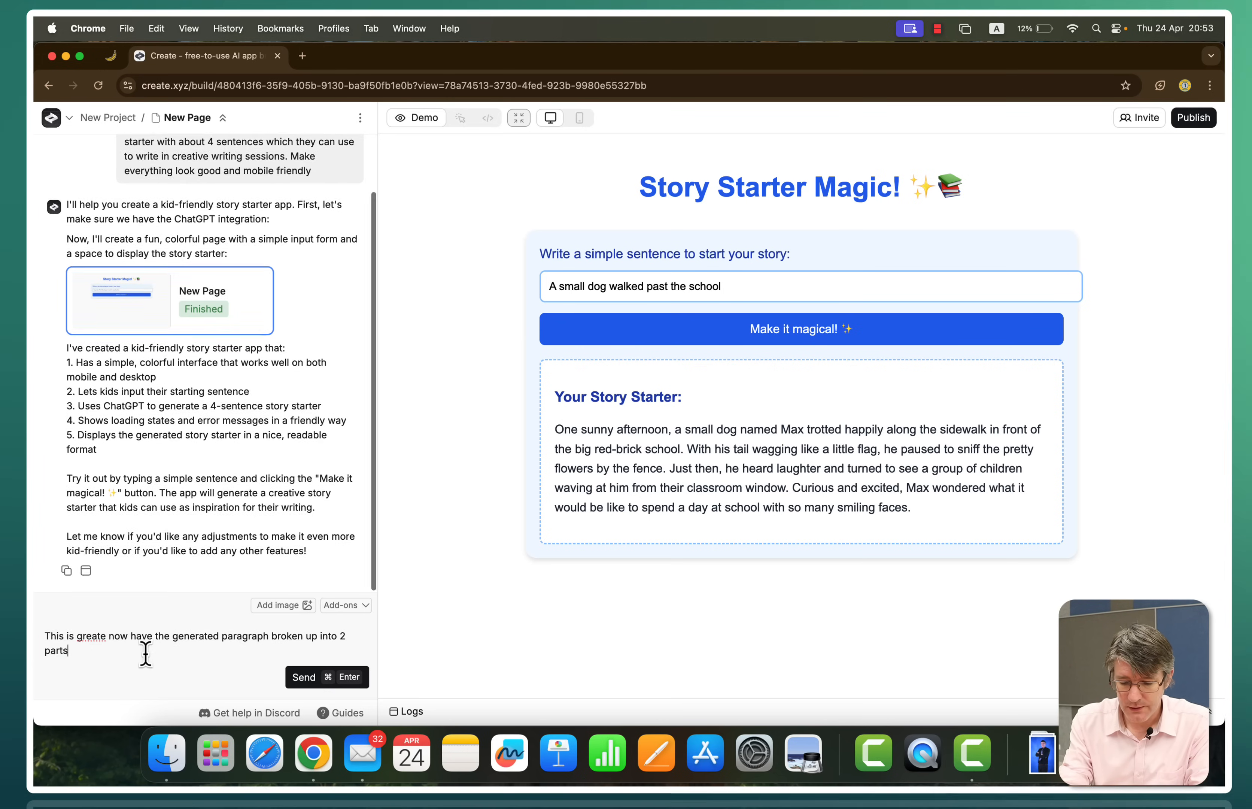
text(Dont)
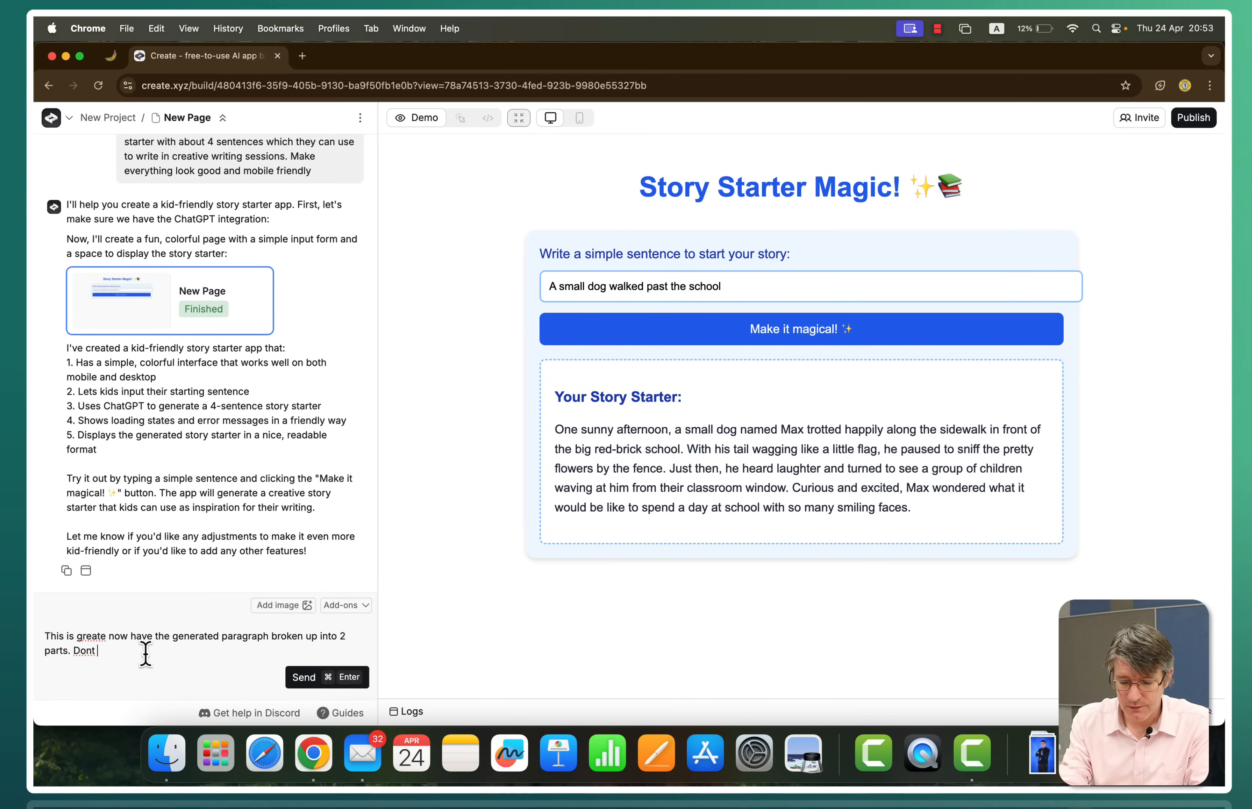
text(make it lionger and s=the students will have to)
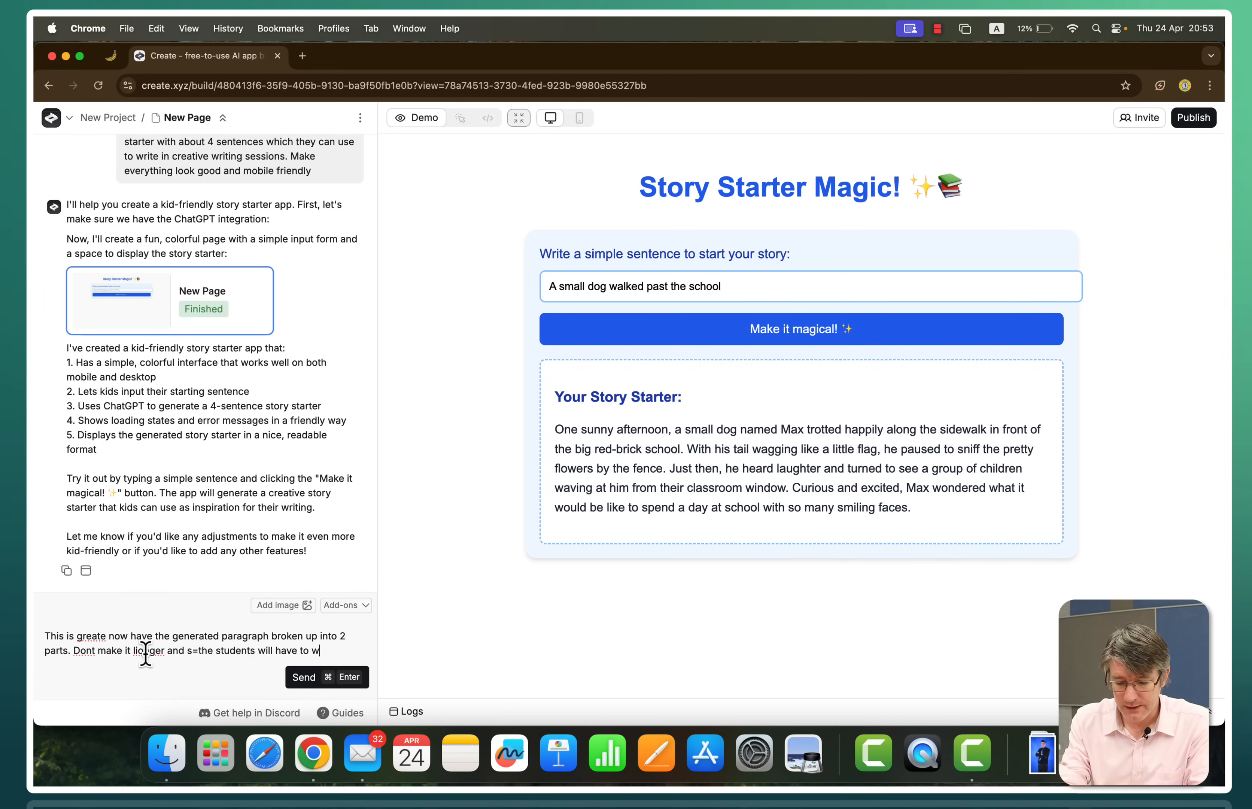
text(write in between using thei)
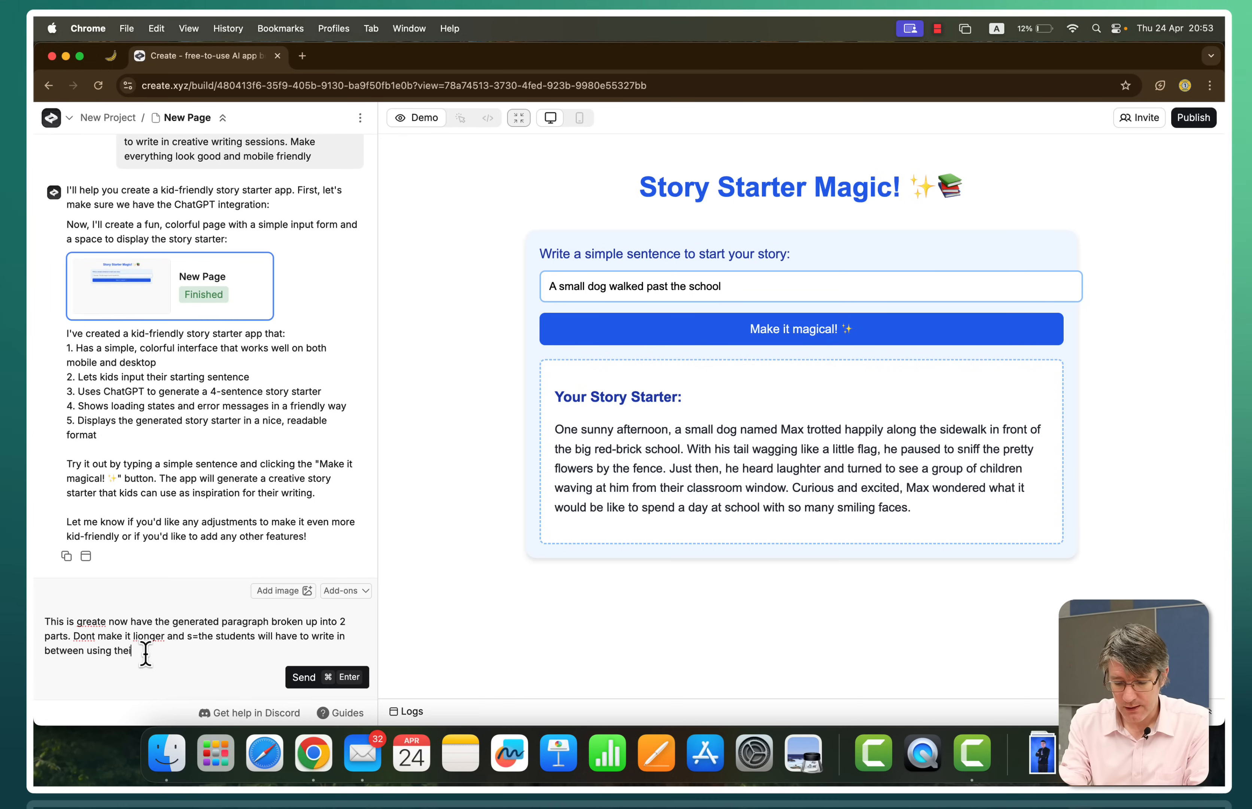
text(own creativity. M<ake)
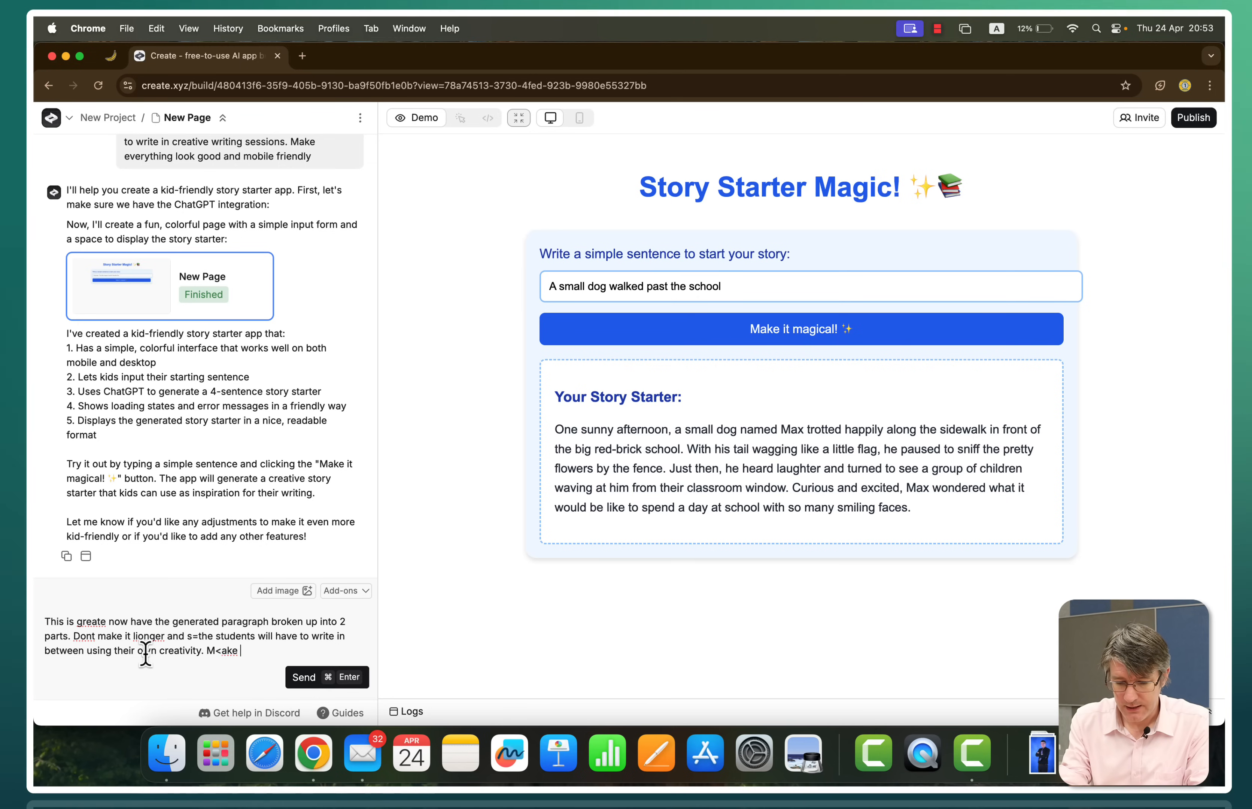
click(327, 677)
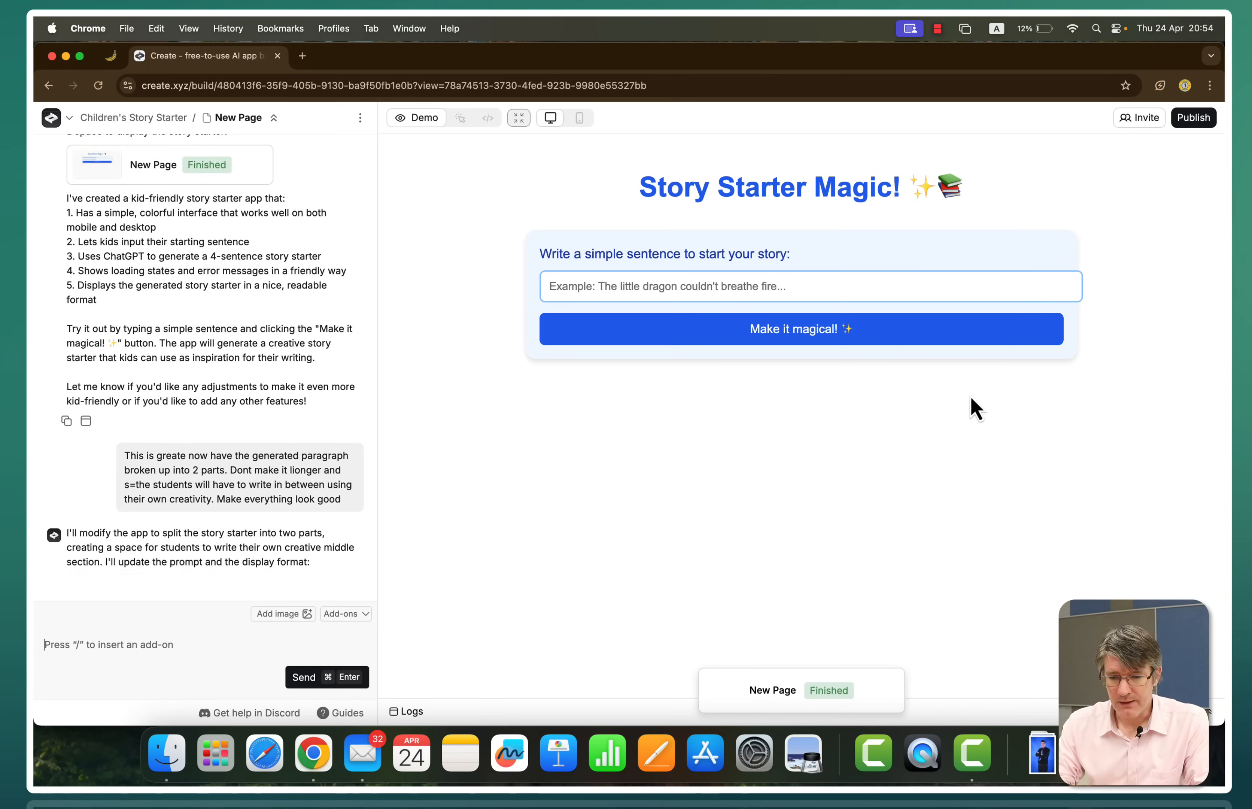
Generate a Beginning and Ending for 'The dog left the house' in the preview and review the result
text(The)
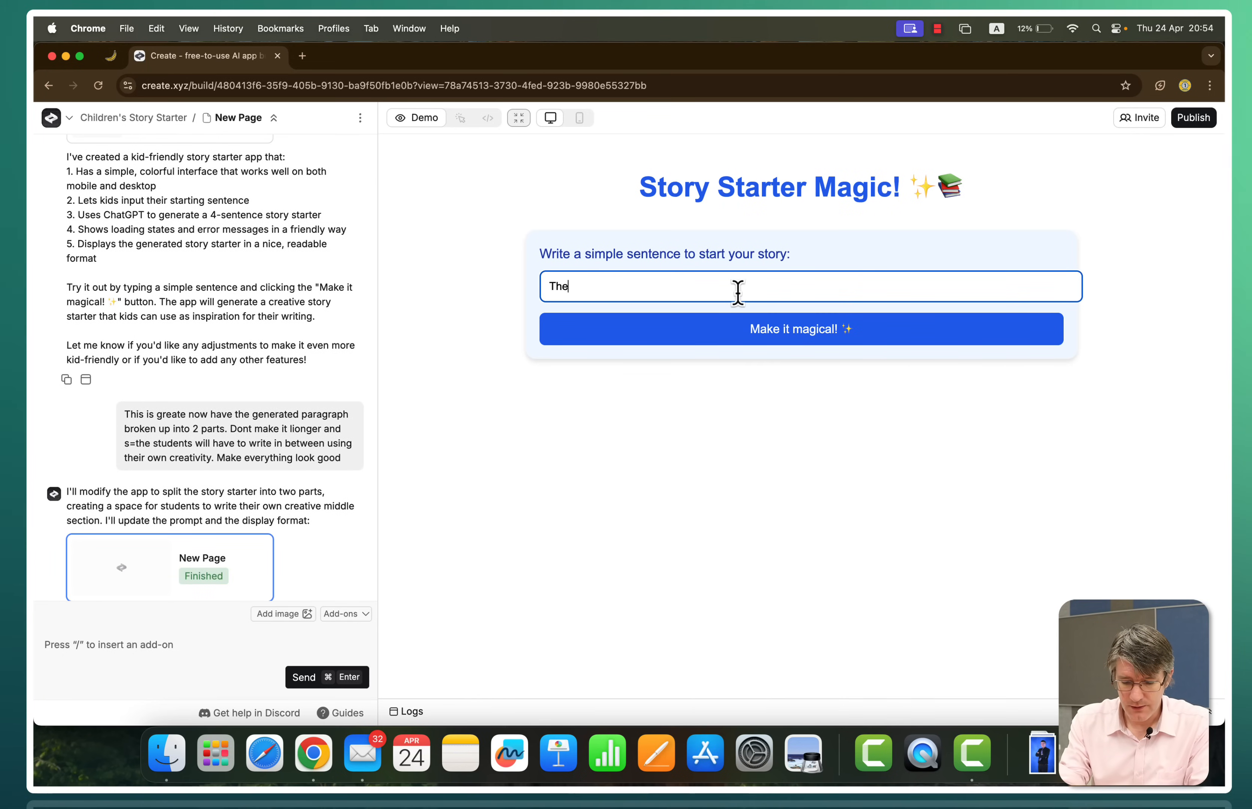
text(dog left the h)
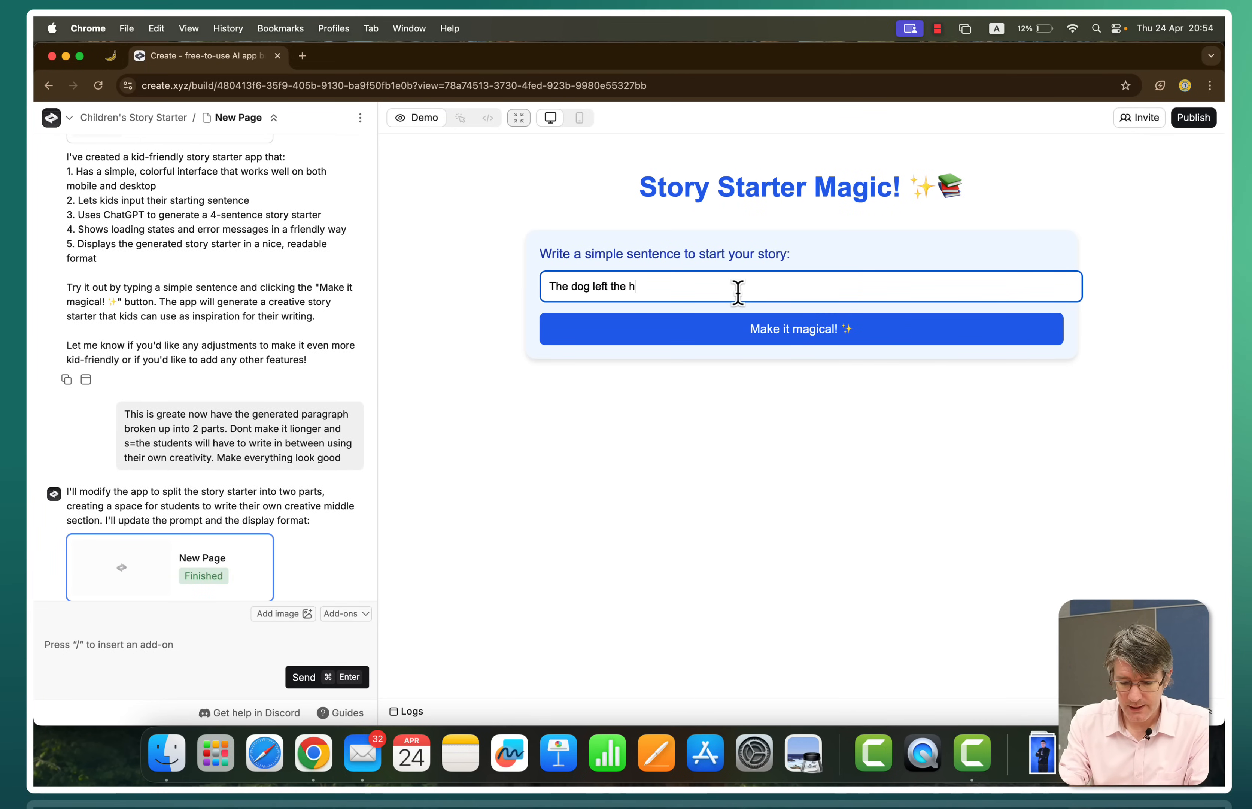
click(801, 328)
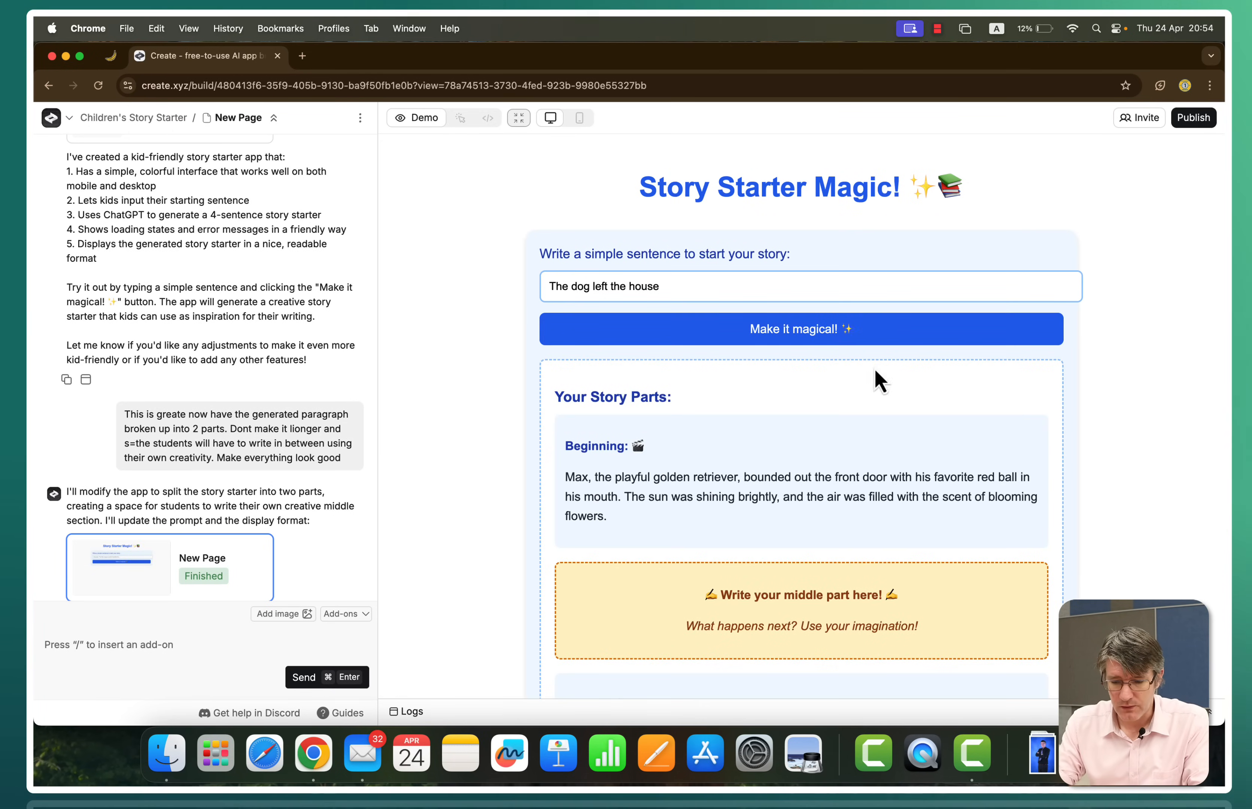
scroll(down, 3)
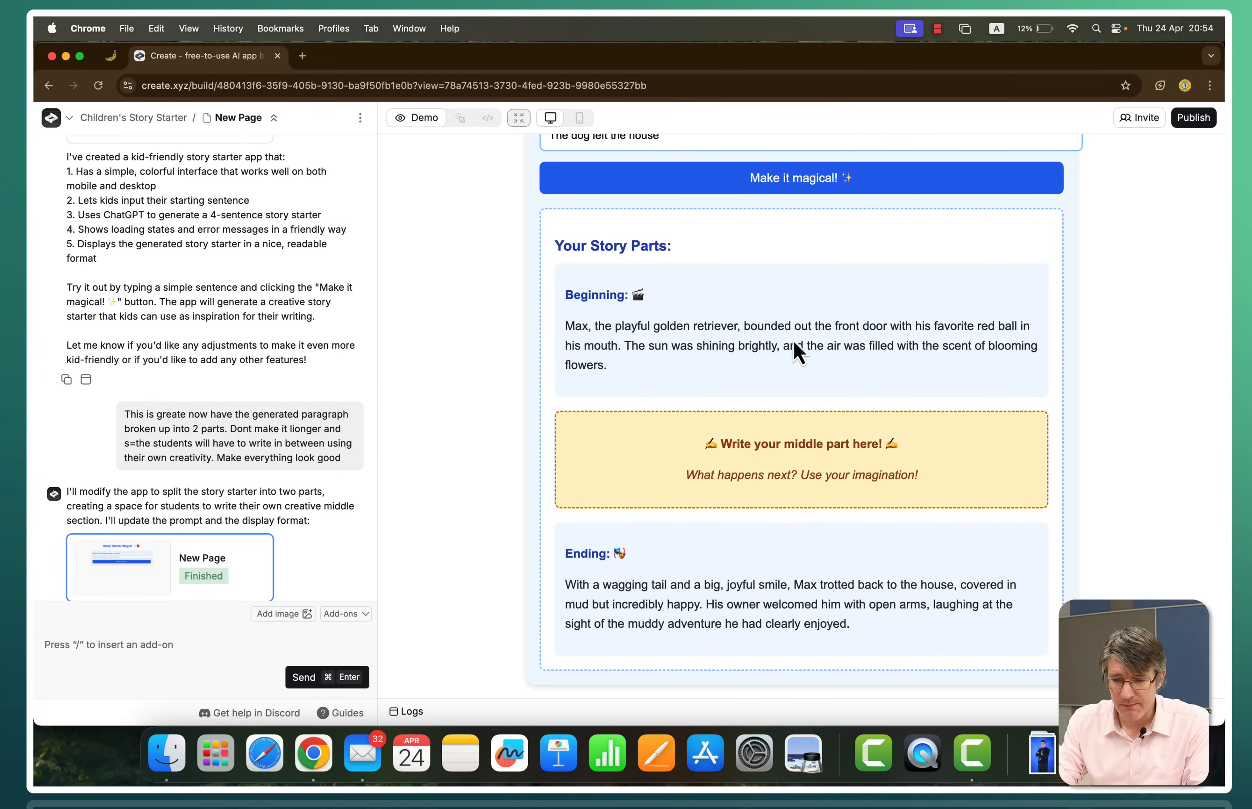
mouse_move(601, 354)
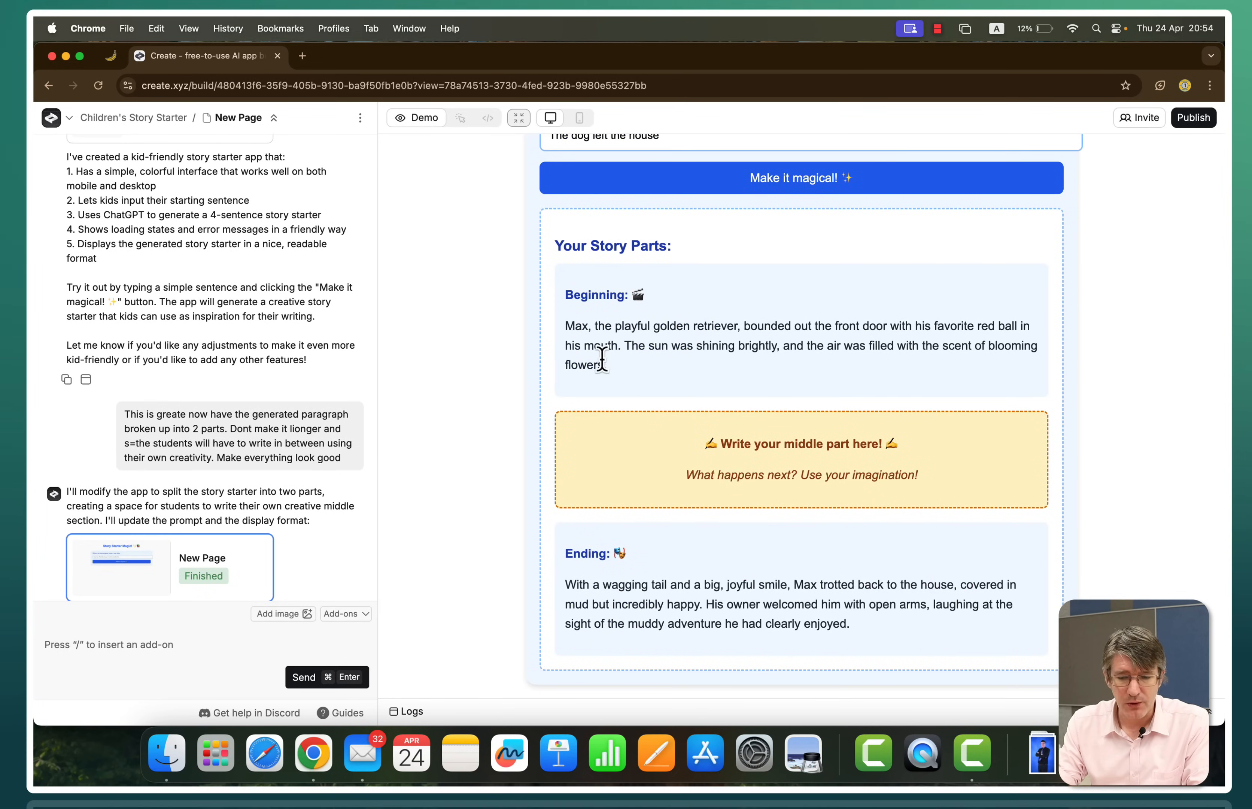
mouse_move(830, 450)
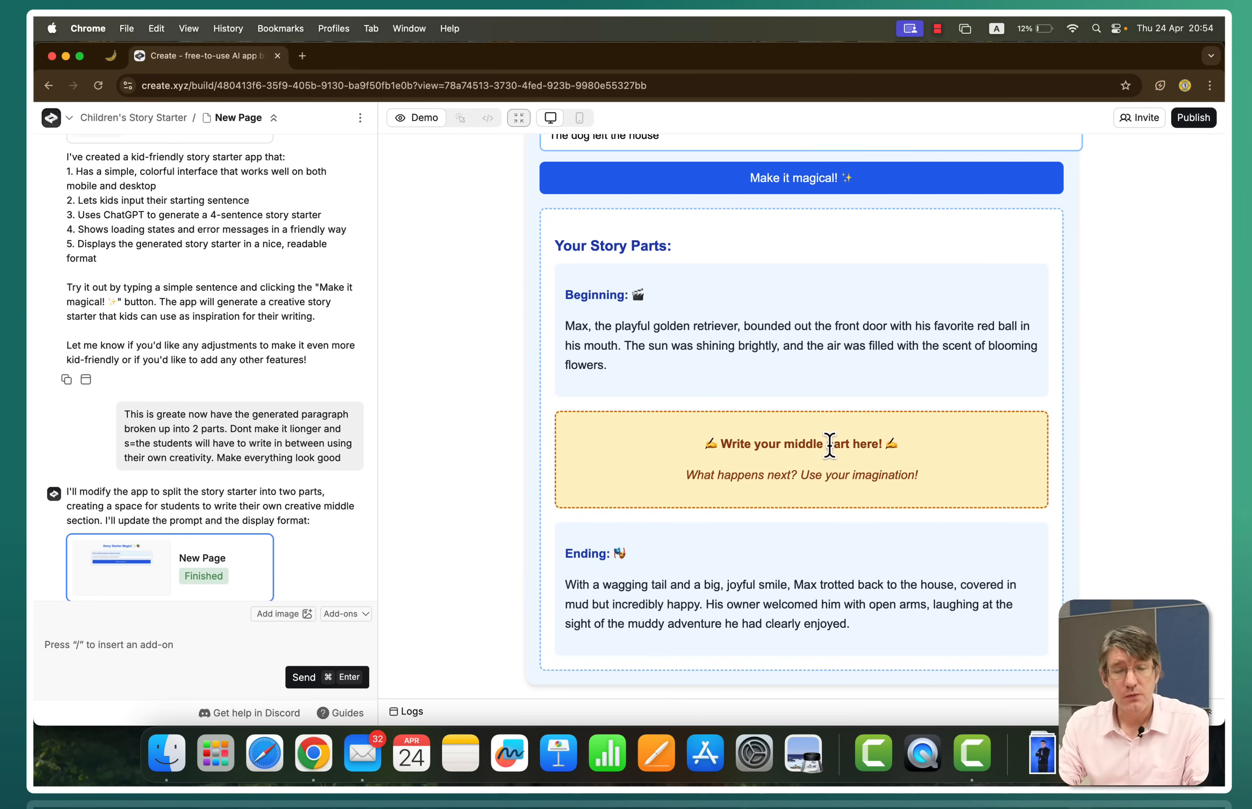
mouse_move(678, 622)
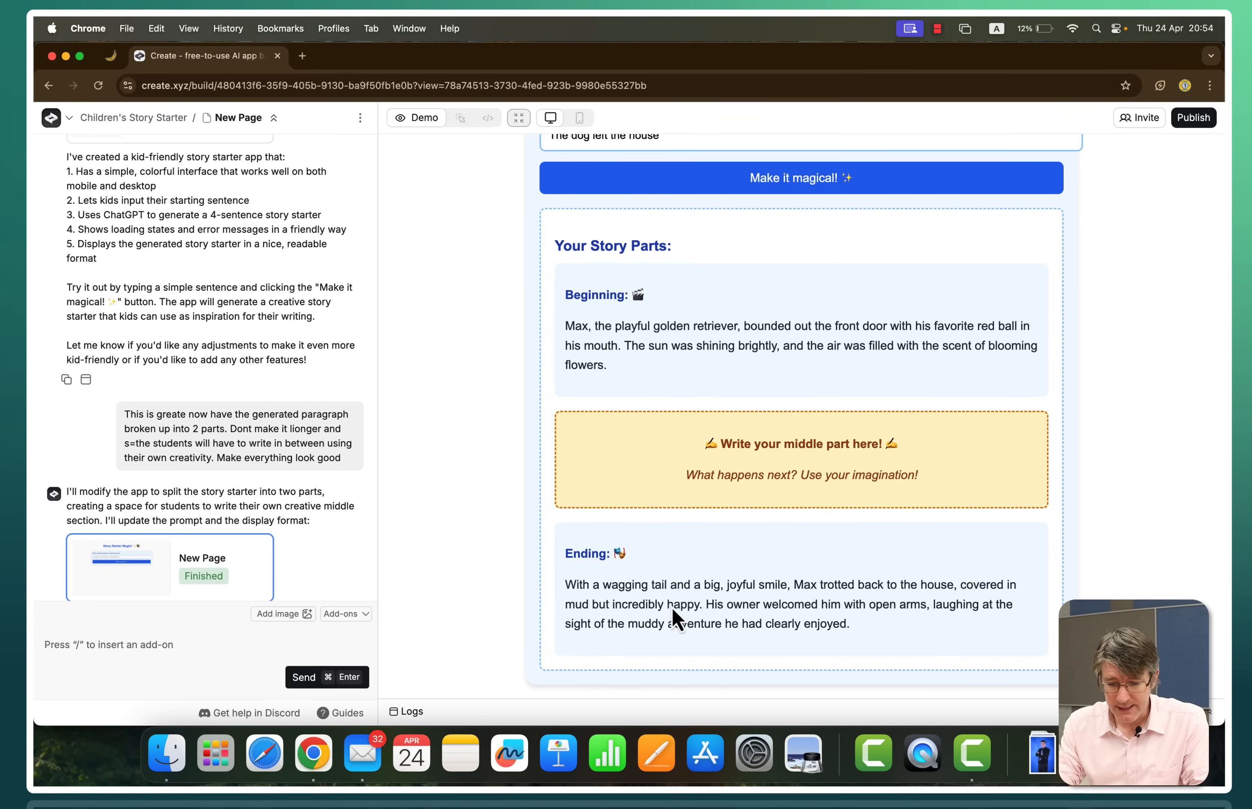
mouse_move(679, 590)
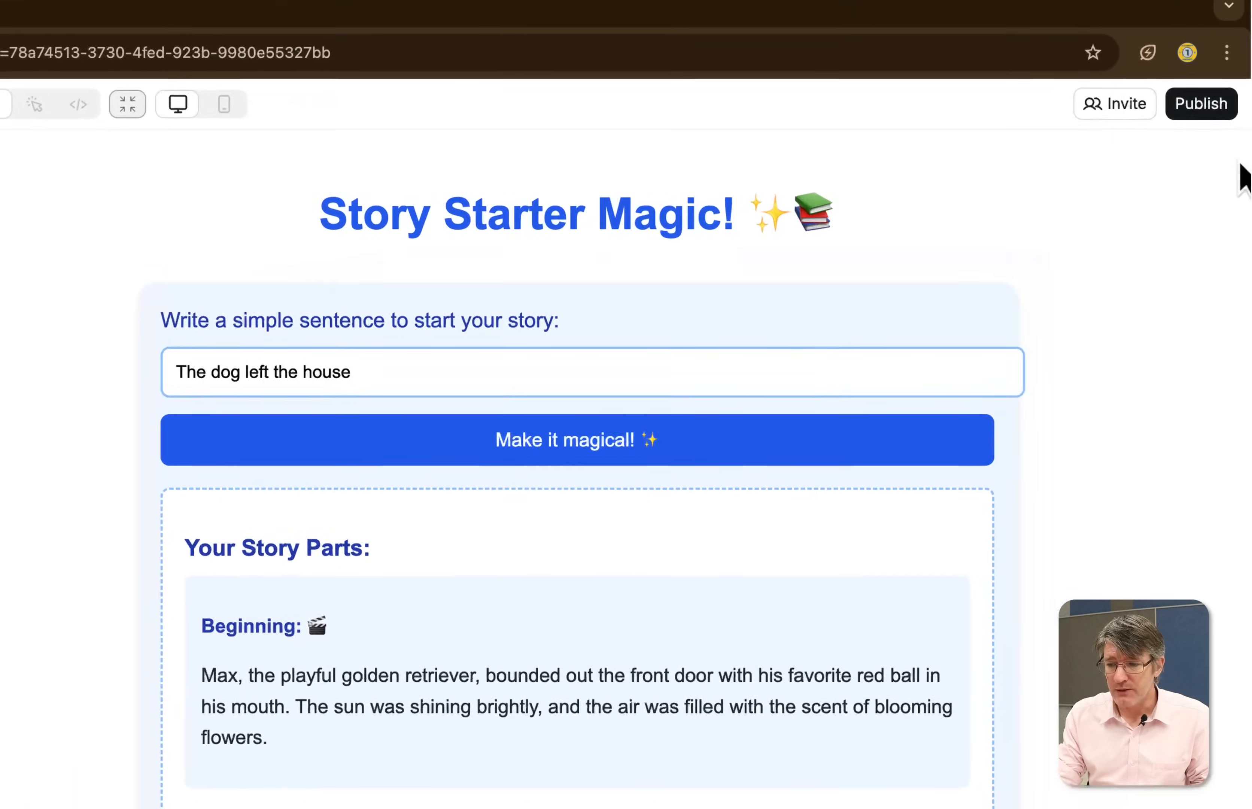
Publish the app under the 'storywriter' domain and copy the live site URL
click(1200, 103)
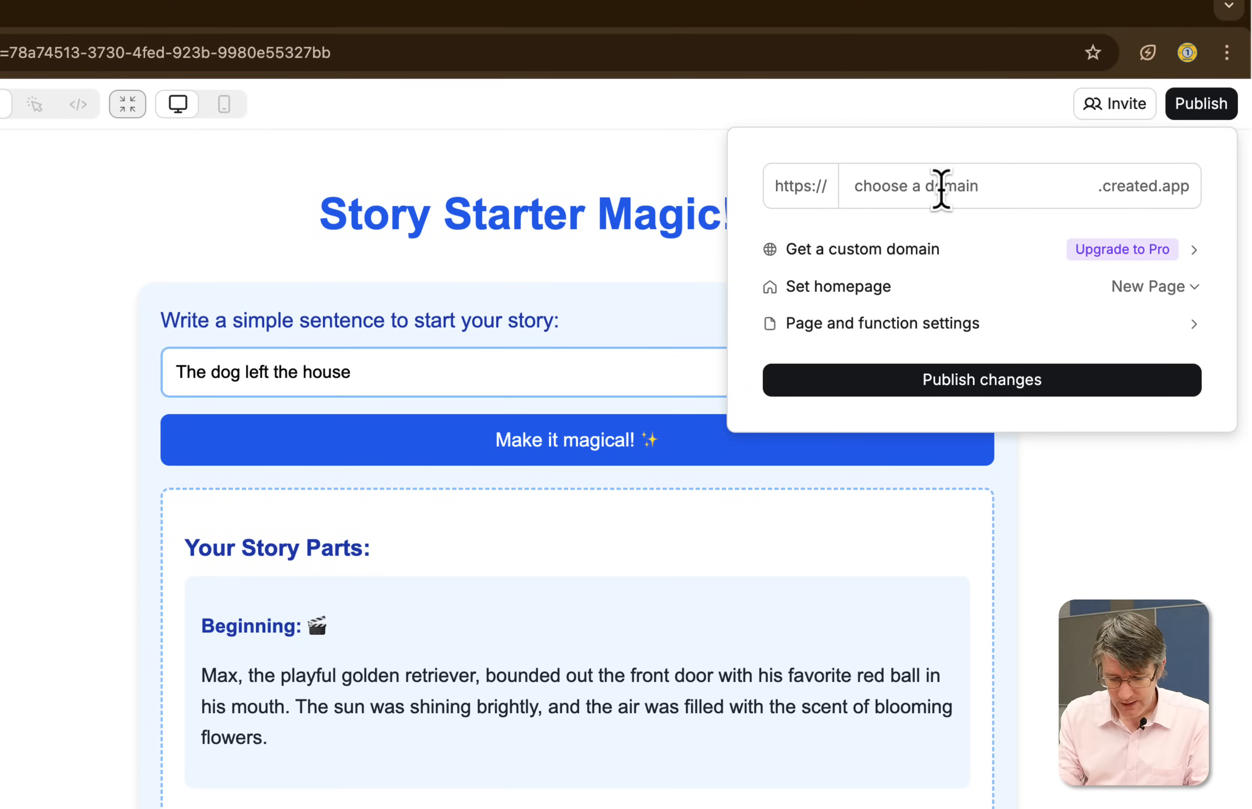
text(storywriter)
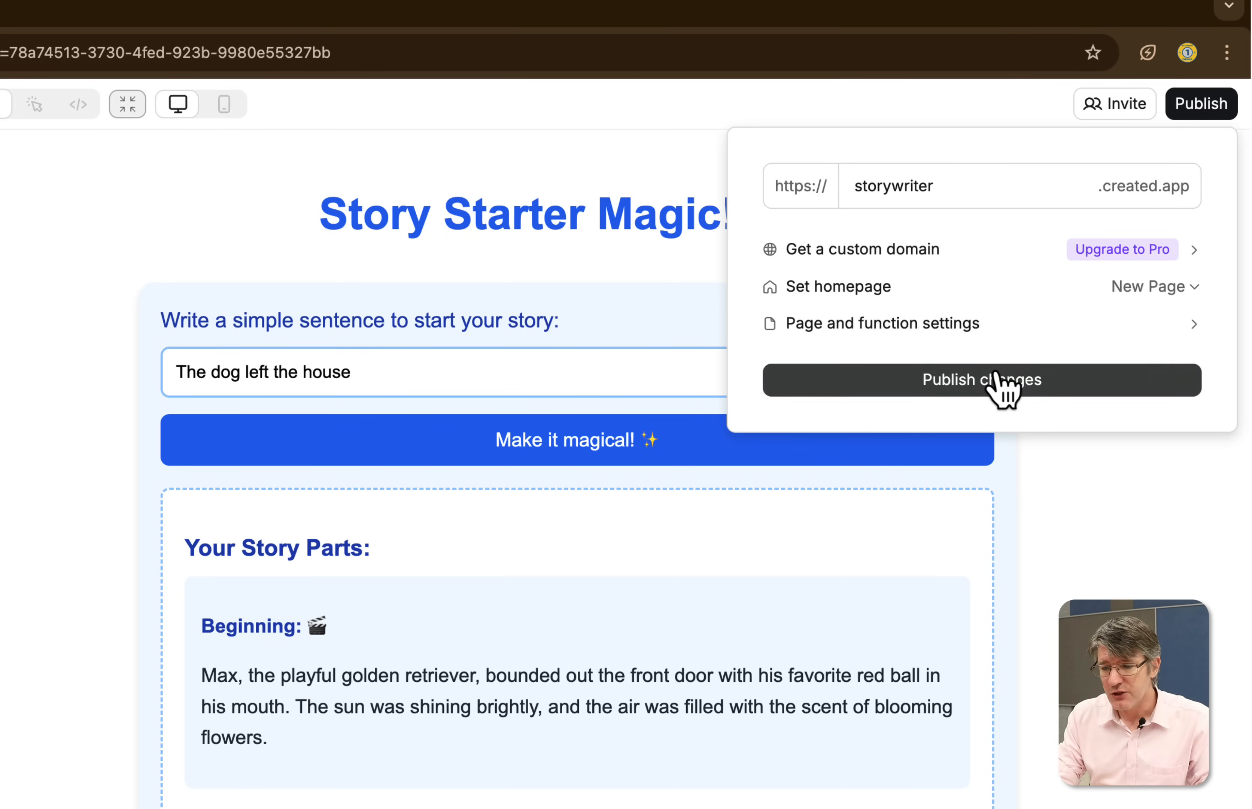
click(981, 380)
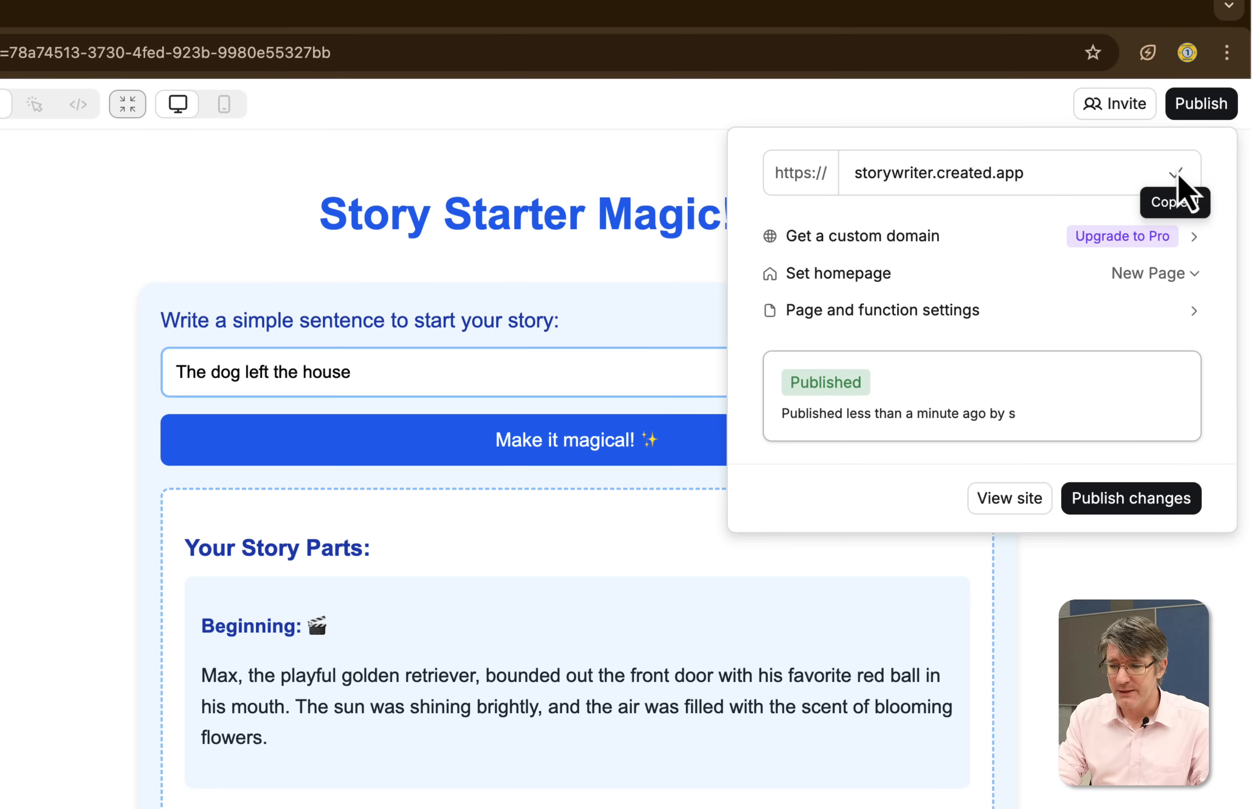
click(1225, 52)
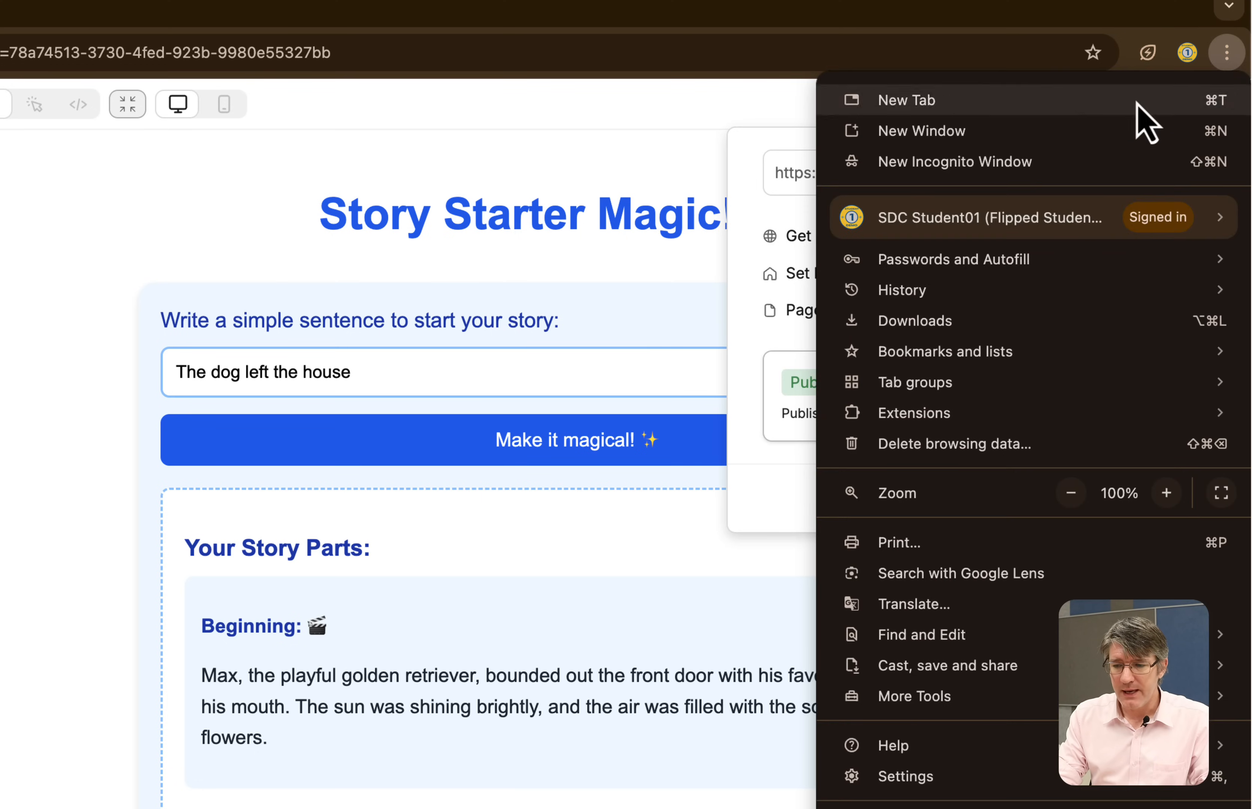
Load the live site in an incognito window and generate a story starter for 'My cat is tired'
click(954, 162)
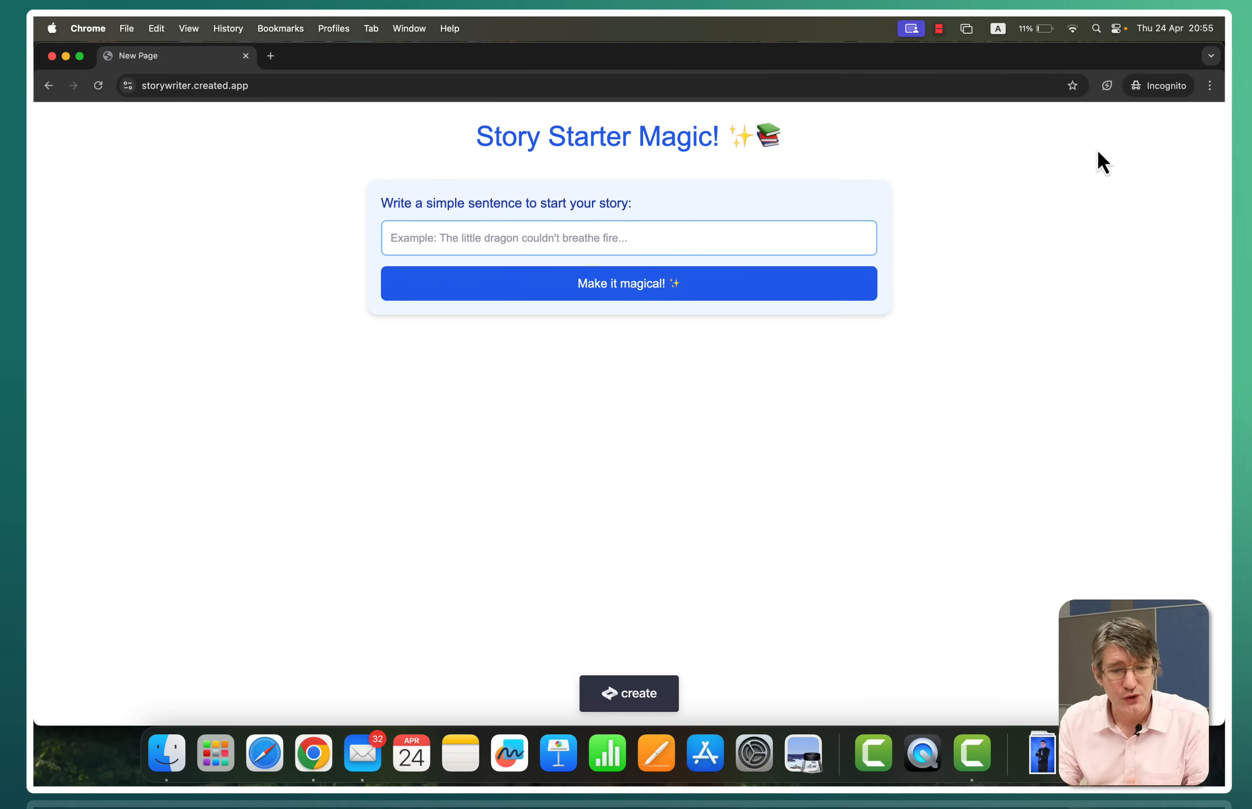
click(593, 238)
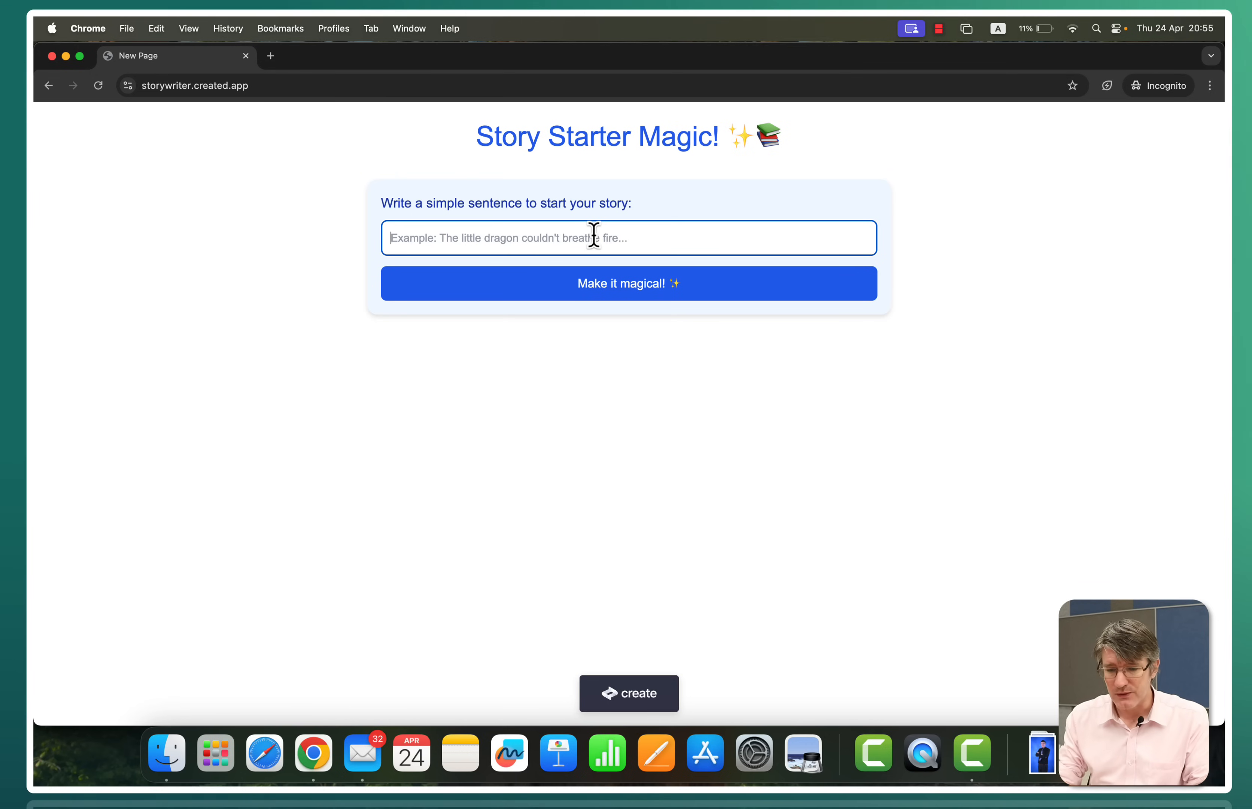
text(My cat is tired)
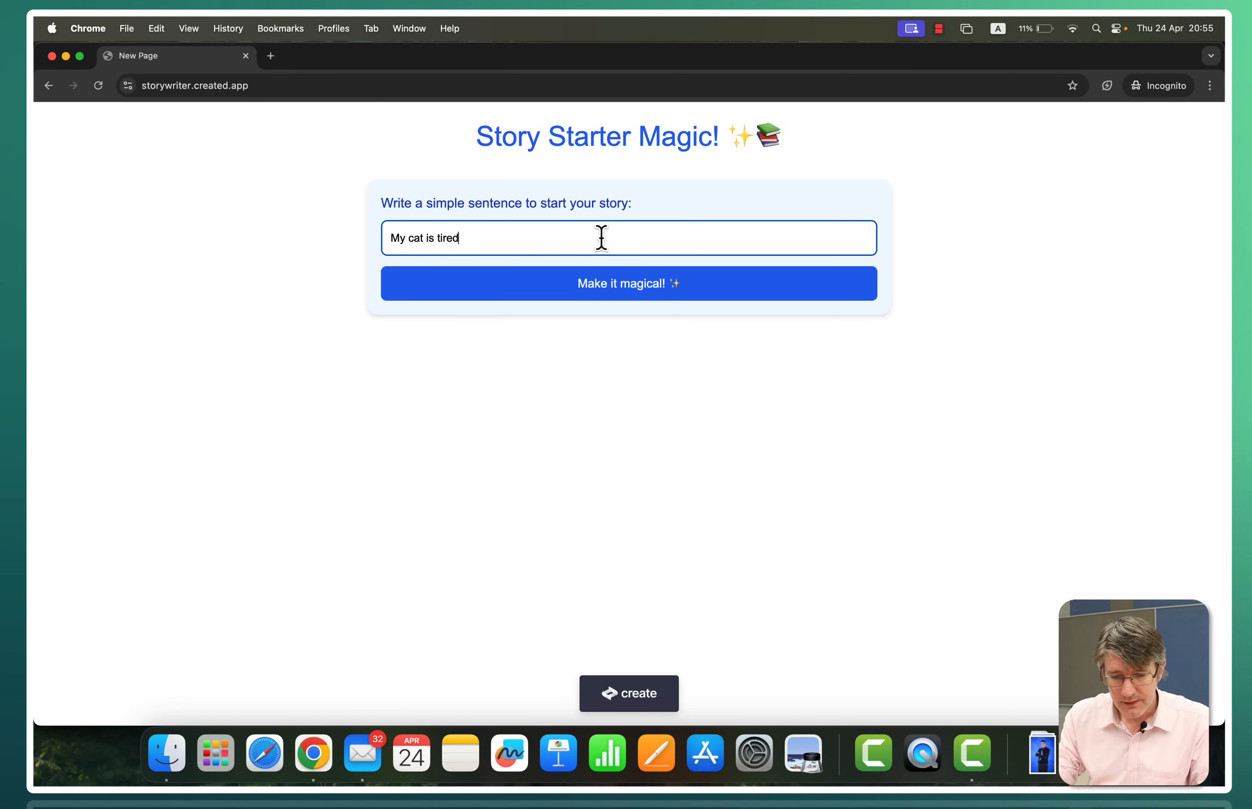
click(629, 283)
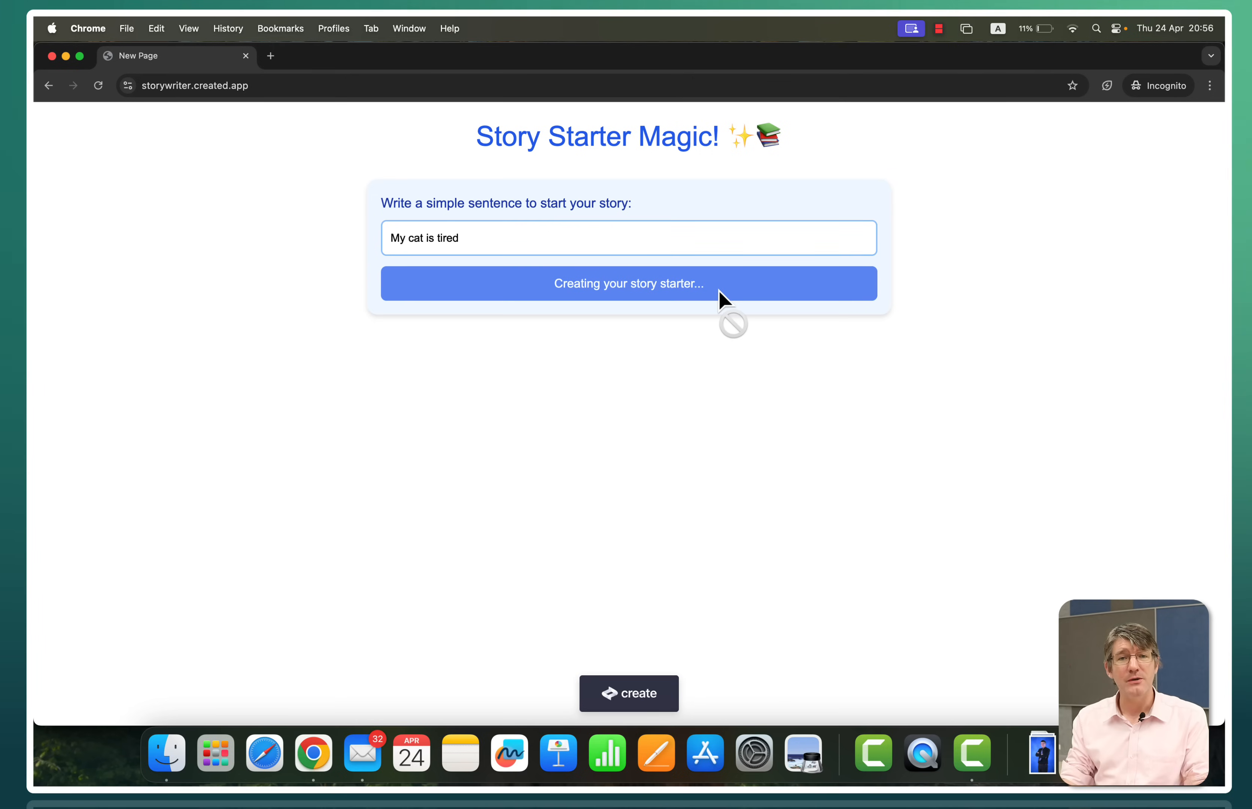